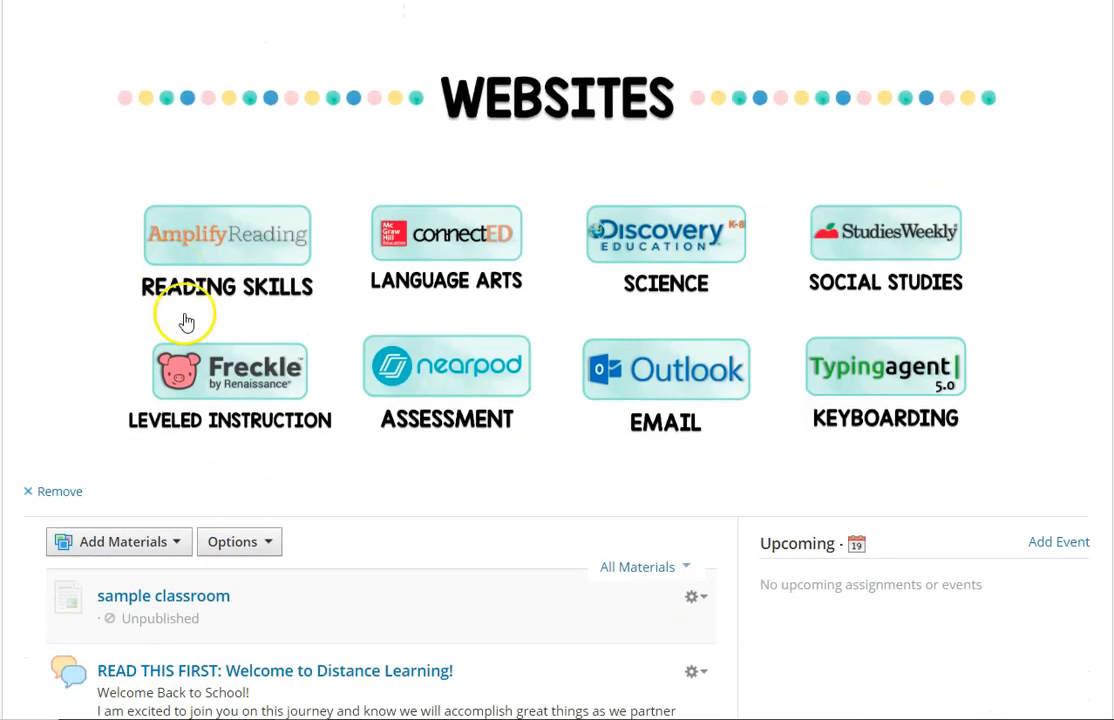
{"action": "mouse_move", "coordinate": [348, 226]}
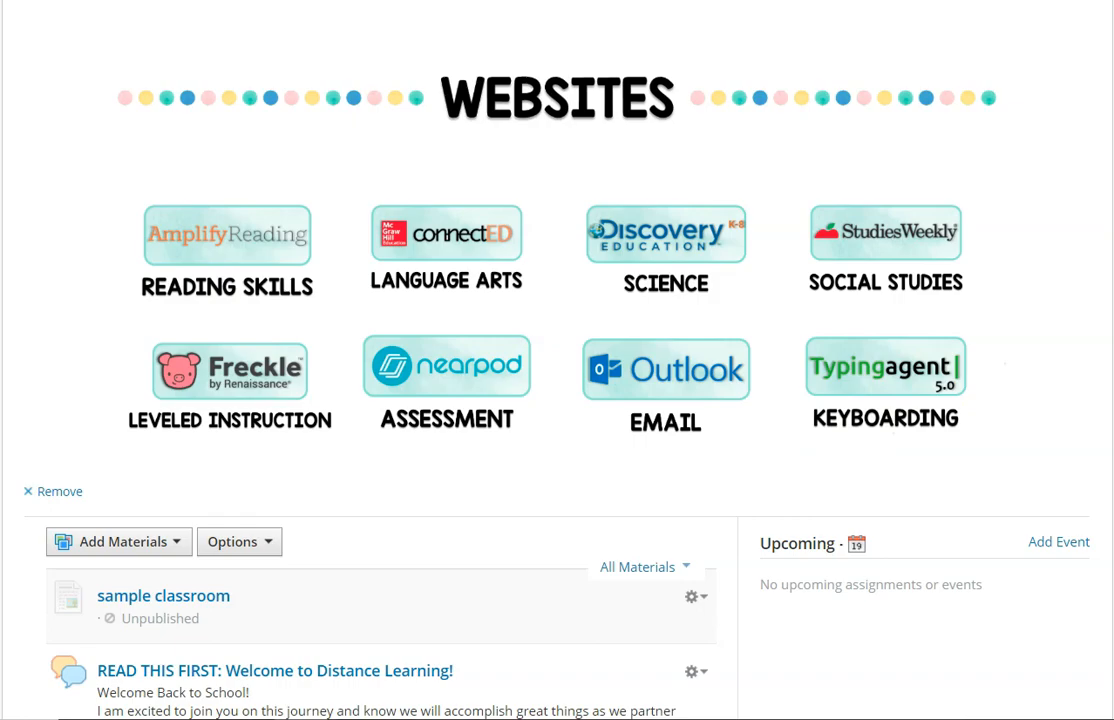
Step: Scroll through the course folder list from Login Information to April 6-10, including Daily Language Arts
{"action": "scroll", "scroll_direction": "down", "scroll_amount": 3}
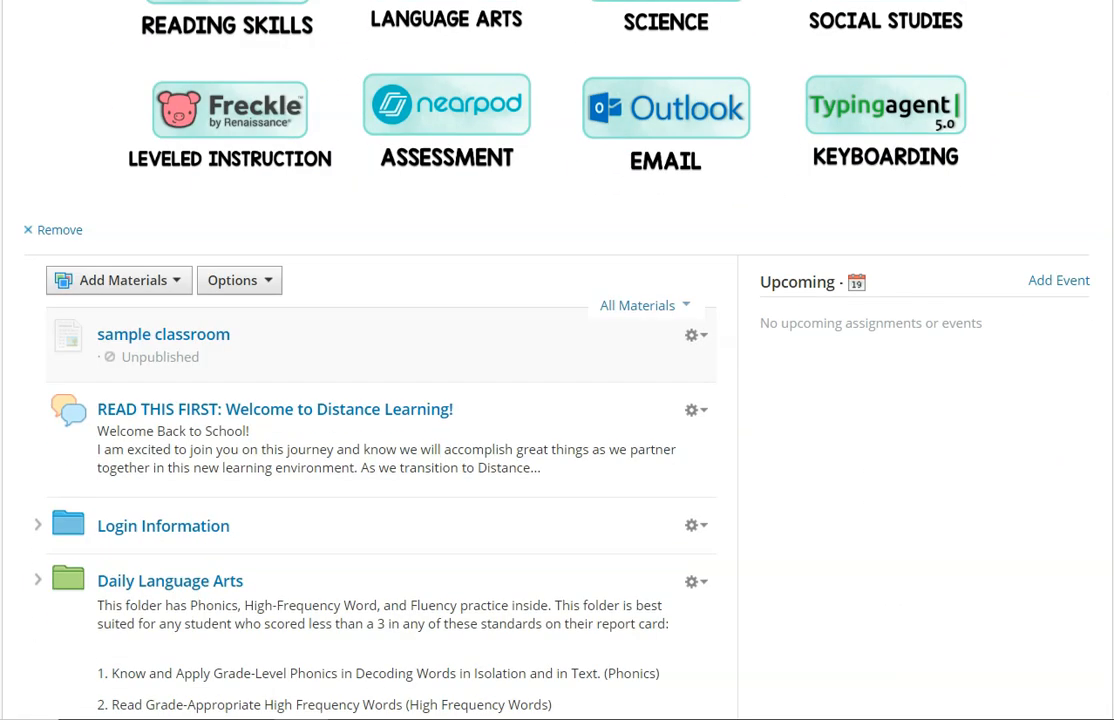
{"action": "scroll", "scroll_direction": "down", "scroll_amount": 3}
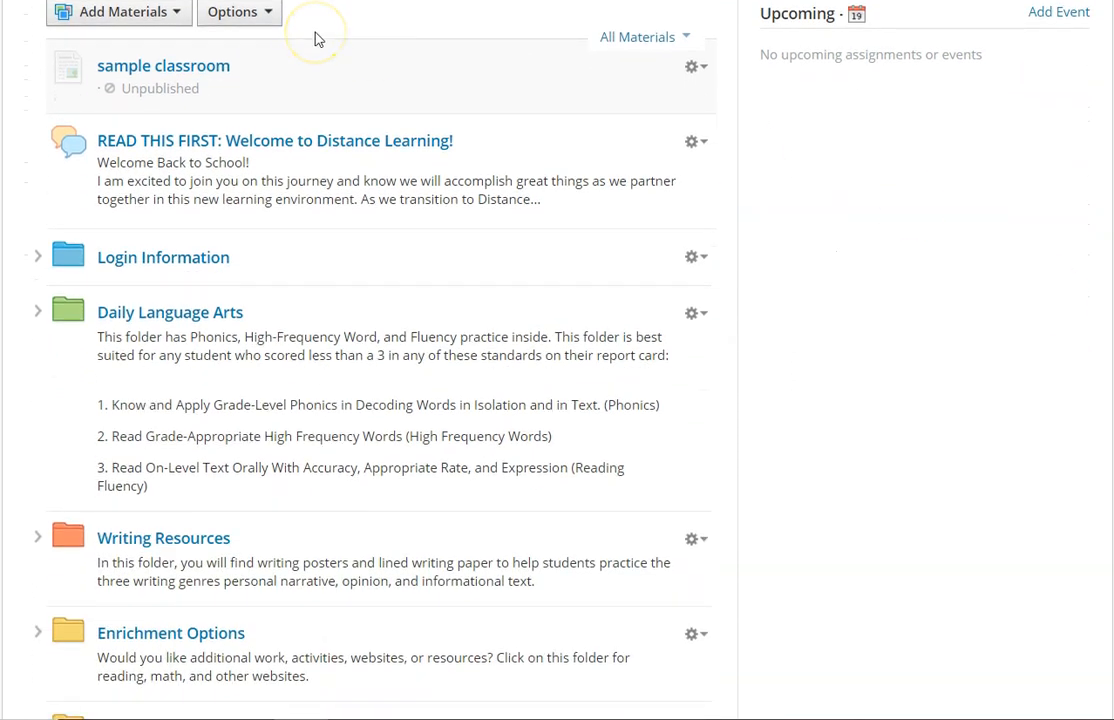
{"action": "mouse_move", "coordinate": [414, 163]}
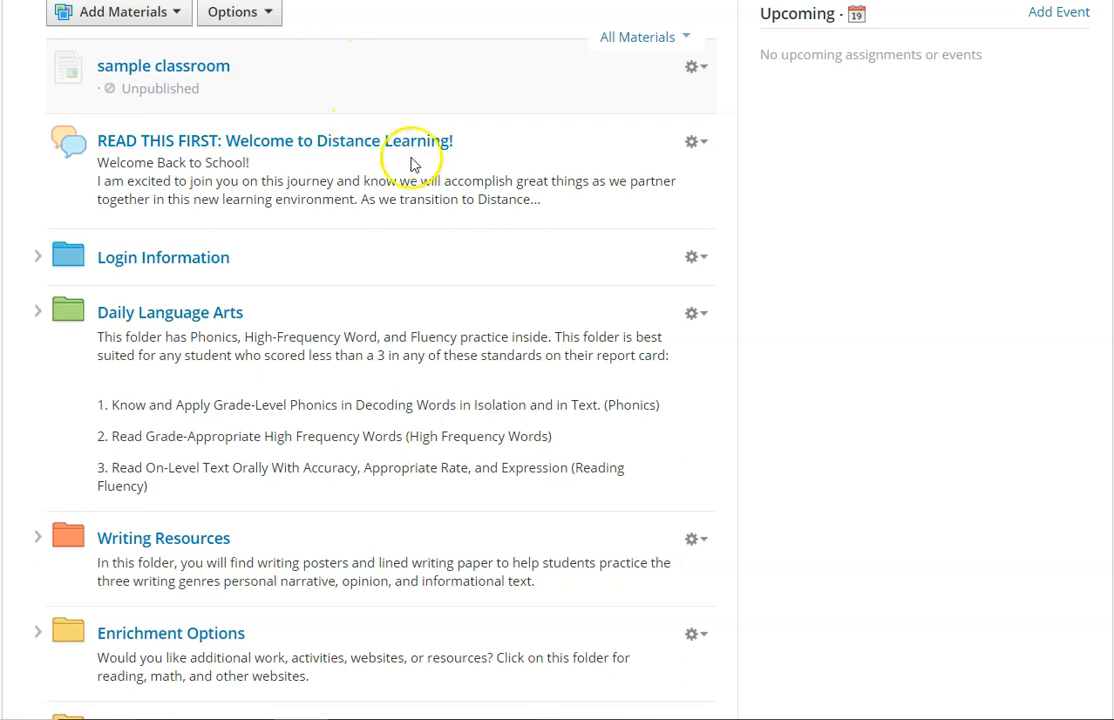
{"action": "mouse_move", "coordinate": [490, 214]}
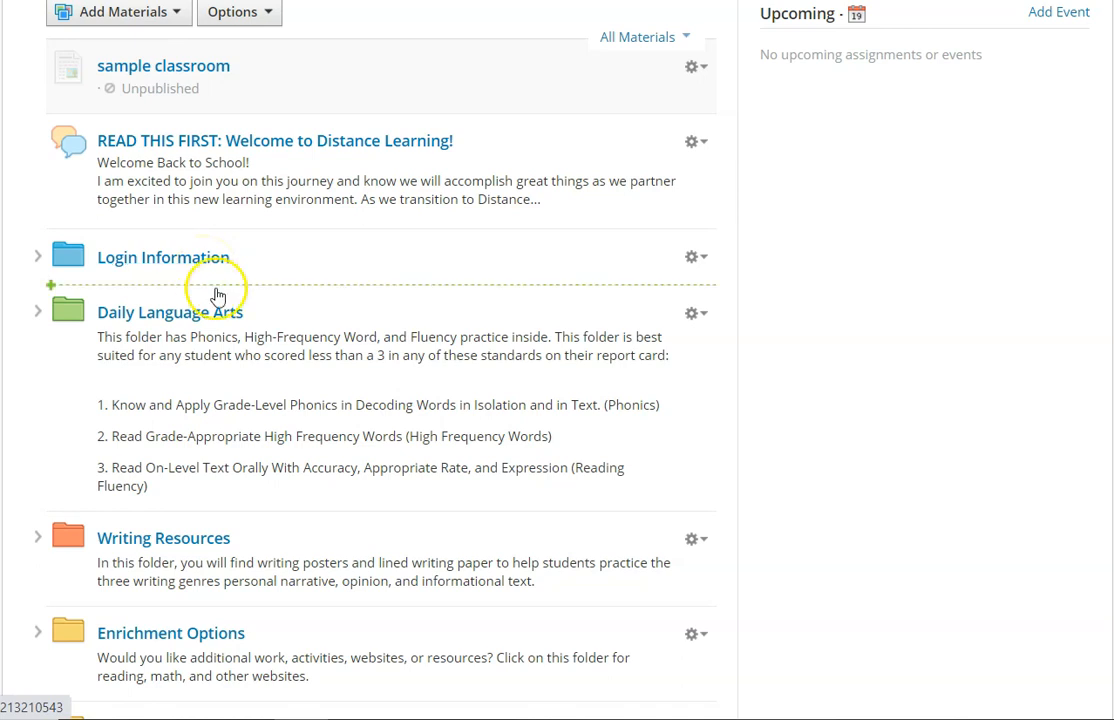
{"action": "mouse_move", "coordinate": [275, 340]}
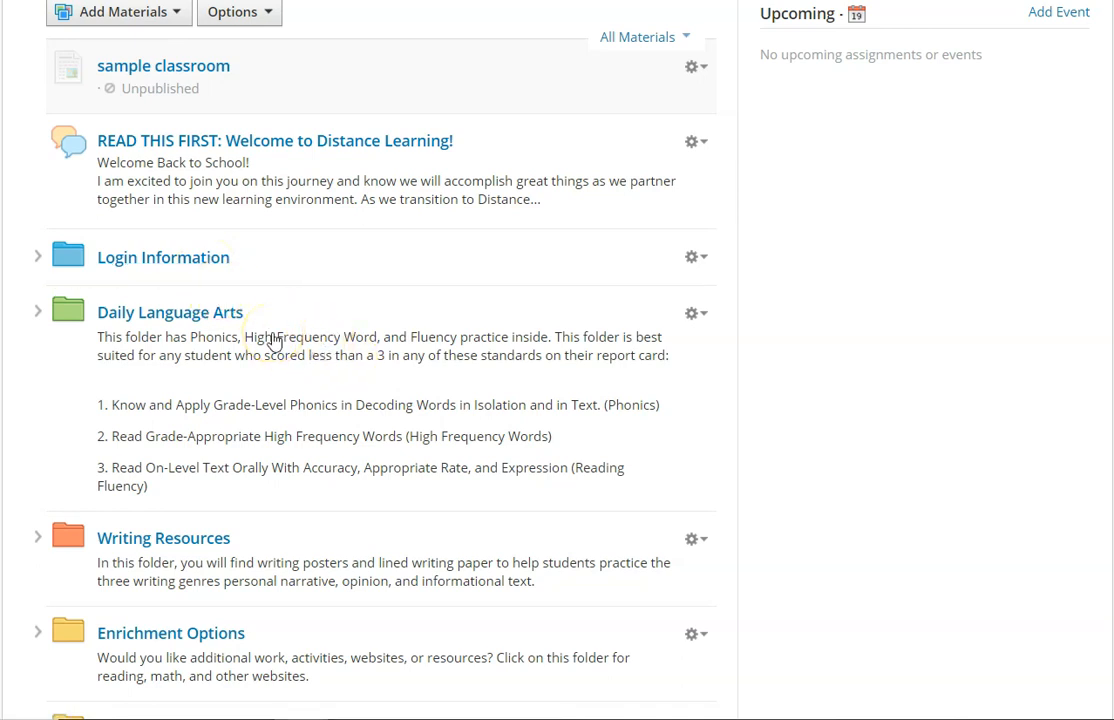
{"action": "scroll", "scroll_direction": "down", "scroll_amount": 3}
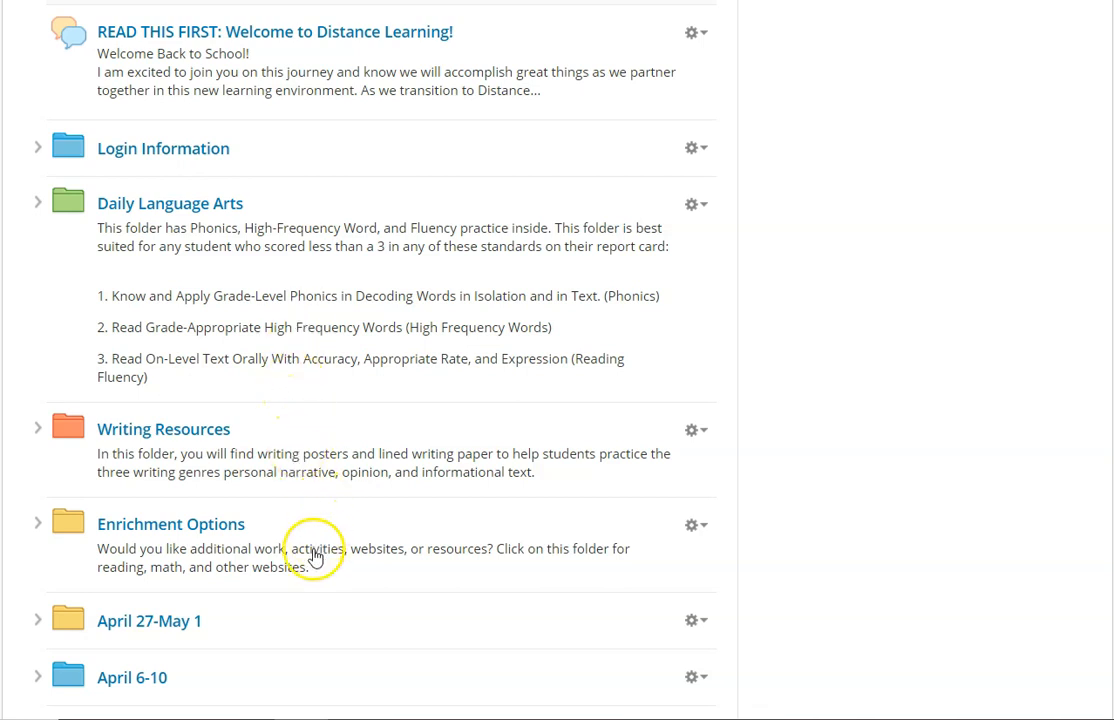
{"action": "scroll", "scroll_direction": "down", "scroll_amount": 3}
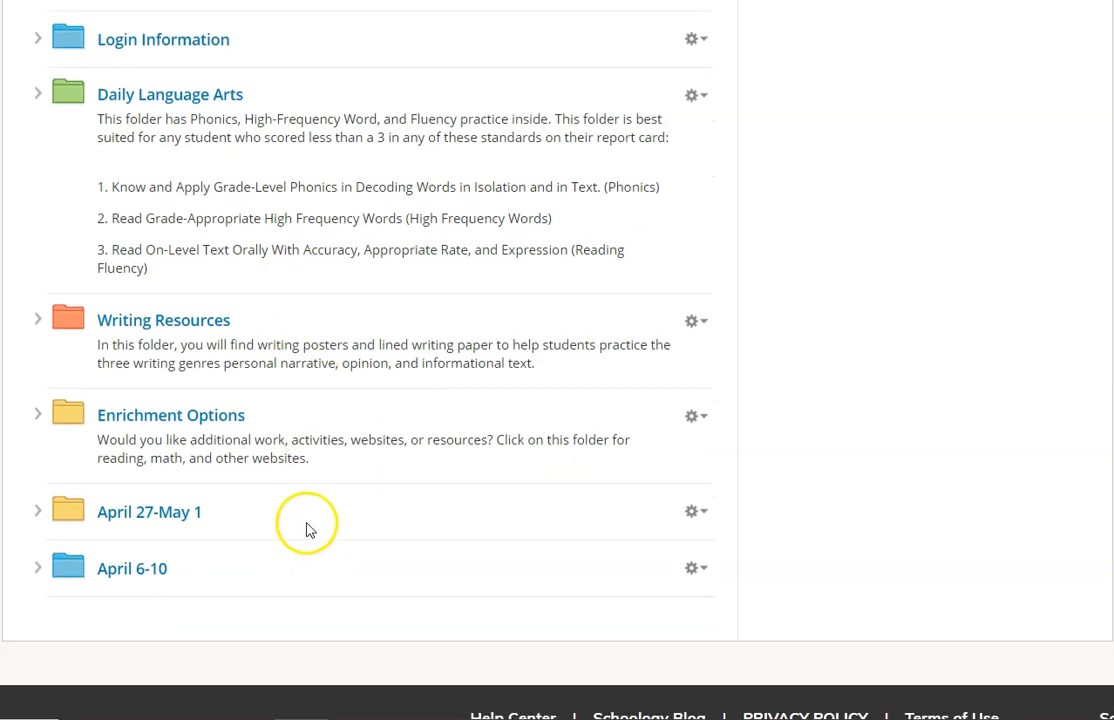
{"action": "mouse_move", "coordinate": [183, 583]}
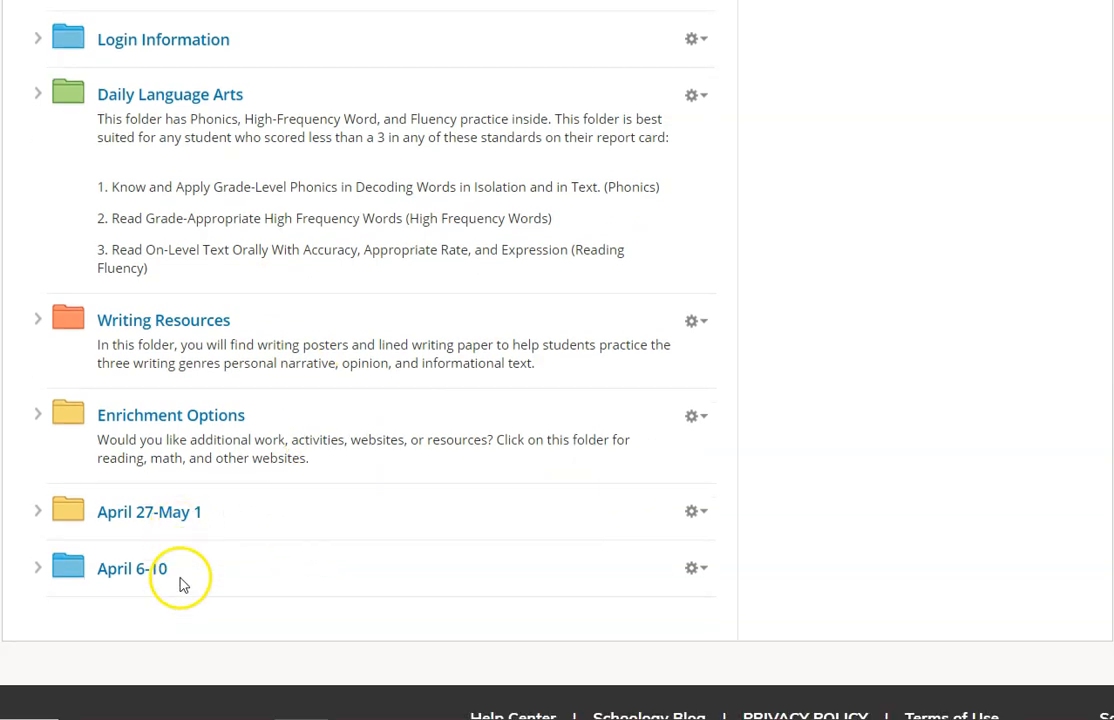
{"action": "mouse_move", "coordinate": [203, 583]}
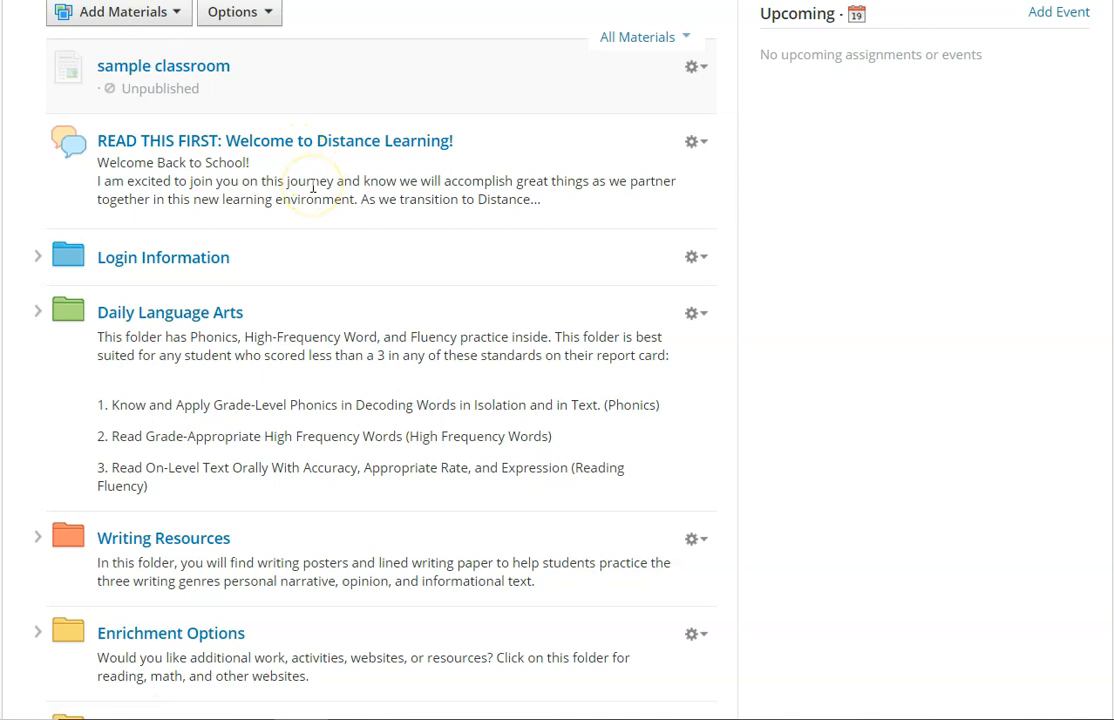
{"action": "mouse_move", "coordinate": [403, 196]}
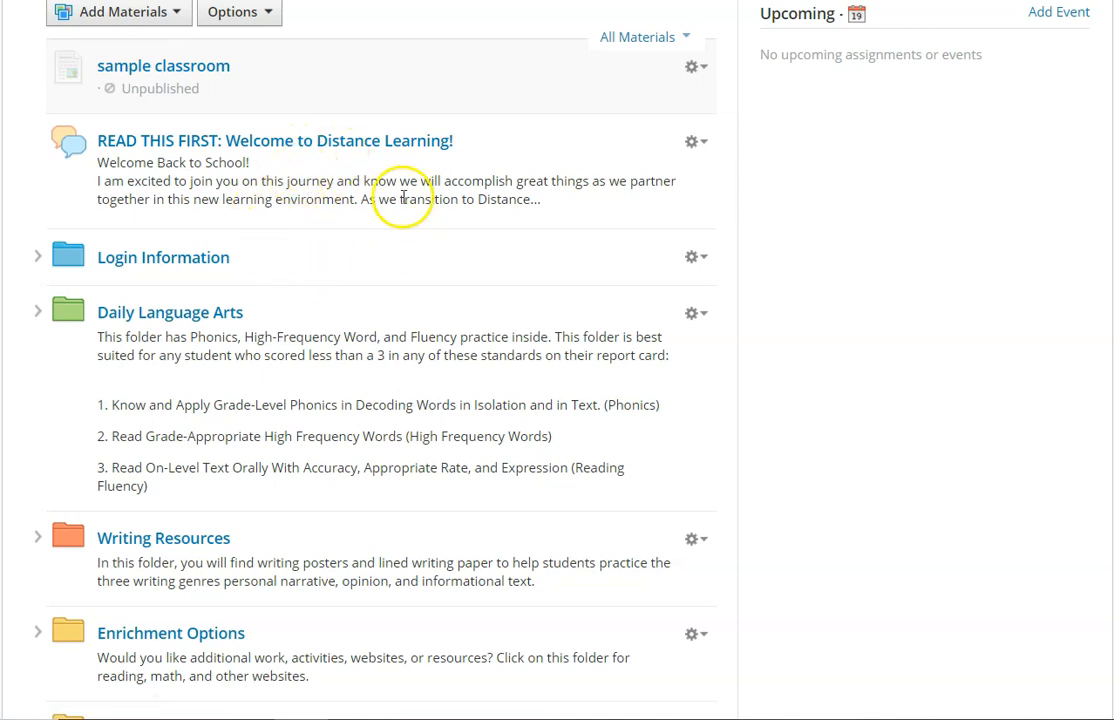
{"action": "mouse_move", "coordinate": [352, 172]}
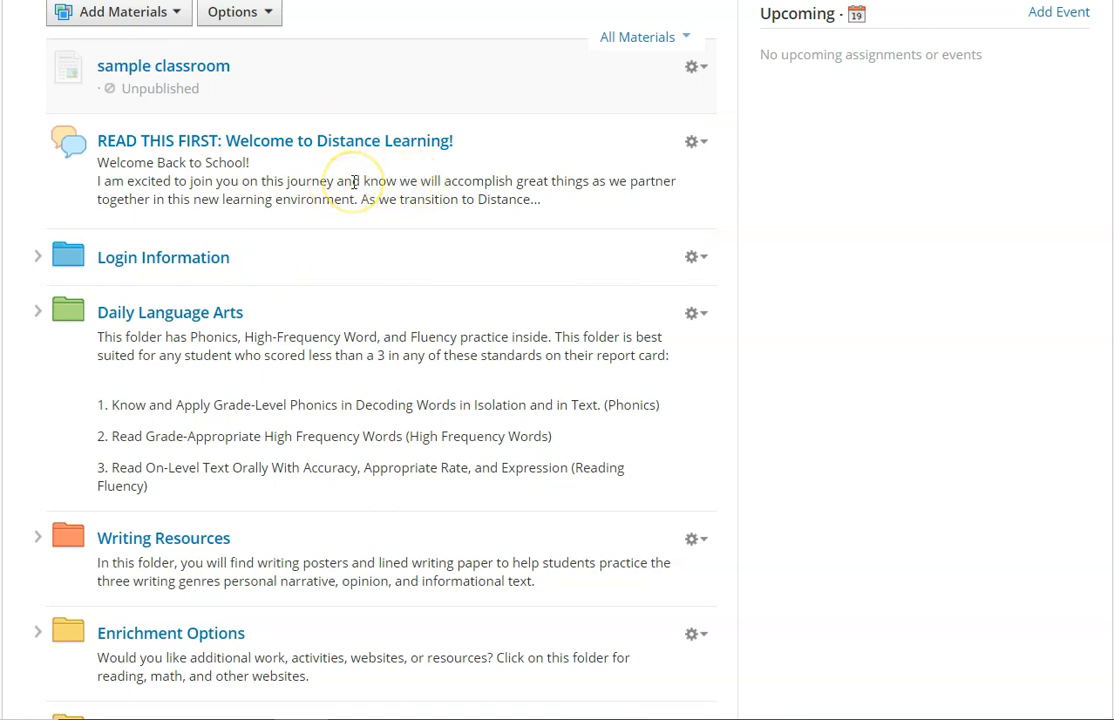
{"action": "mouse_move", "coordinate": [337, 171]}
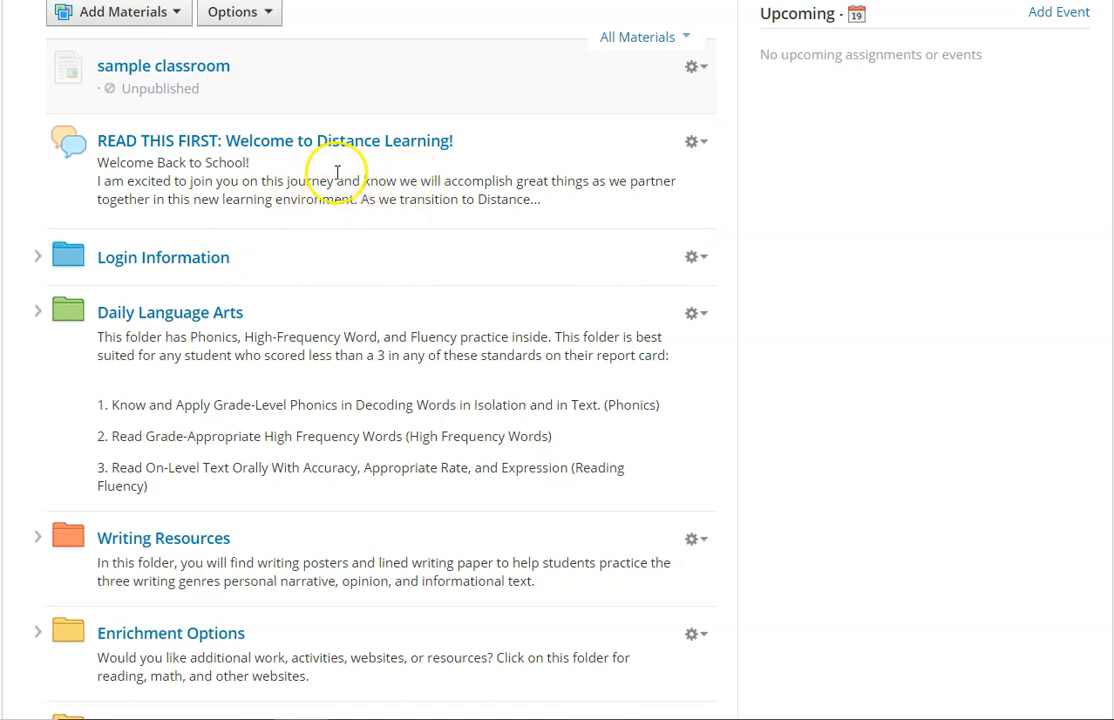
{"action": "mouse_move", "coordinate": [268, 317]}
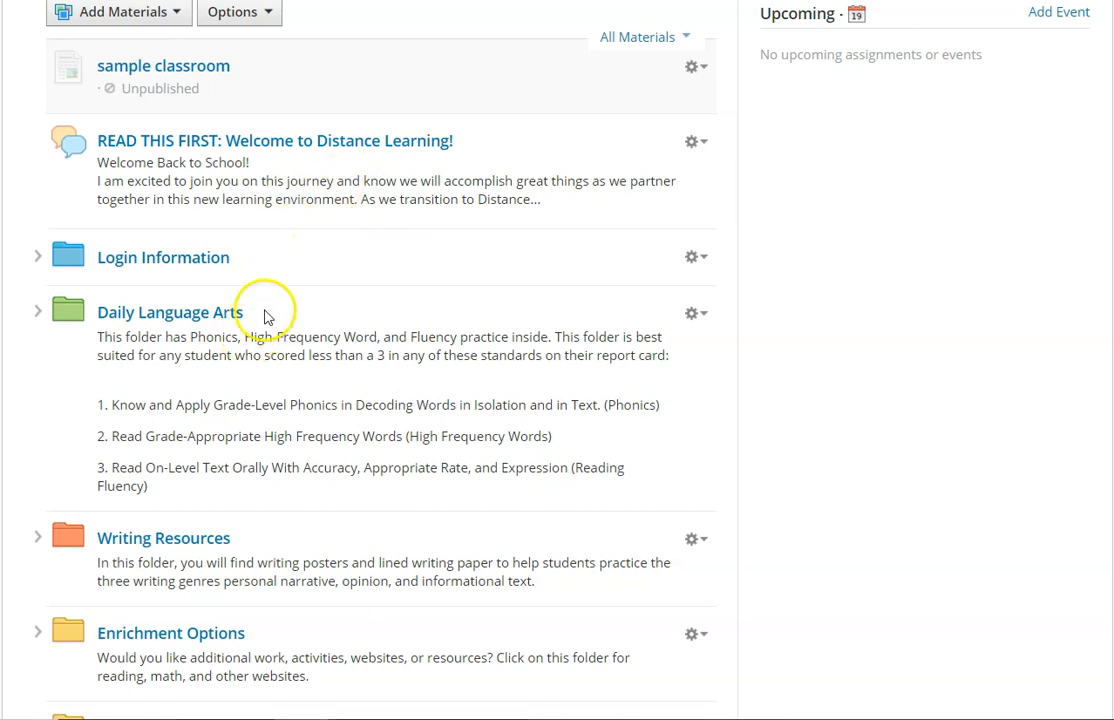
{"action": "scroll", "scroll_direction": "down", "scroll_amount": 3}
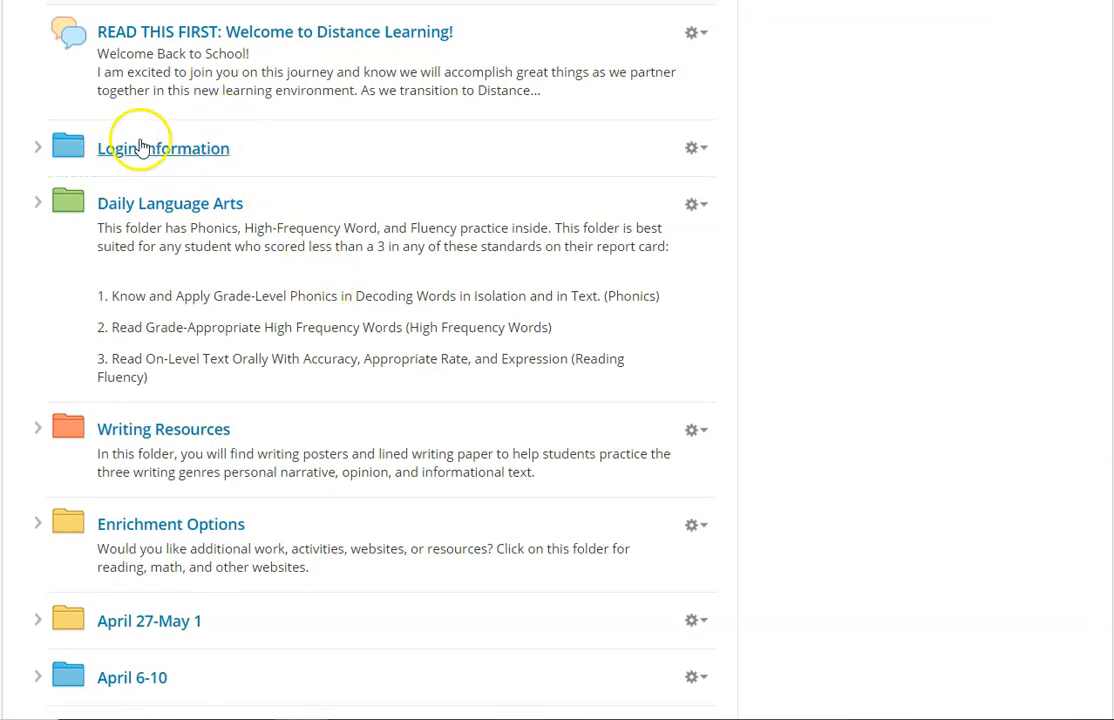
{"action": "mouse_move", "coordinate": [183, 162]}
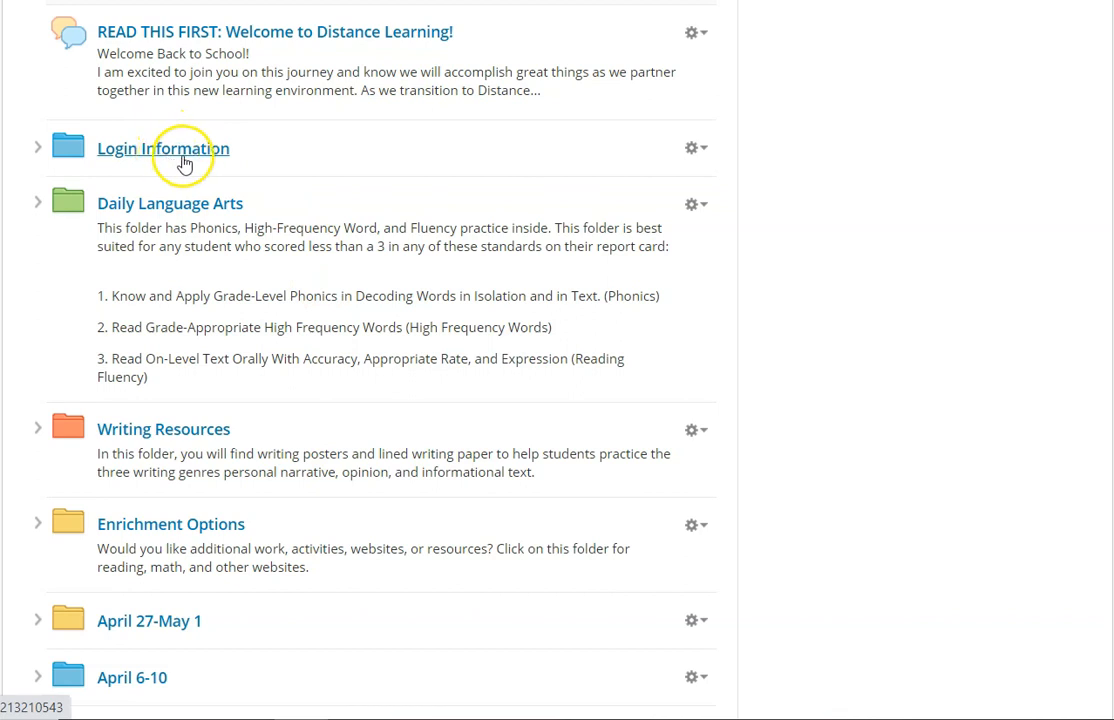
{"action": "mouse_move", "coordinate": [257, 160]}
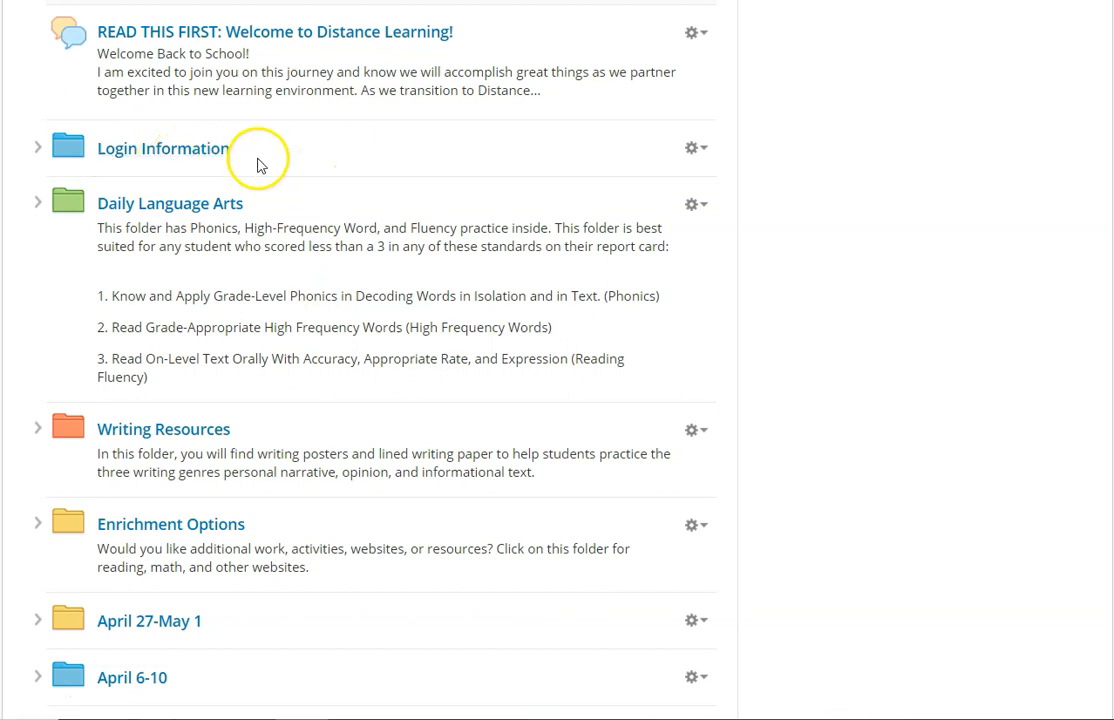
{"action": "mouse_move", "coordinate": [232, 242]}
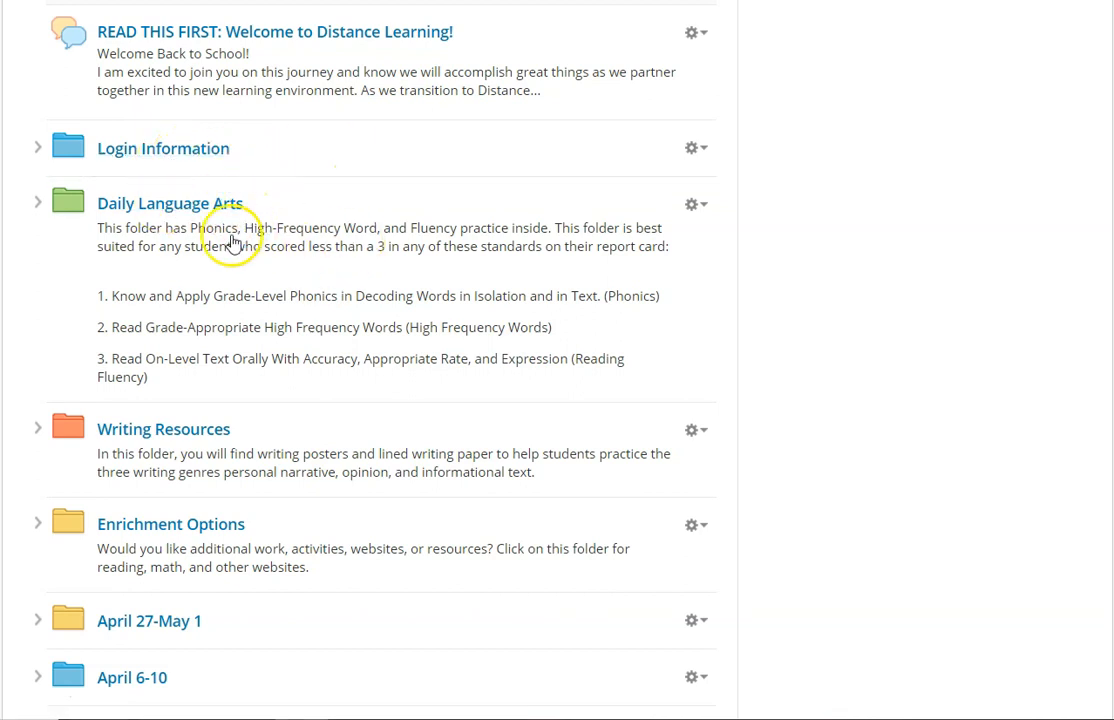
{"action": "mouse_move", "coordinate": [399, 257]}
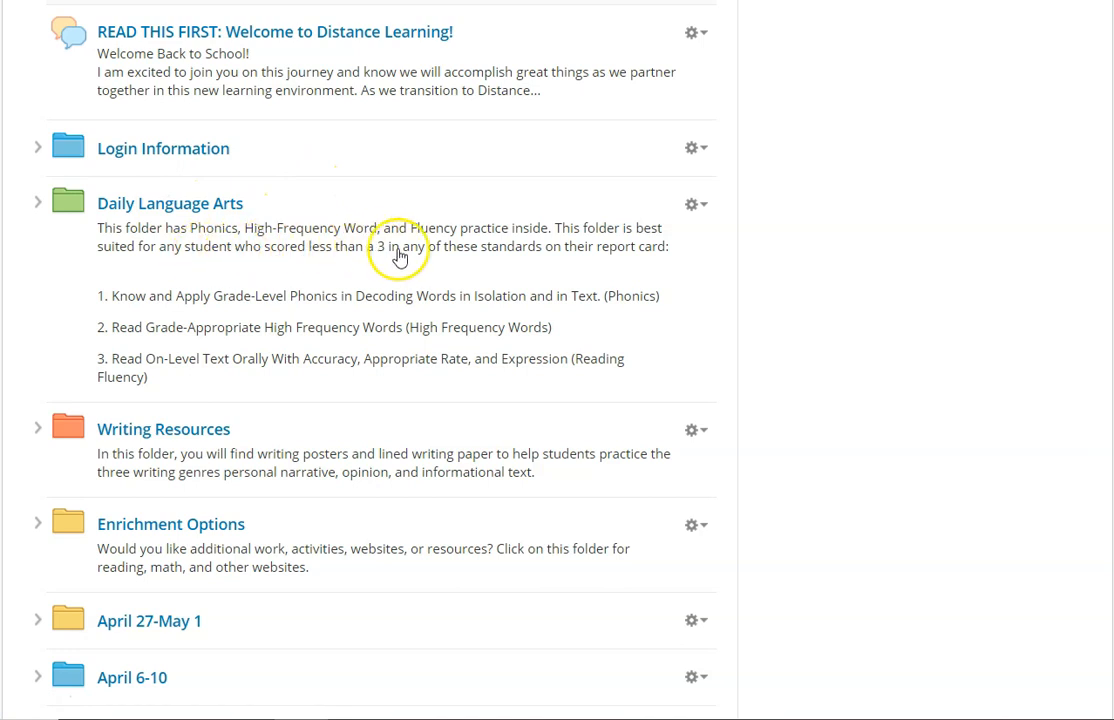
{"action": "mouse_move", "coordinate": [495, 262]}
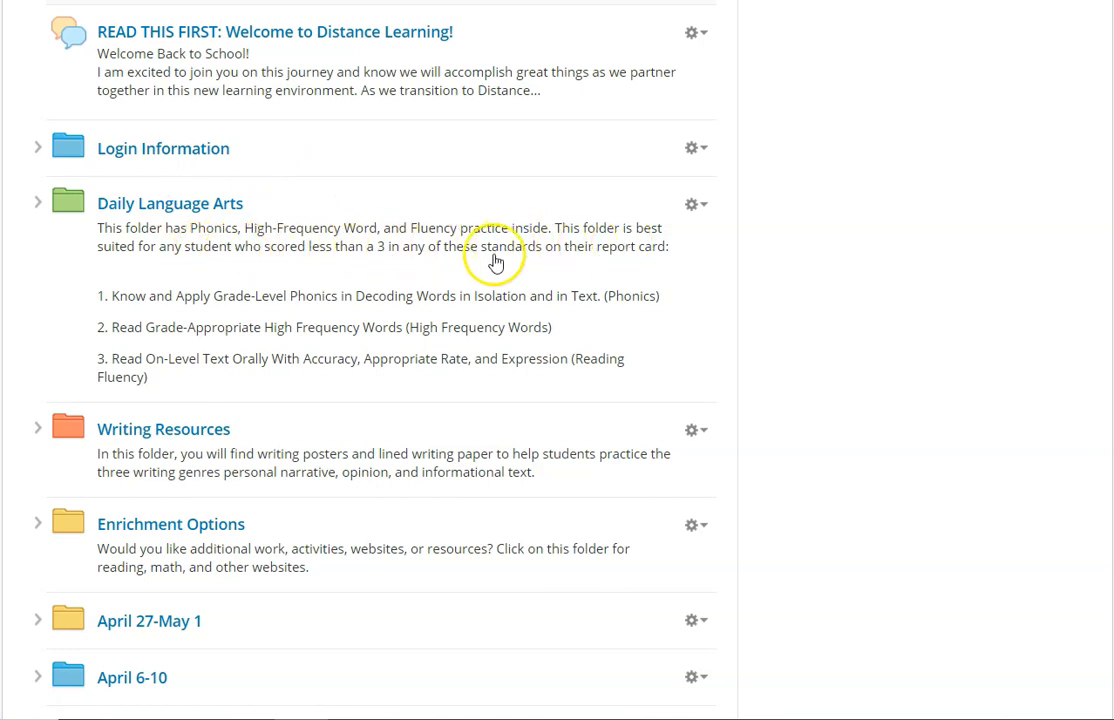
{"action": "mouse_move", "coordinate": [475, 305]}
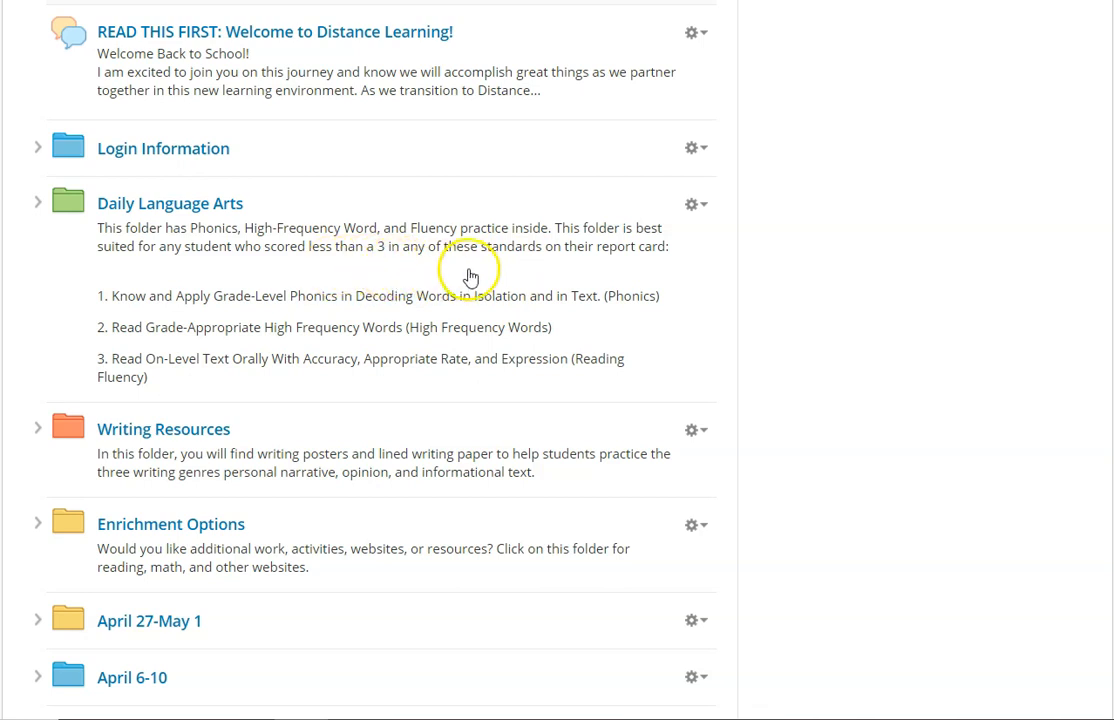
{"action": "mouse_move", "coordinate": [357, 295]}
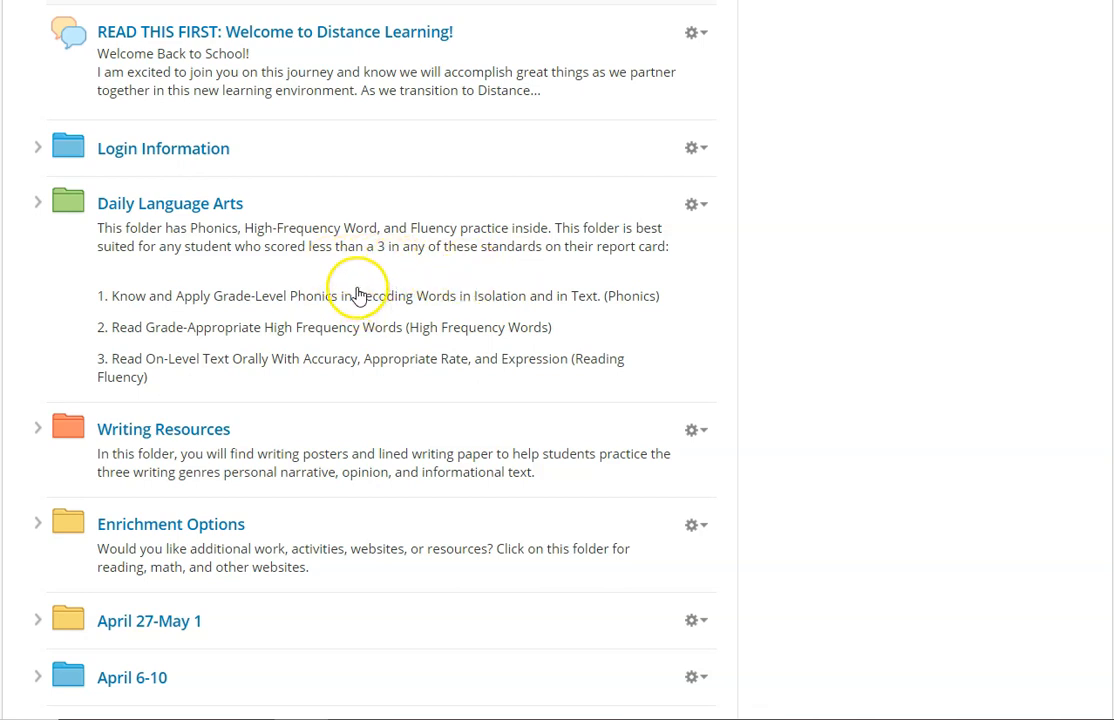
{"action": "mouse_move", "coordinate": [308, 328]}
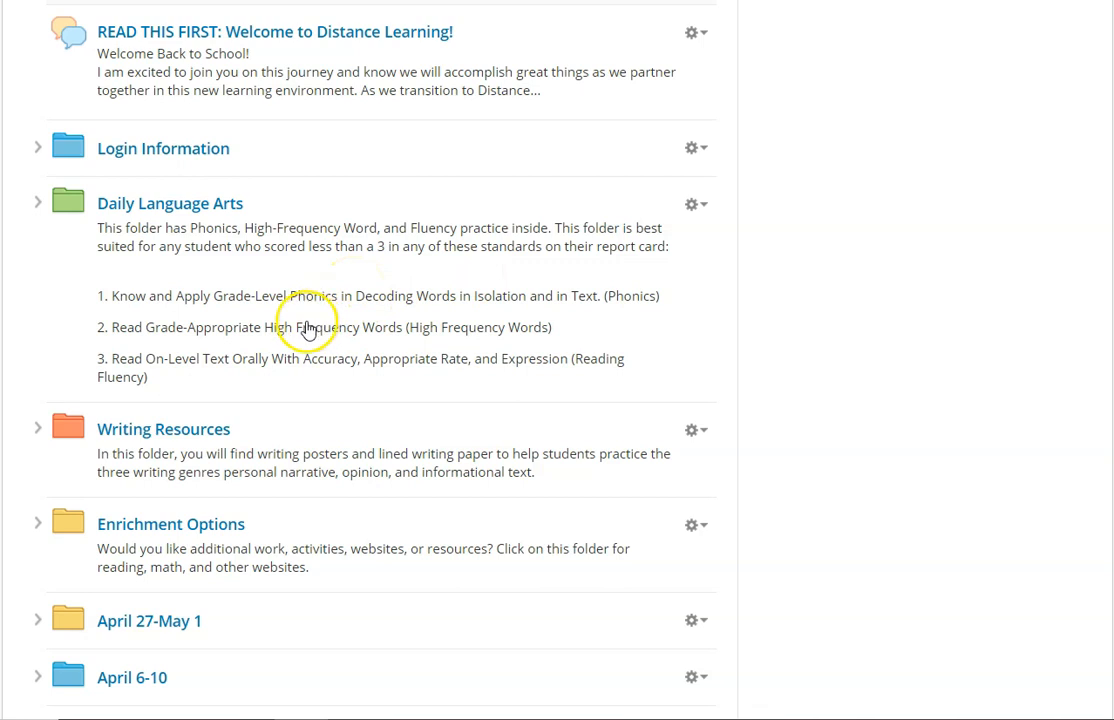
{"action": "scroll", "scroll_direction": "down", "scroll_amount": 3}
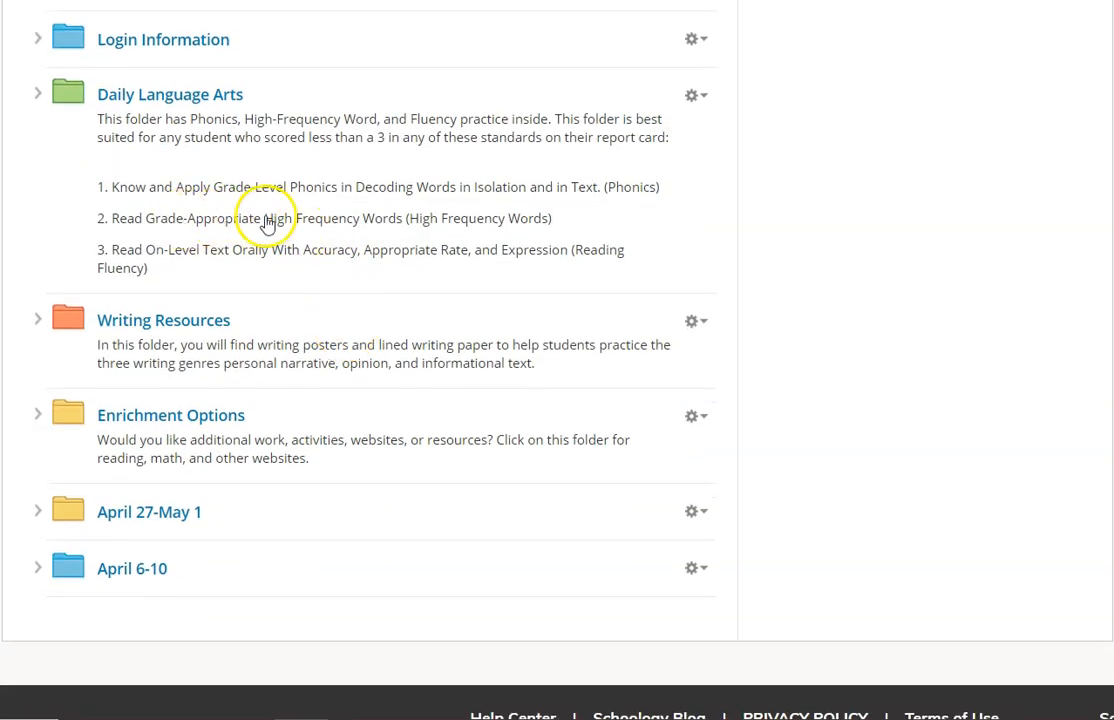
{"action": "mouse_move", "coordinate": [165, 252]}
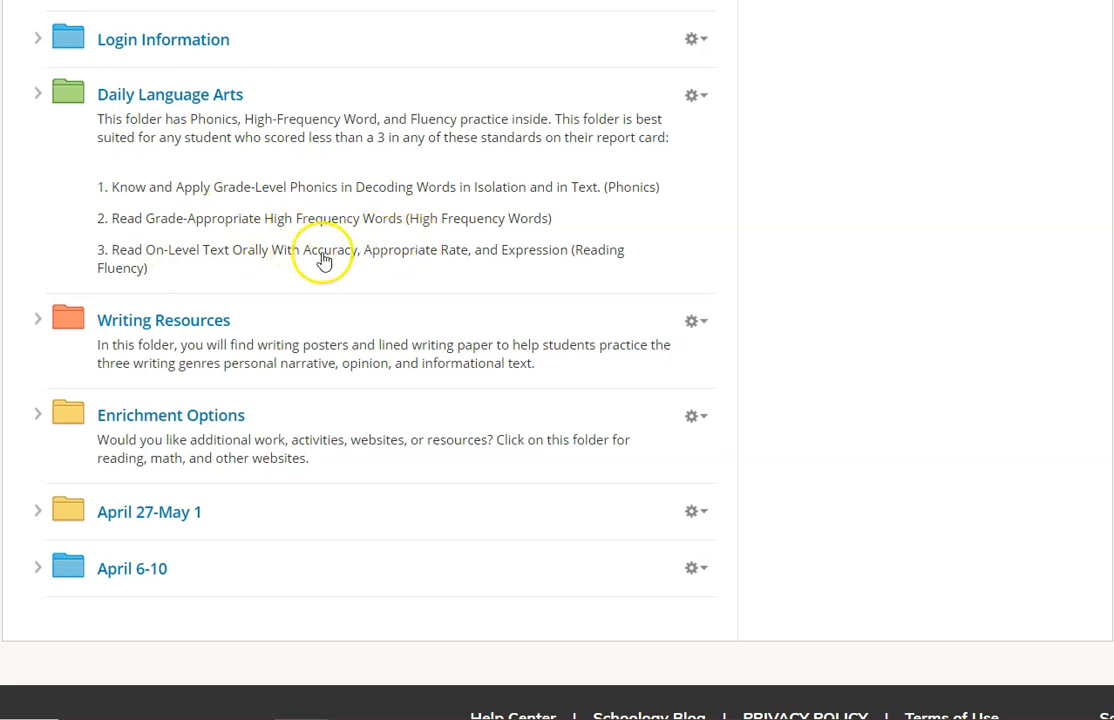
{"action": "mouse_move", "coordinate": [399, 273]}
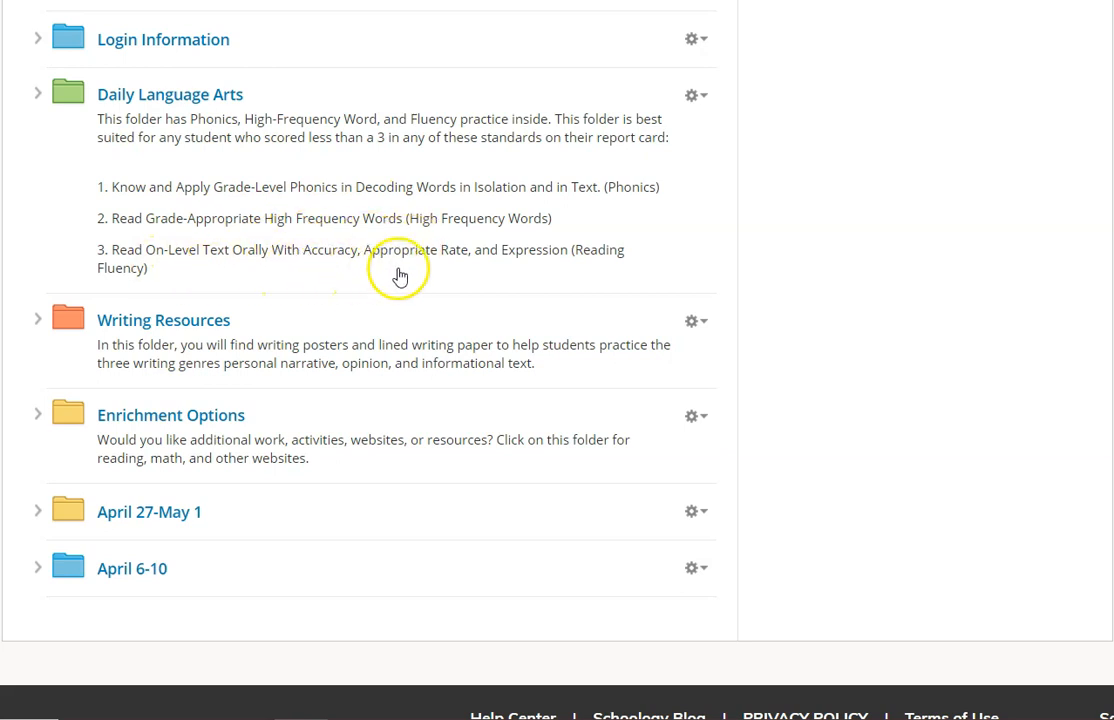
{"action": "mouse_move", "coordinate": [260, 180]}
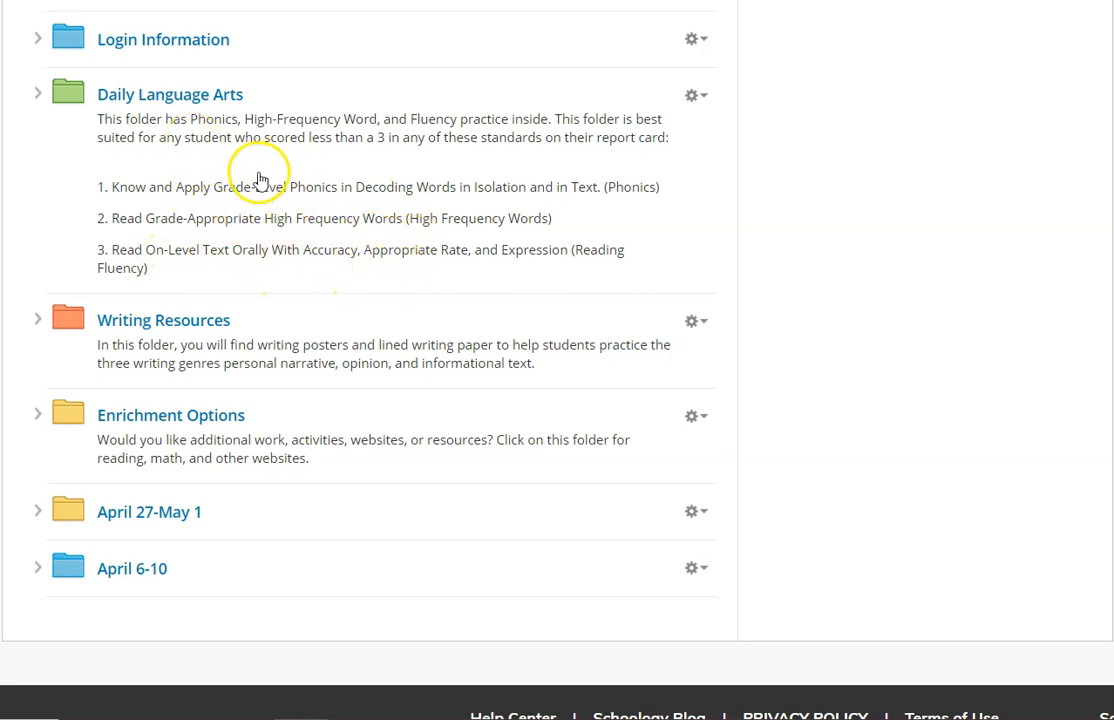
{"action": "mouse_move", "coordinate": [170, 94]}
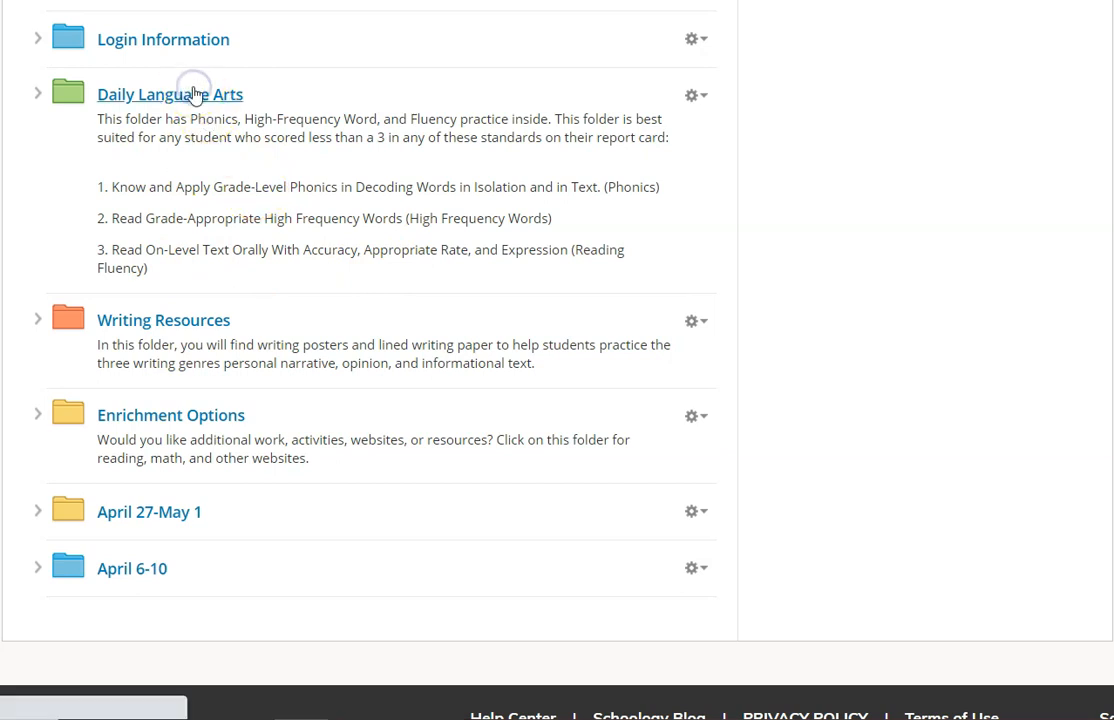
{"action": "left_click", "coordinate": [170, 94]}
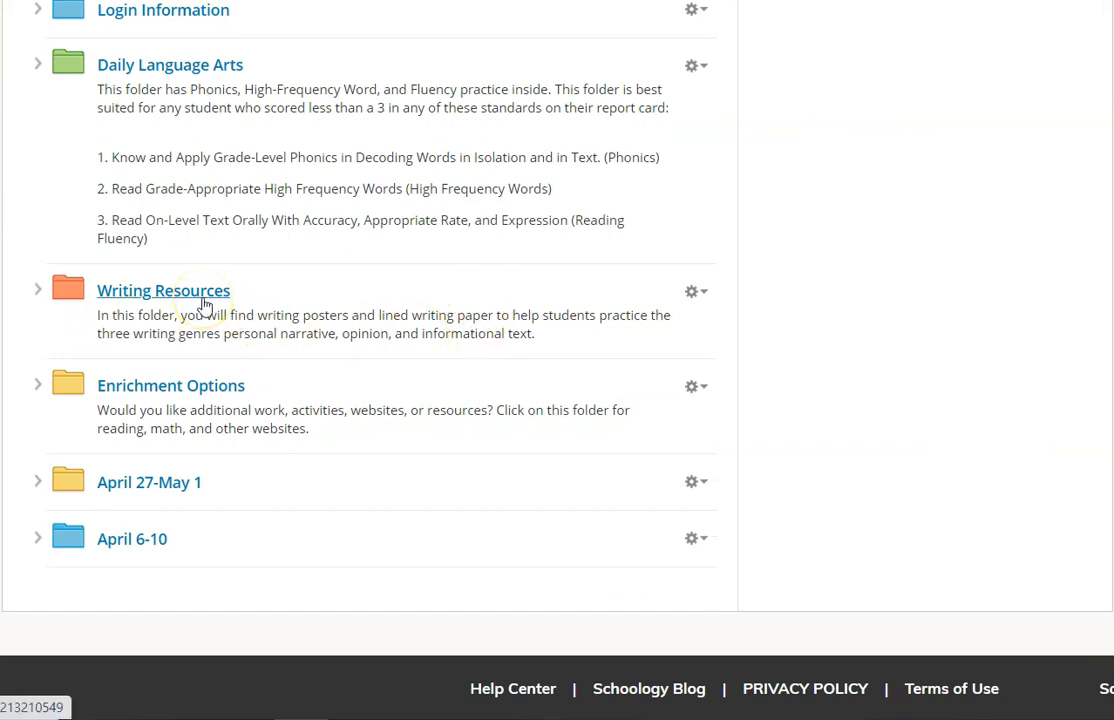
Step: Open the Writing Resources folder, preview Writing Paper.pdf, and return to the folder
{"action": "left_click", "coordinate": [163, 290]}
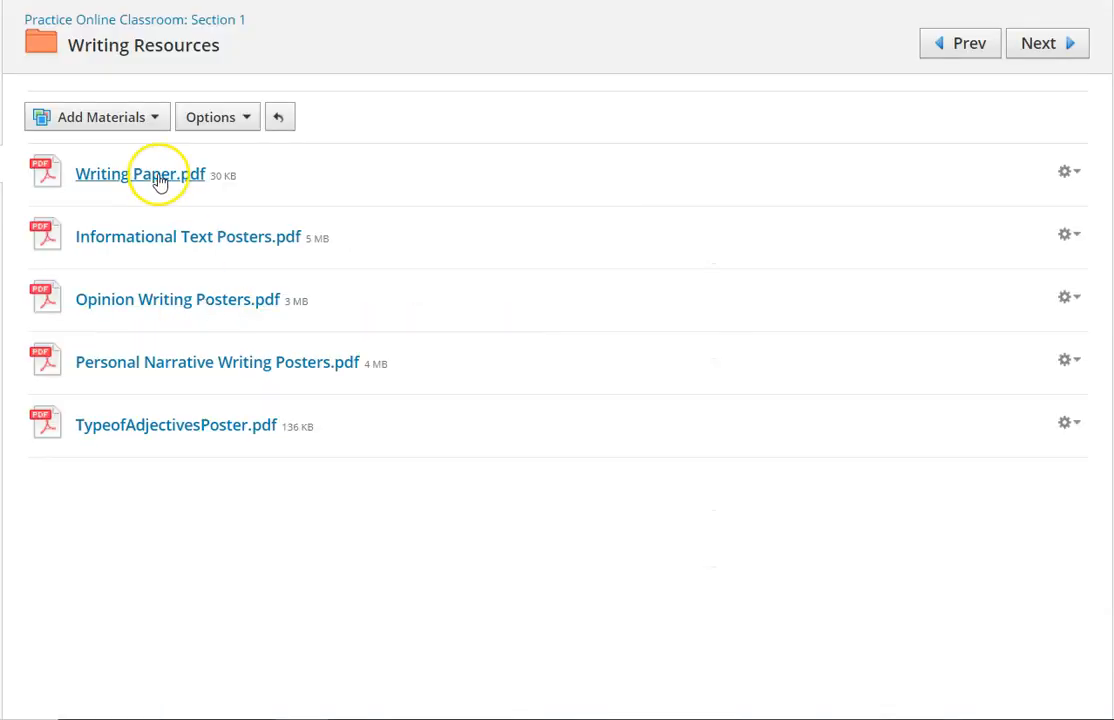
{"action": "mouse_move", "coordinate": [150, 237]}
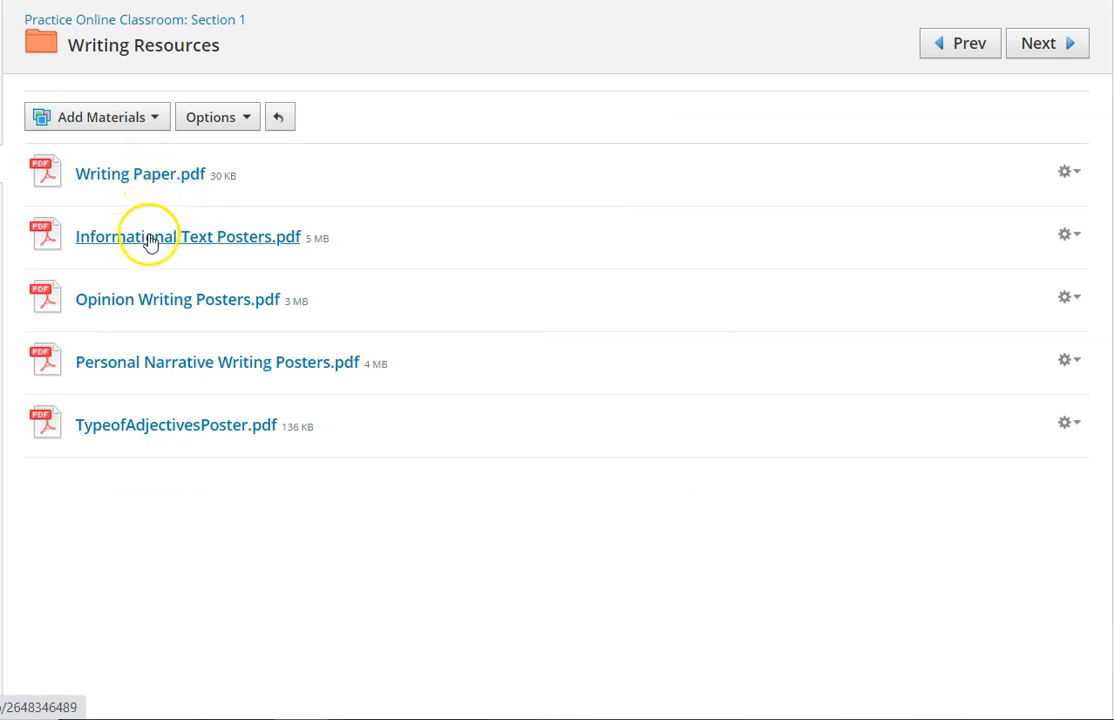
{"action": "mouse_move", "coordinate": [142, 244]}
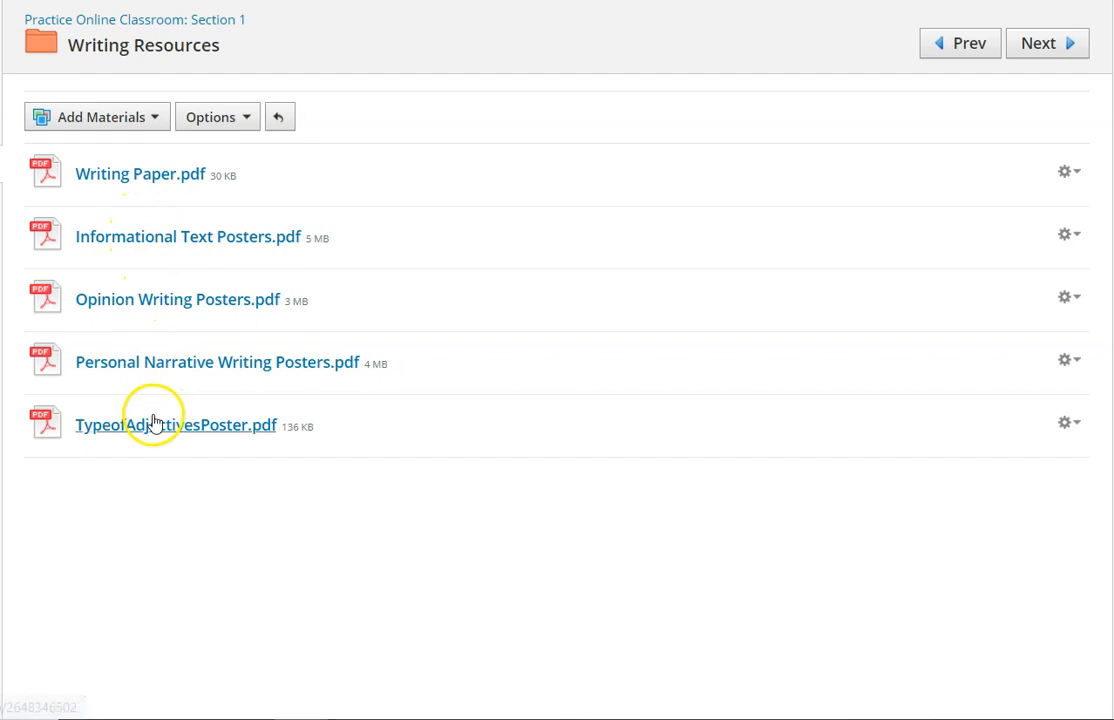
{"action": "mouse_move", "coordinate": [139, 190]}
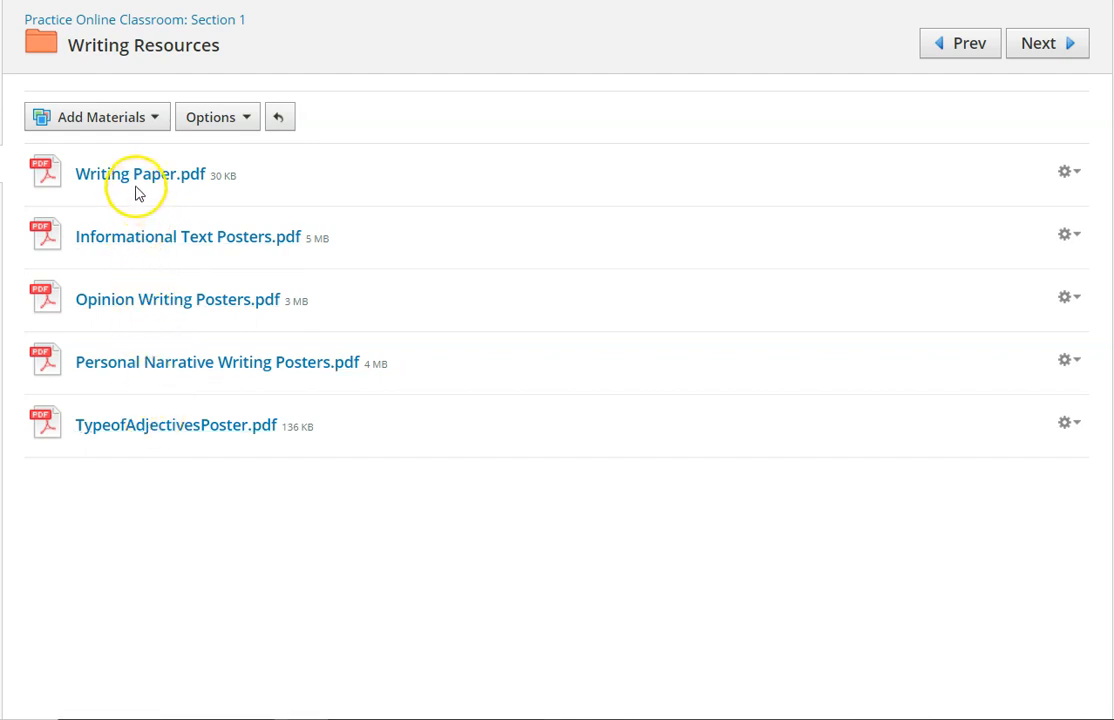
{"action": "left_click", "coordinate": [140, 173]}
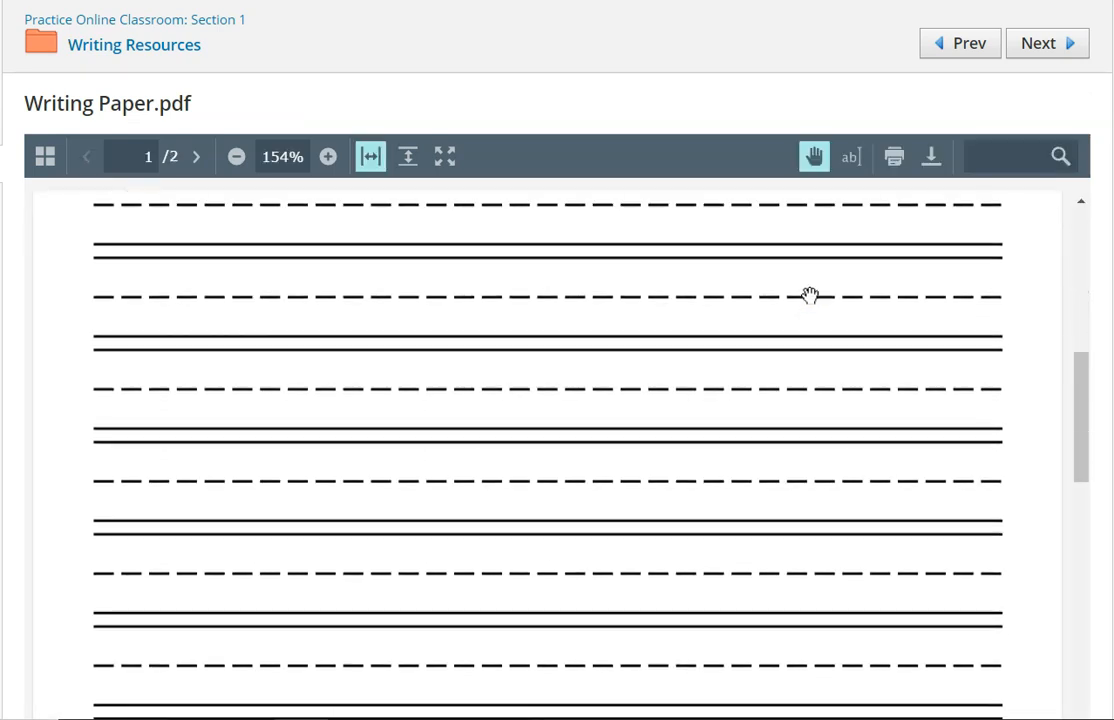
{"action": "scroll", "scroll_direction": "down", "scroll_amount": 3}
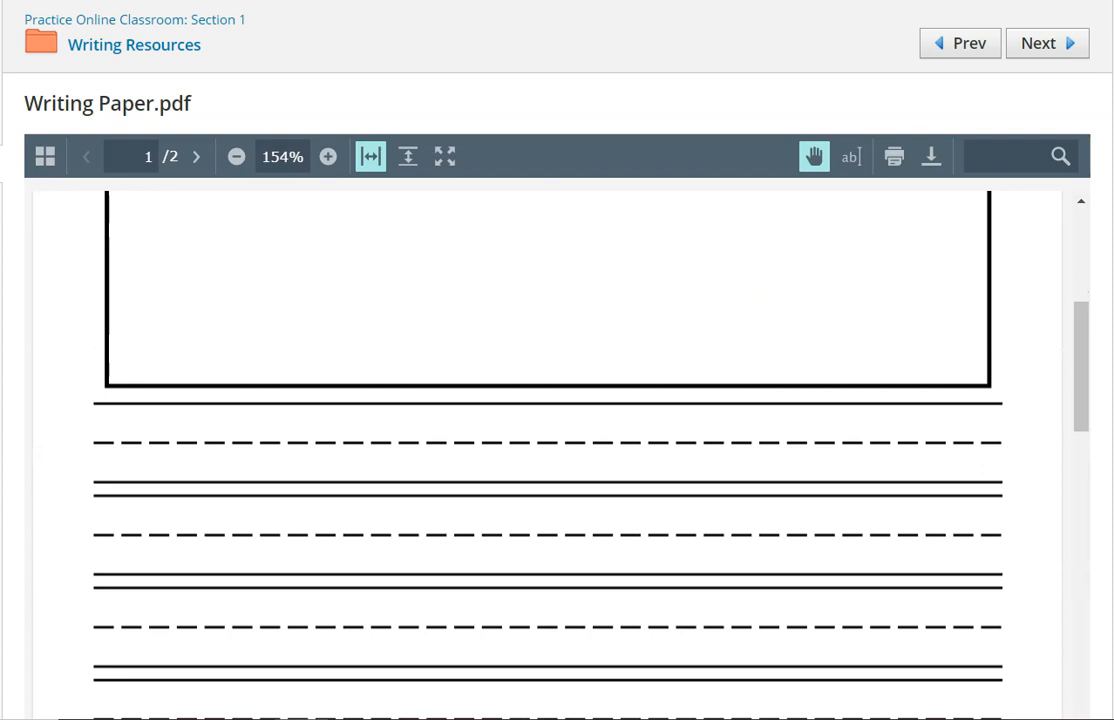
{"action": "left_click", "coordinate": [280, 117]}
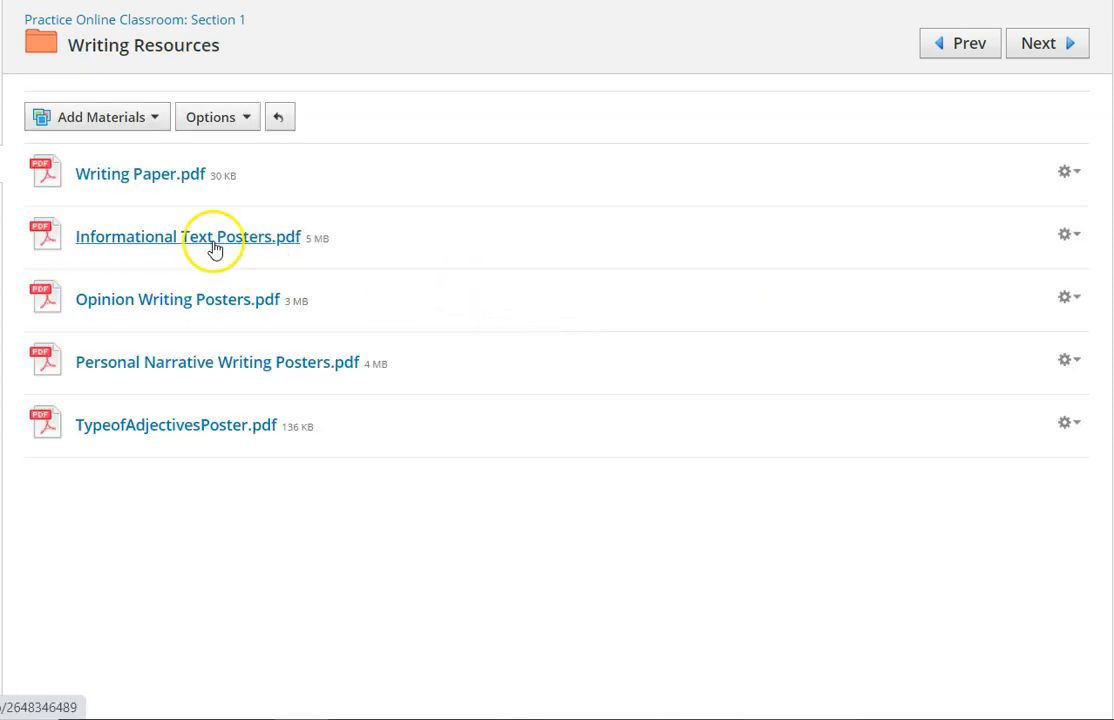
Step: Preview Informational Text Posters.pdf and scroll through its pages
{"action": "left_click", "coordinate": [187, 236]}
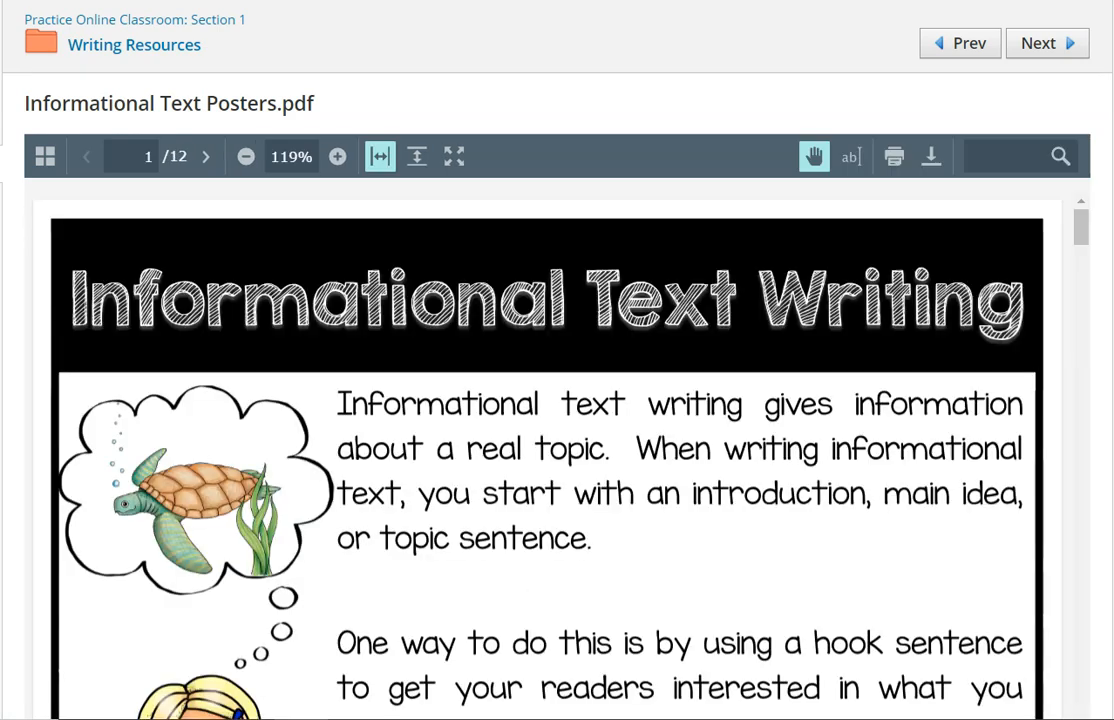
{"action": "scroll", "scroll_direction": "down", "scroll_amount": 3}
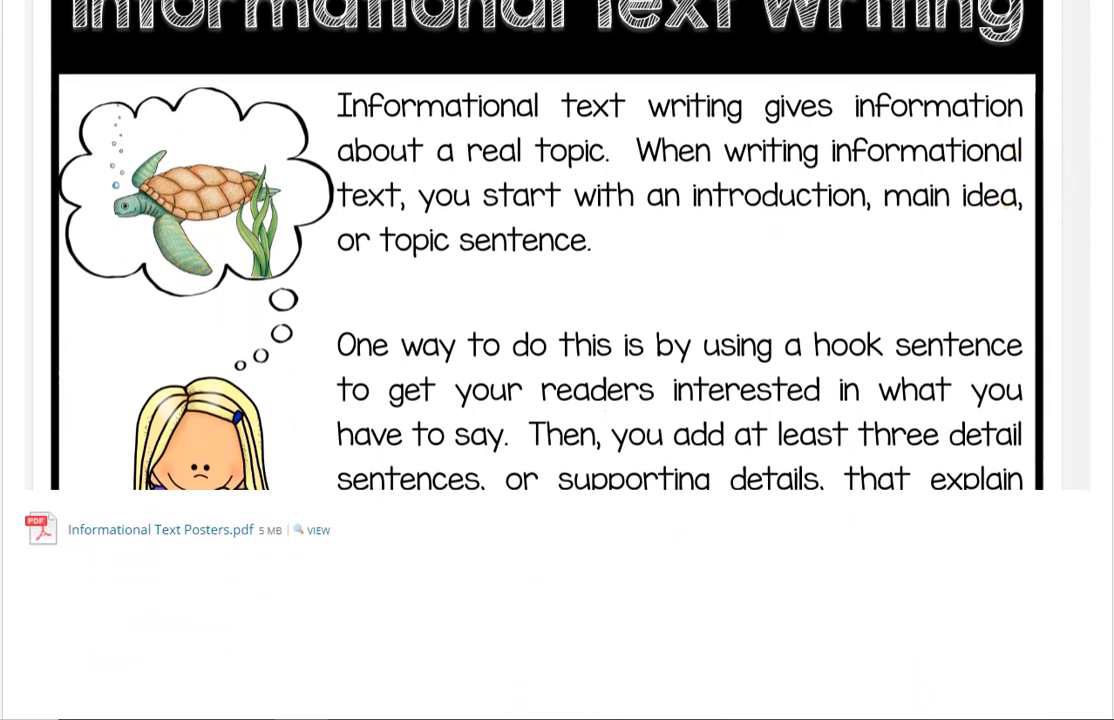
{"action": "scroll", "scroll_direction": "down", "scroll_amount": 3}
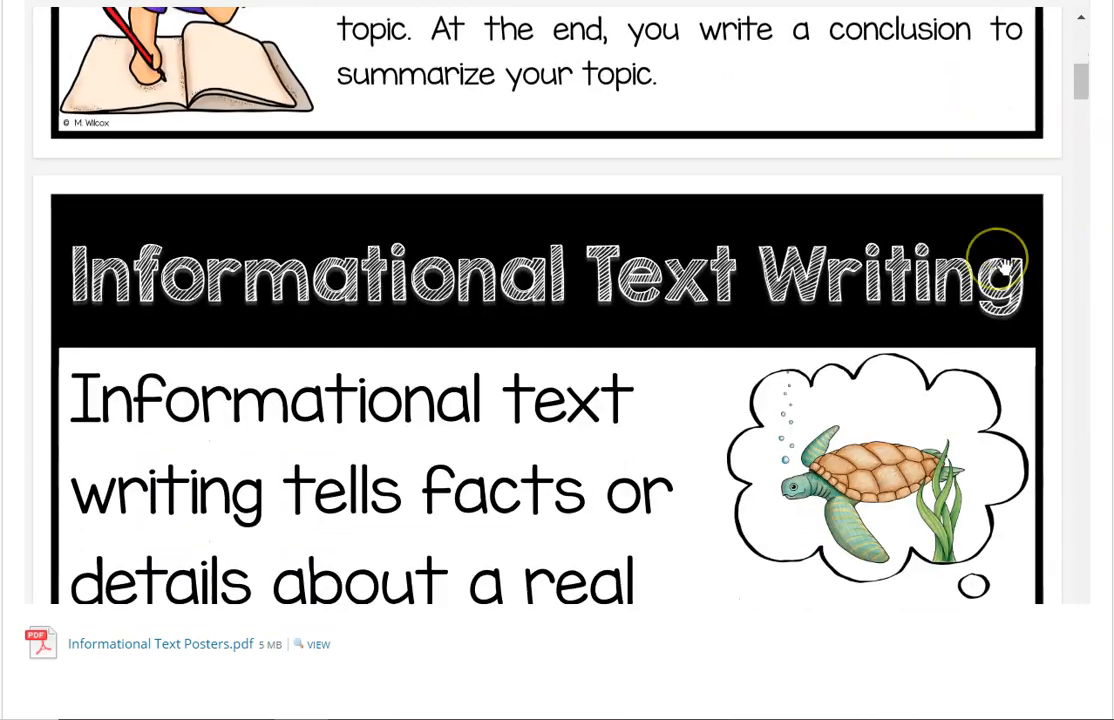
{"action": "scroll", "scroll_direction": "down", "scroll_amount": 3}
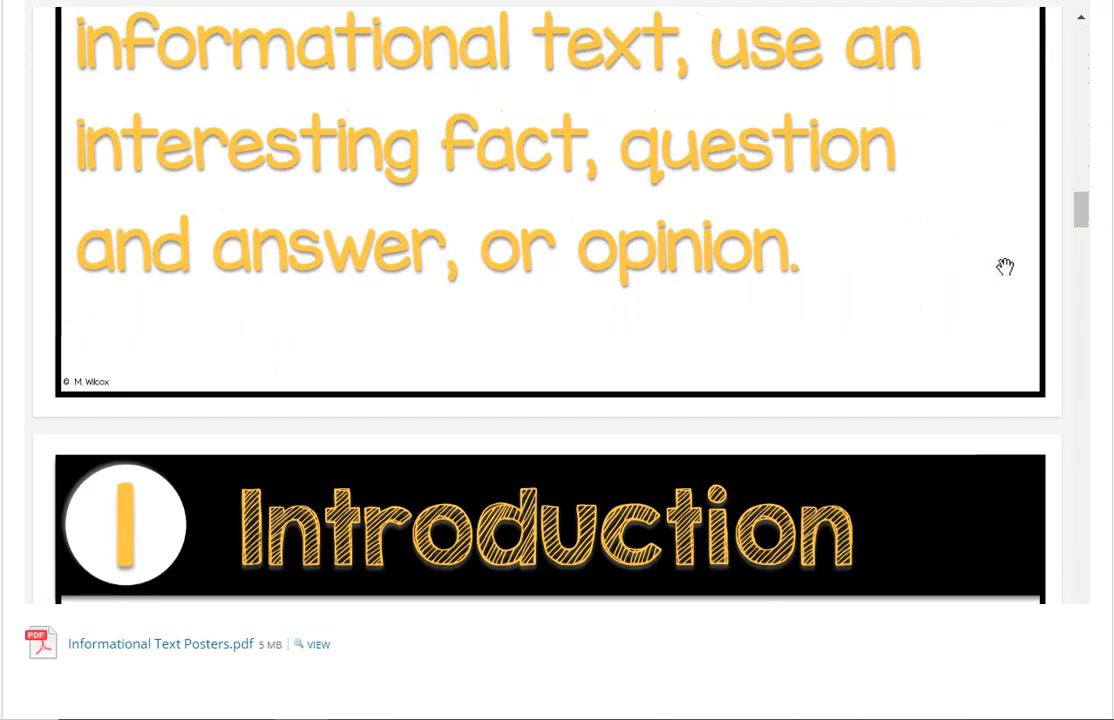
{"action": "scroll", "scroll_direction": "down", "scroll_amount": 3}
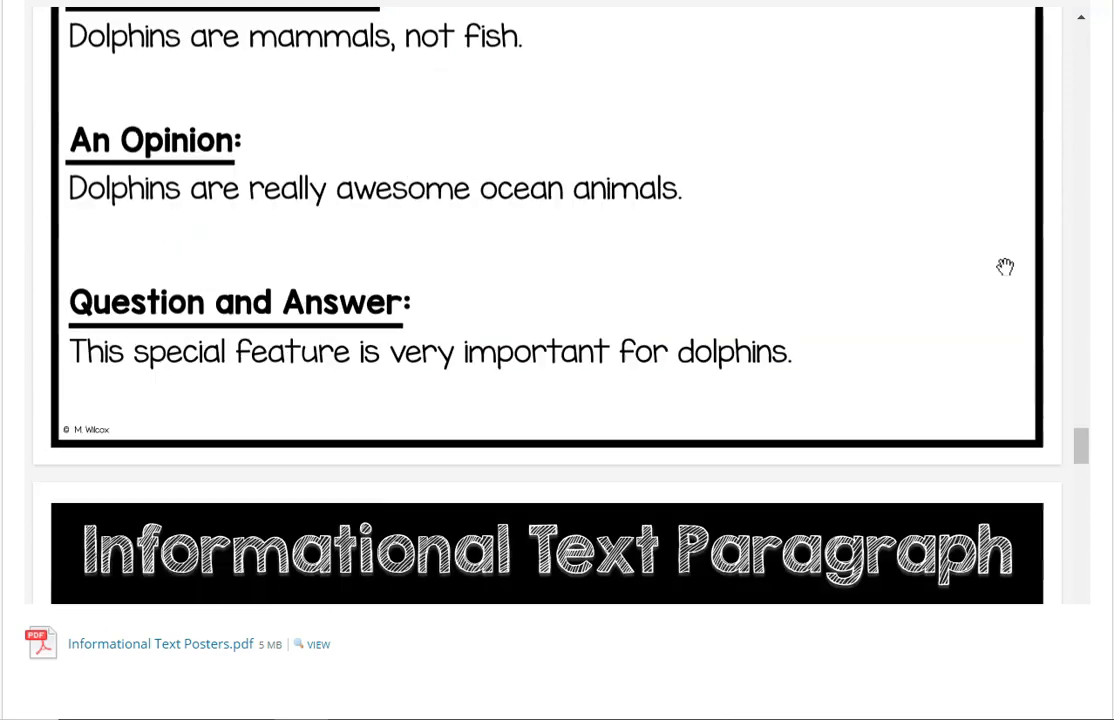
{"action": "scroll", "scroll_direction": "down", "scroll_amount": 3}
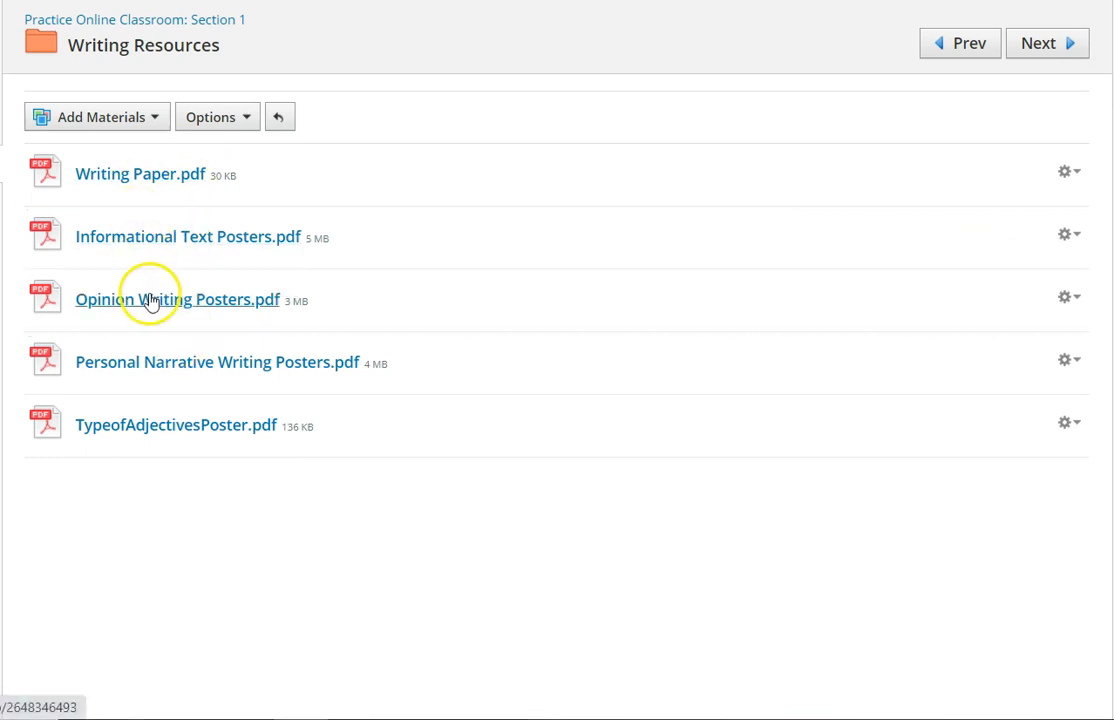
{"action": "mouse_move", "coordinate": [157, 425]}
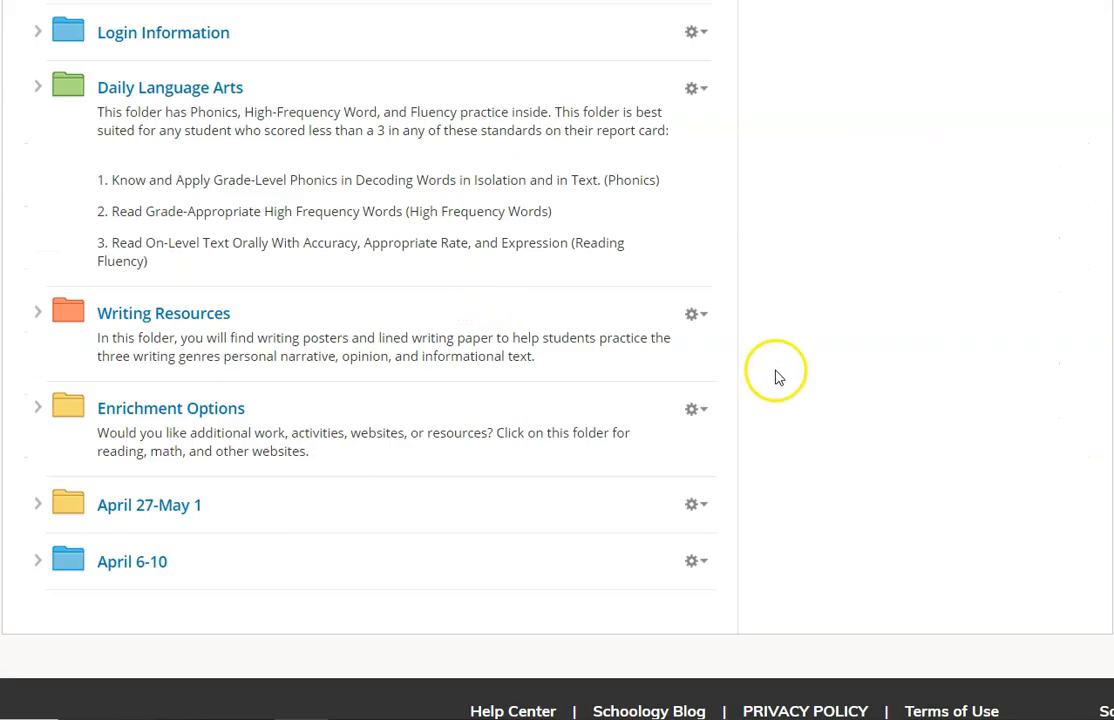
{"action": "mouse_move", "coordinate": [171, 408]}
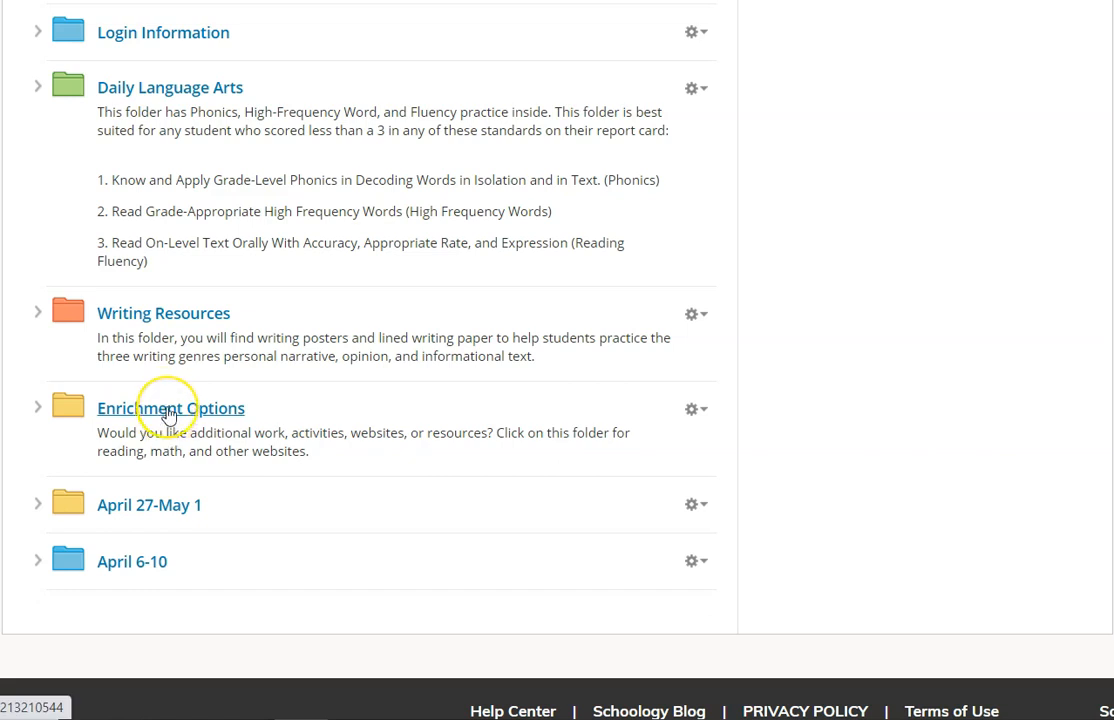
{"action": "left_click", "coordinate": [170, 408]}
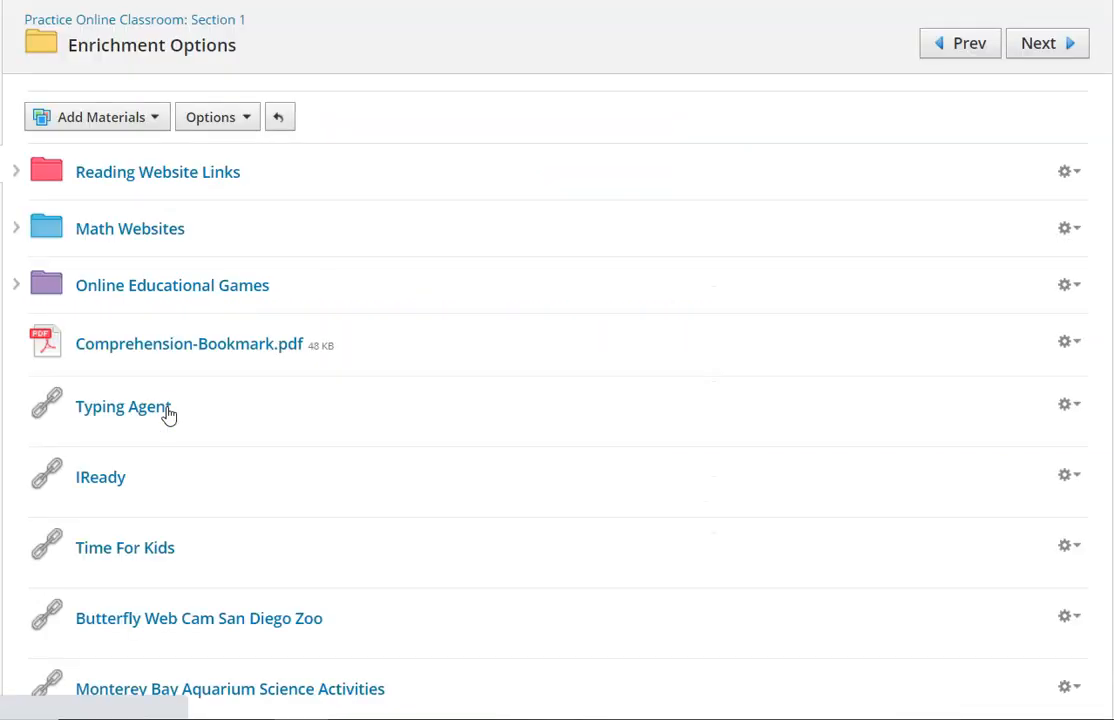
{"action": "scroll", "scroll_direction": "down", "scroll_amount": 3}
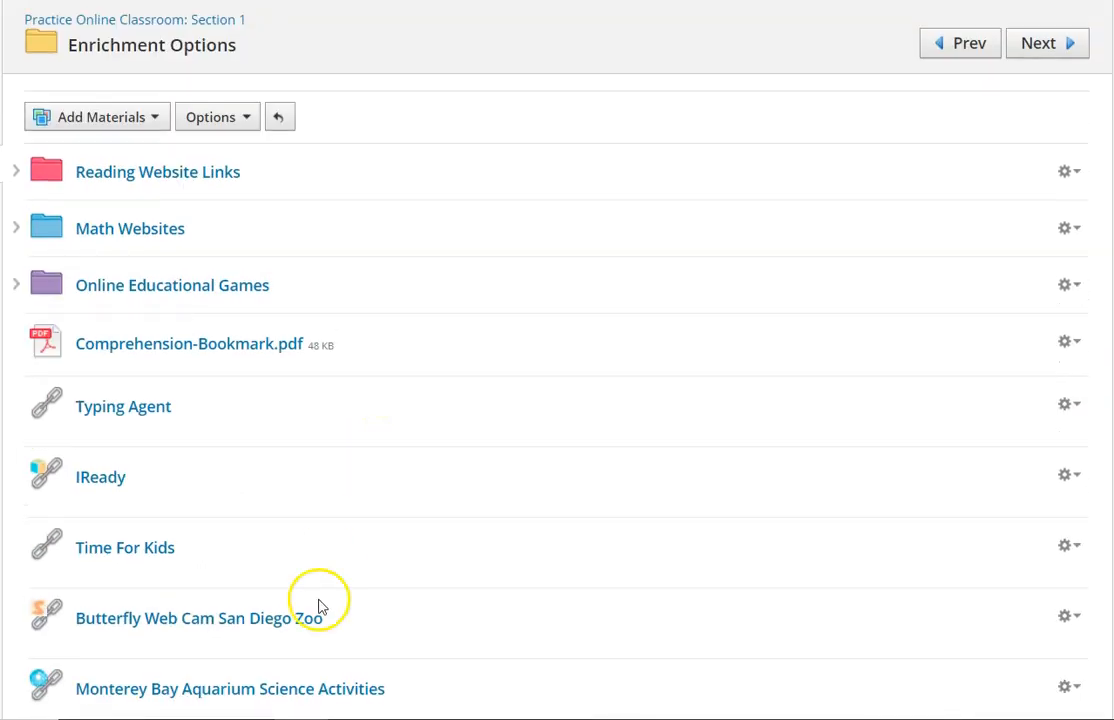
{"action": "mouse_move", "coordinate": [165, 188]}
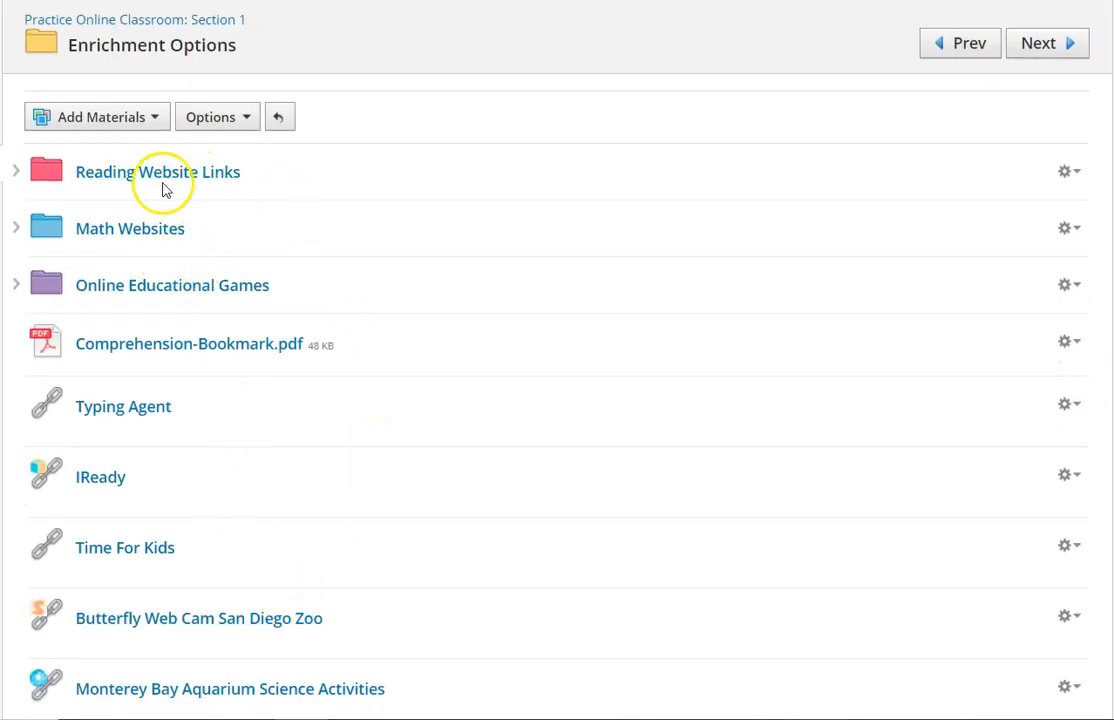
{"action": "left_click", "coordinate": [158, 171]}
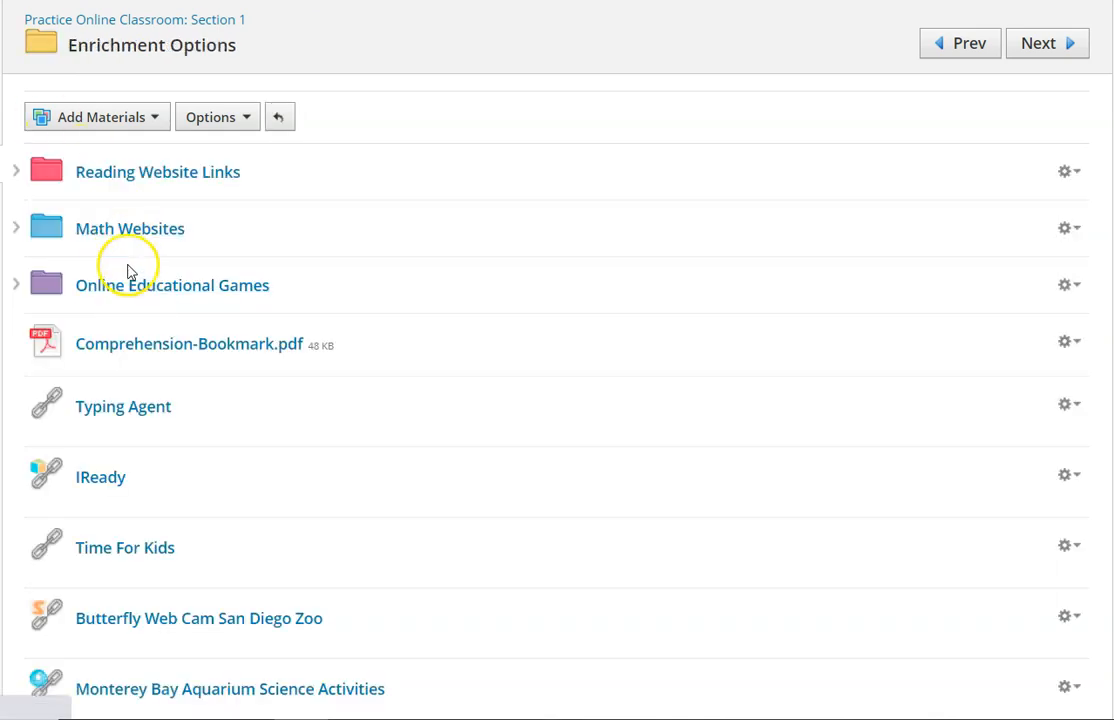
{"action": "left_click", "coordinate": [172, 285]}
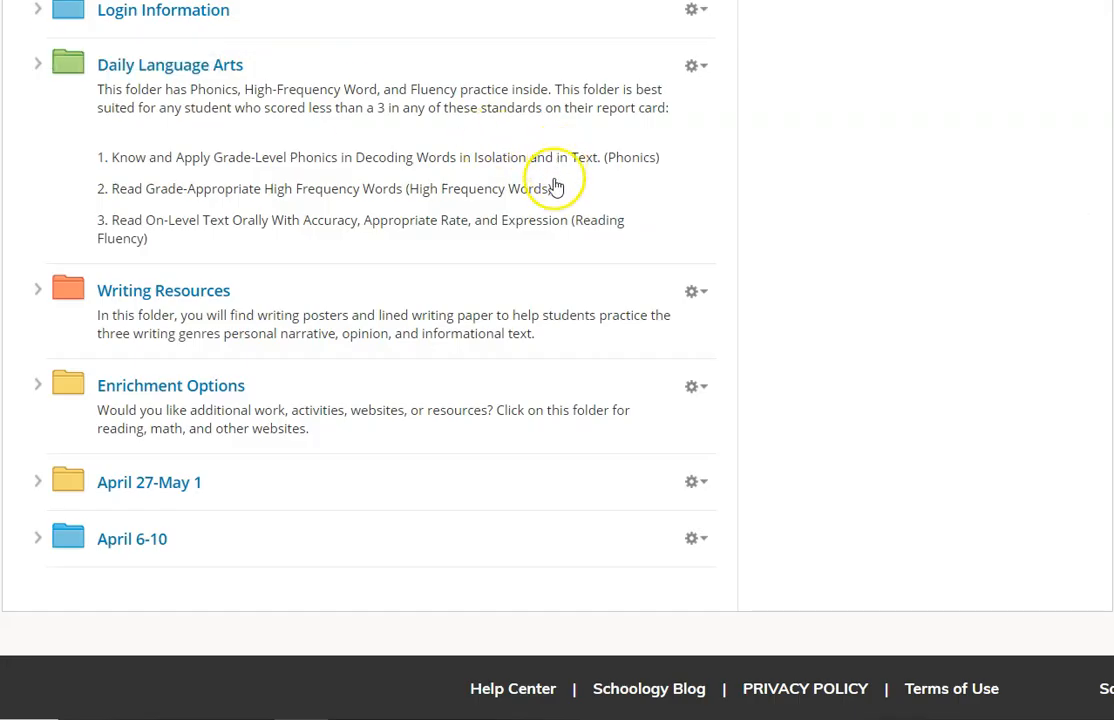
Step: Open the April 27-May 1 folder from the course folder list
{"action": "left_click", "coordinate": [149, 482]}
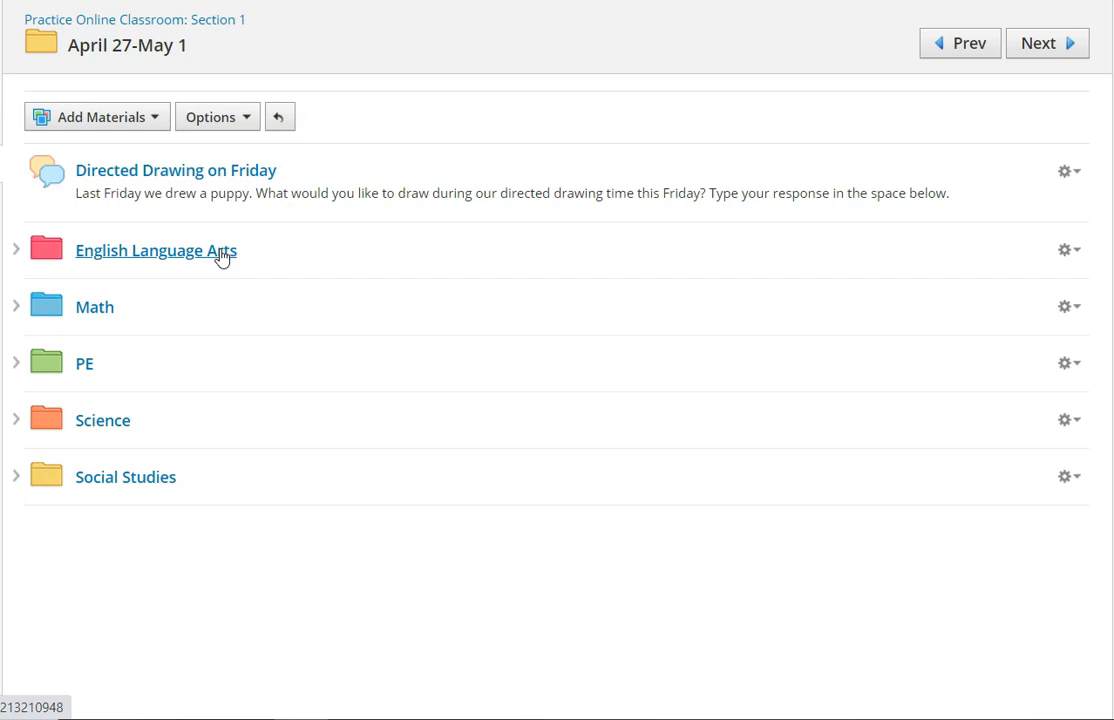
{"action": "mouse_move", "coordinate": [234, 393]}
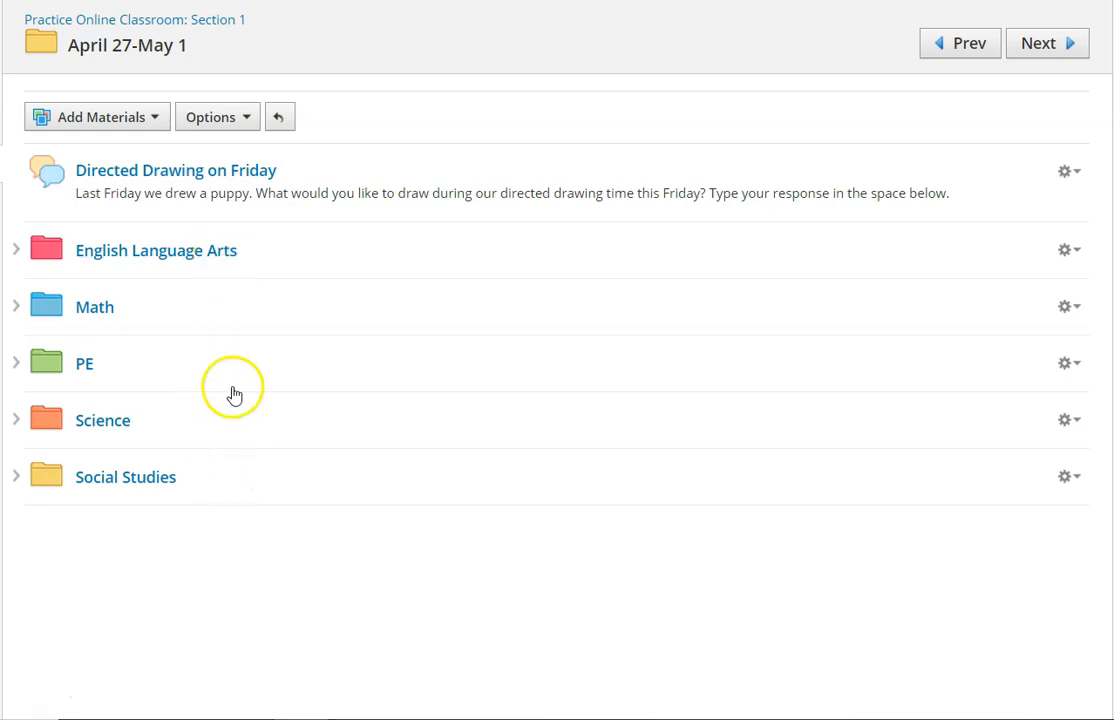
{"action": "mouse_move", "coordinate": [225, 258]}
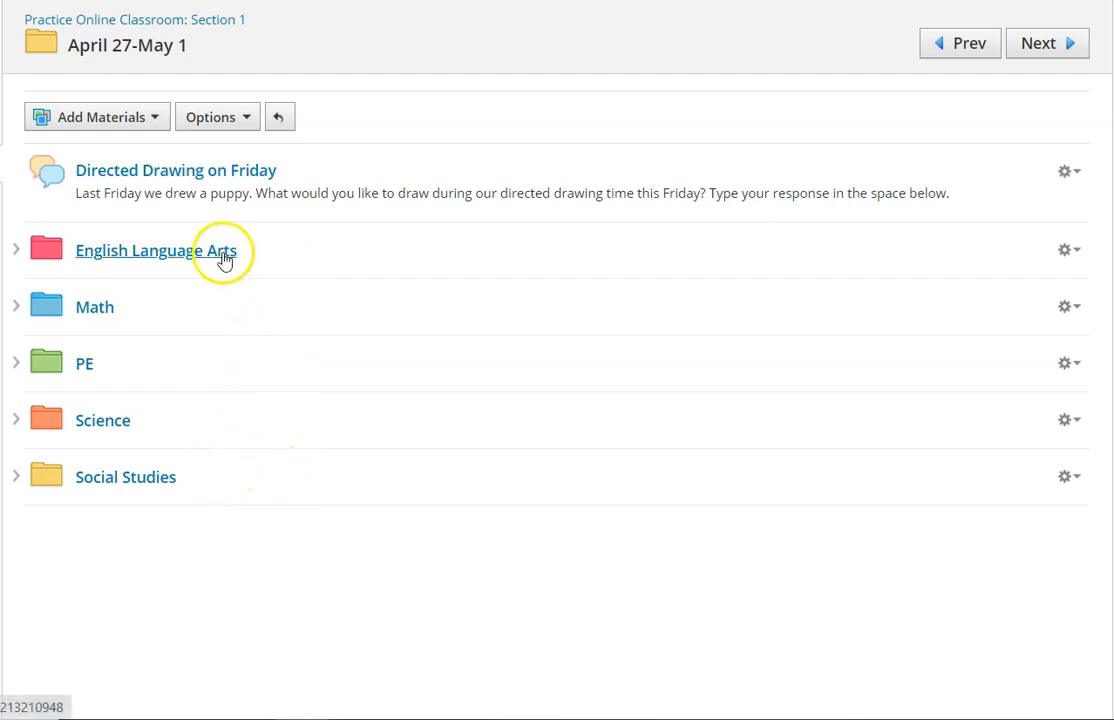
{"action": "mouse_move", "coordinate": [190, 258]}
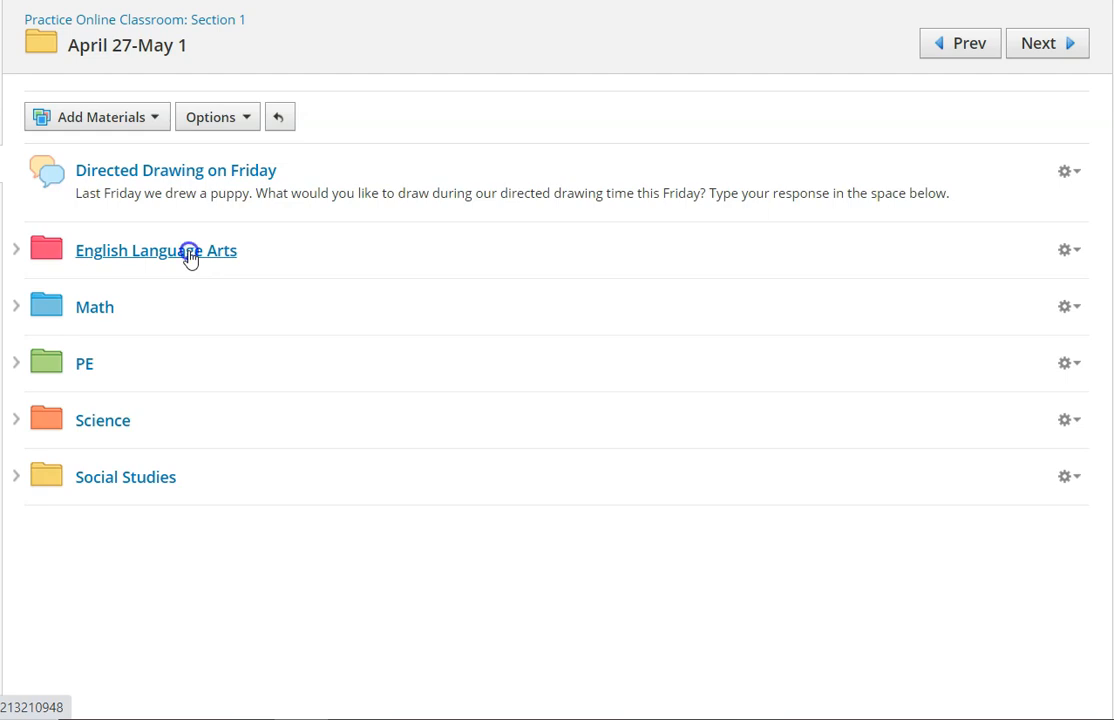
Step: Open the English Language Arts subject folder
{"action": "left_click", "coordinate": [156, 250]}
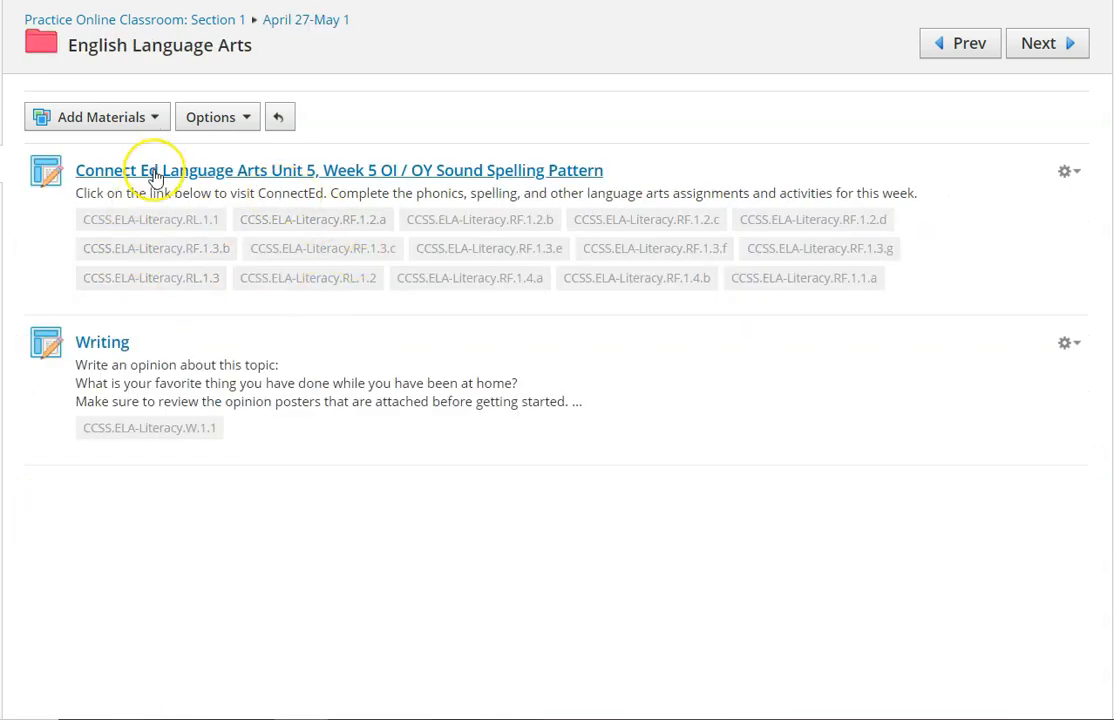
{"action": "mouse_move", "coordinate": [222, 178]}
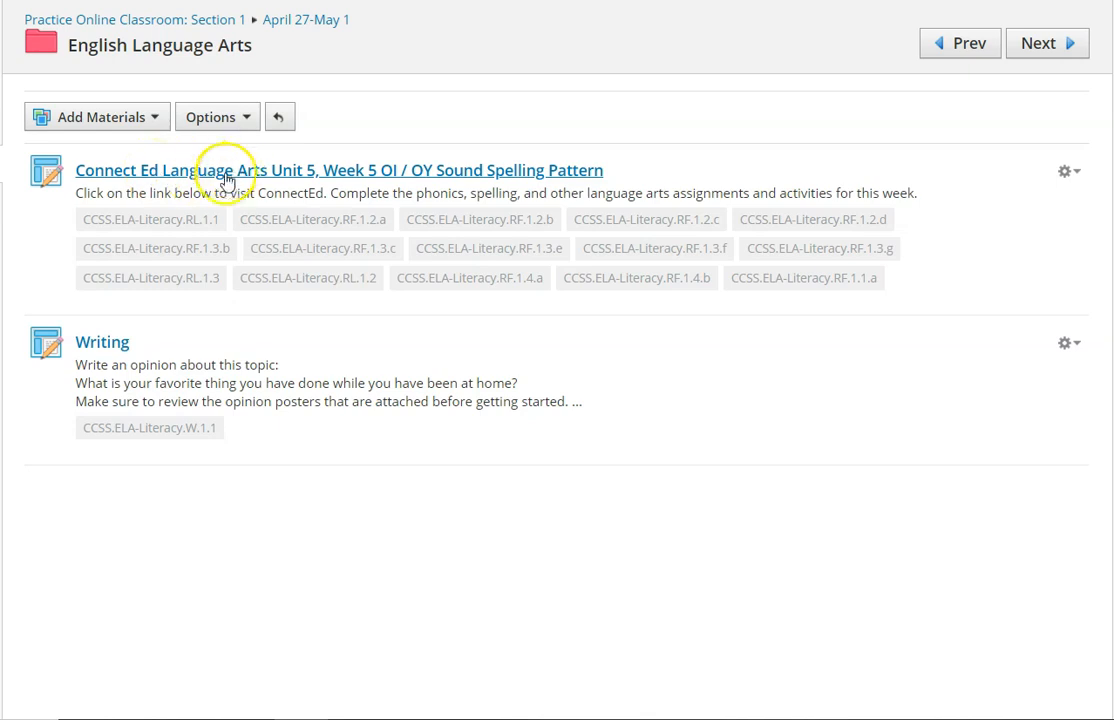
{"action": "mouse_move", "coordinate": [180, 336]}
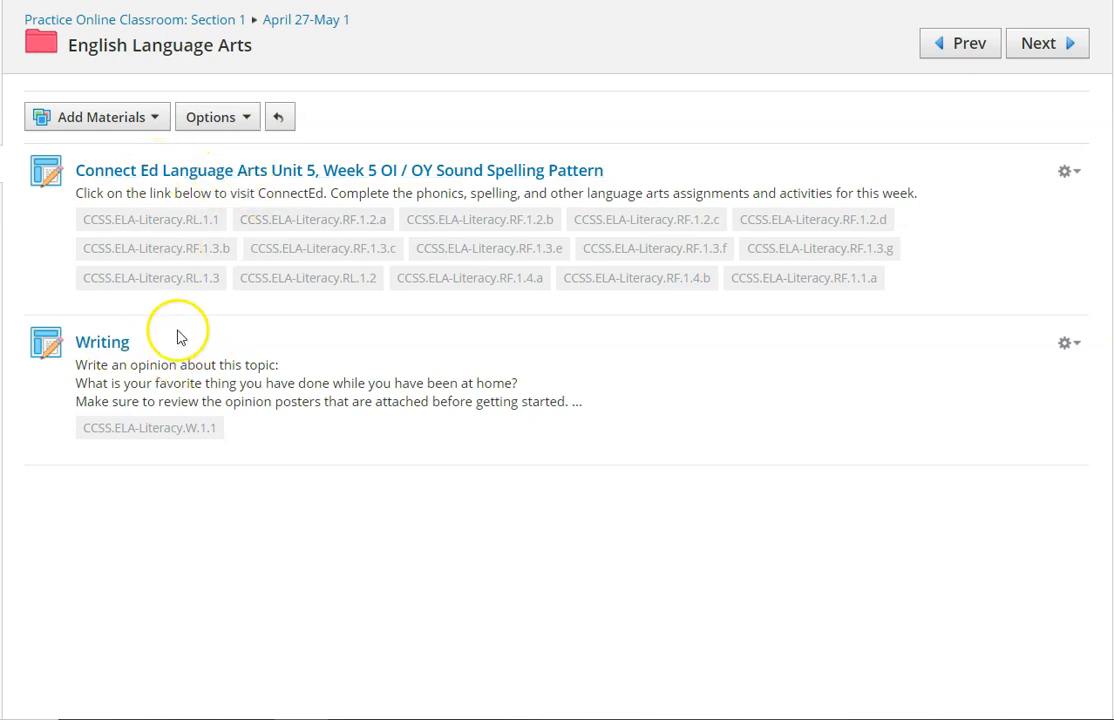
{"action": "mouse_move", "coordinate": [257, 375]}
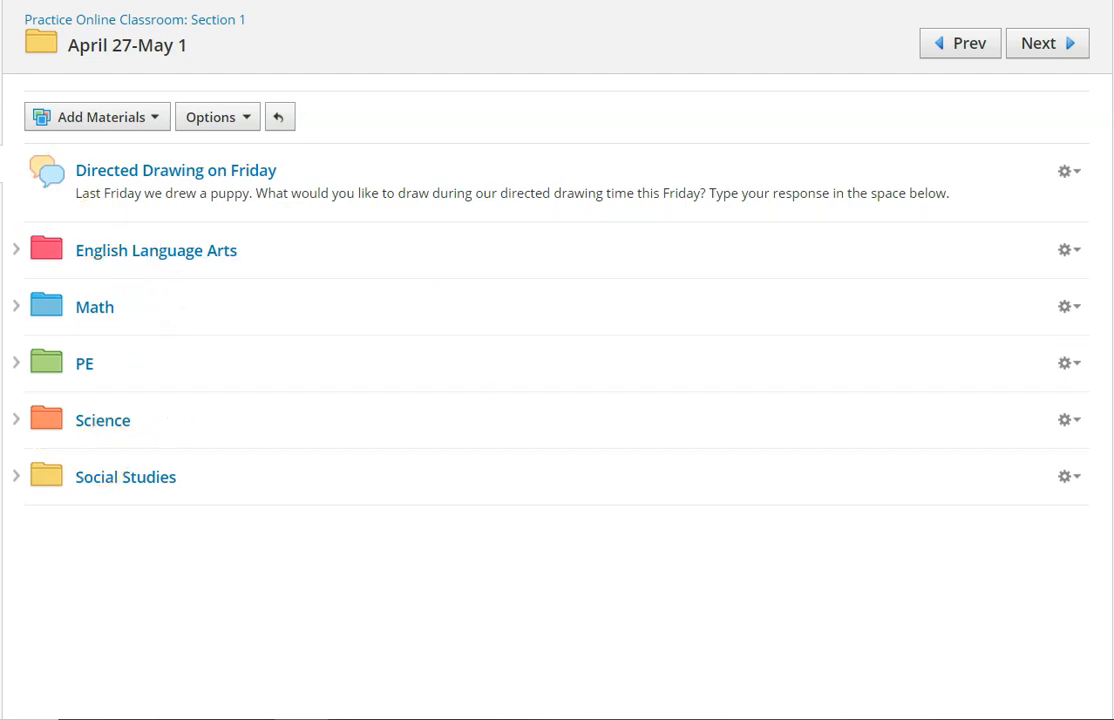
Step: Open the Math folder, preview Telling Time.pdf, then return to the course materials page
{"action": "left_click", "coordinate": [95, 307]}
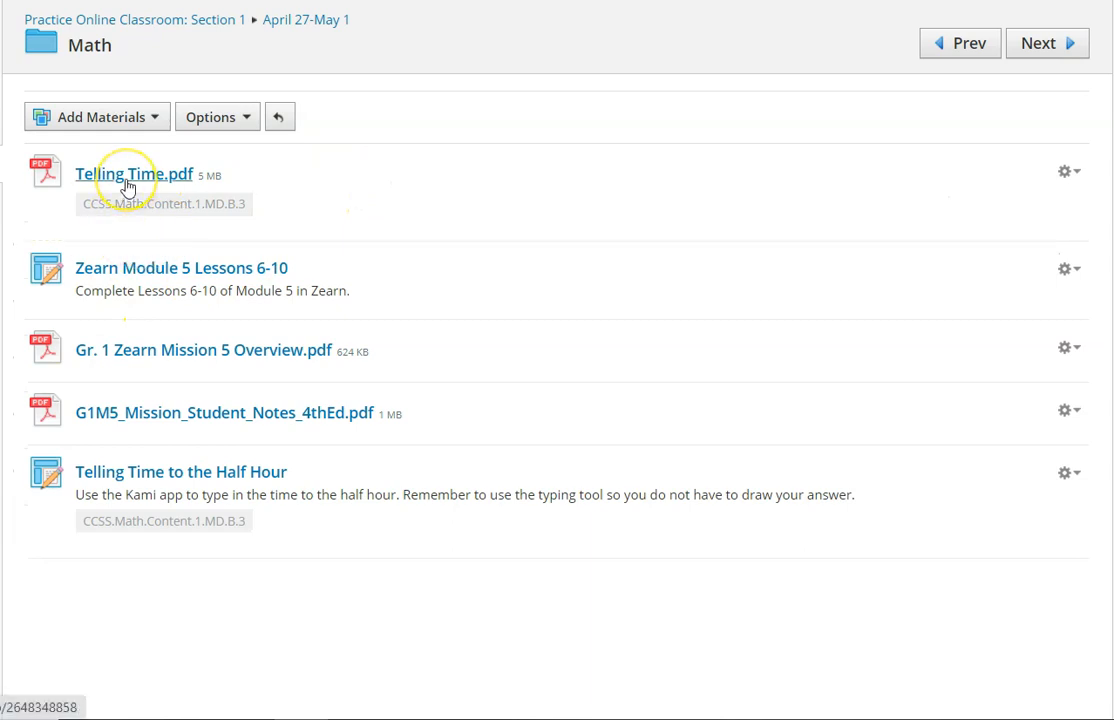
{"action": "mouse_move", "coordinate": [134, 174]}
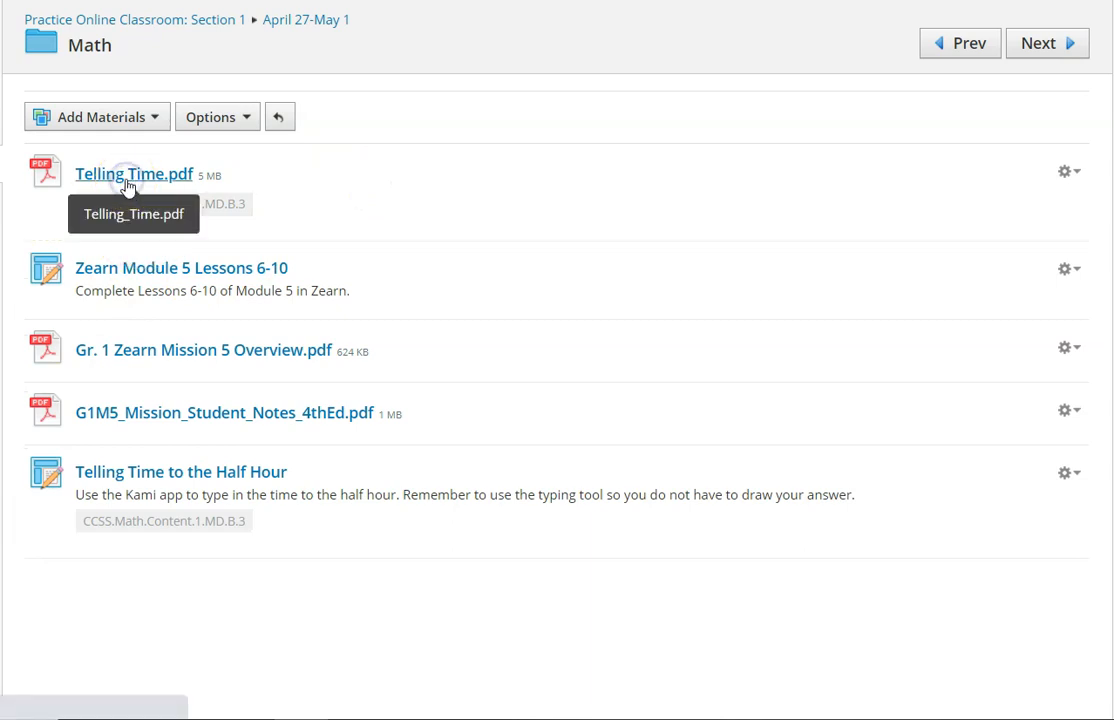
{"action": "left_click", "coordinate": [134, 174]}
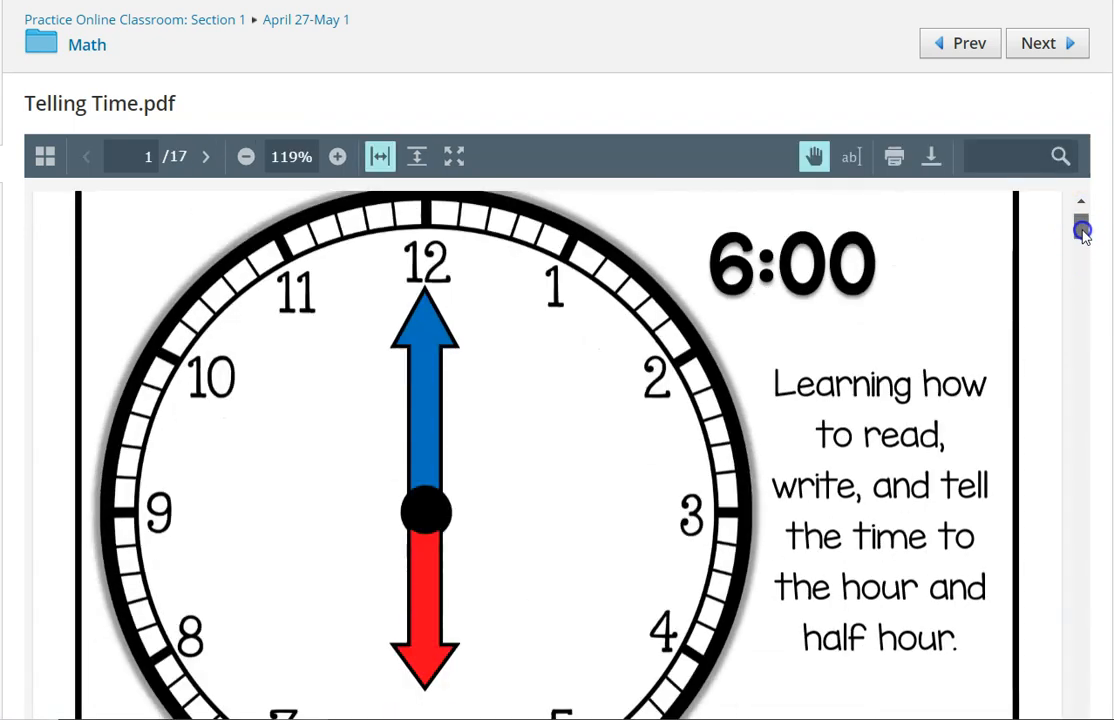
{"action": "scroll", "scroll_direction": "down", "scroll_amount": 3}
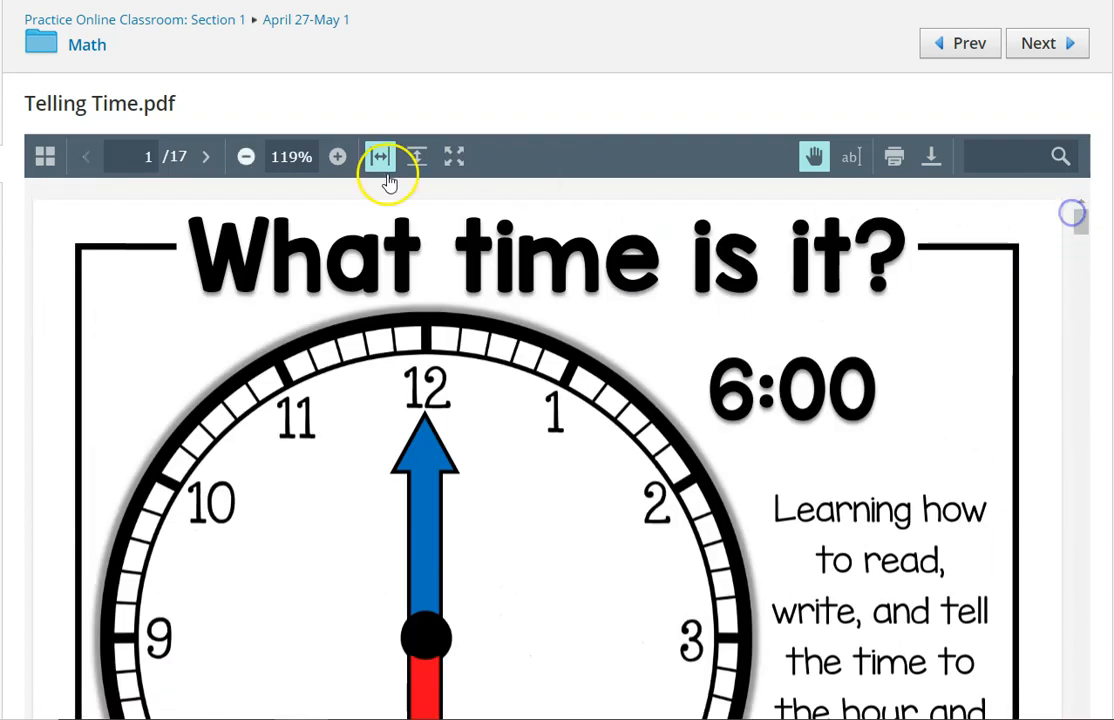
{"action": "left_click", "coordinate": [378, 156]}
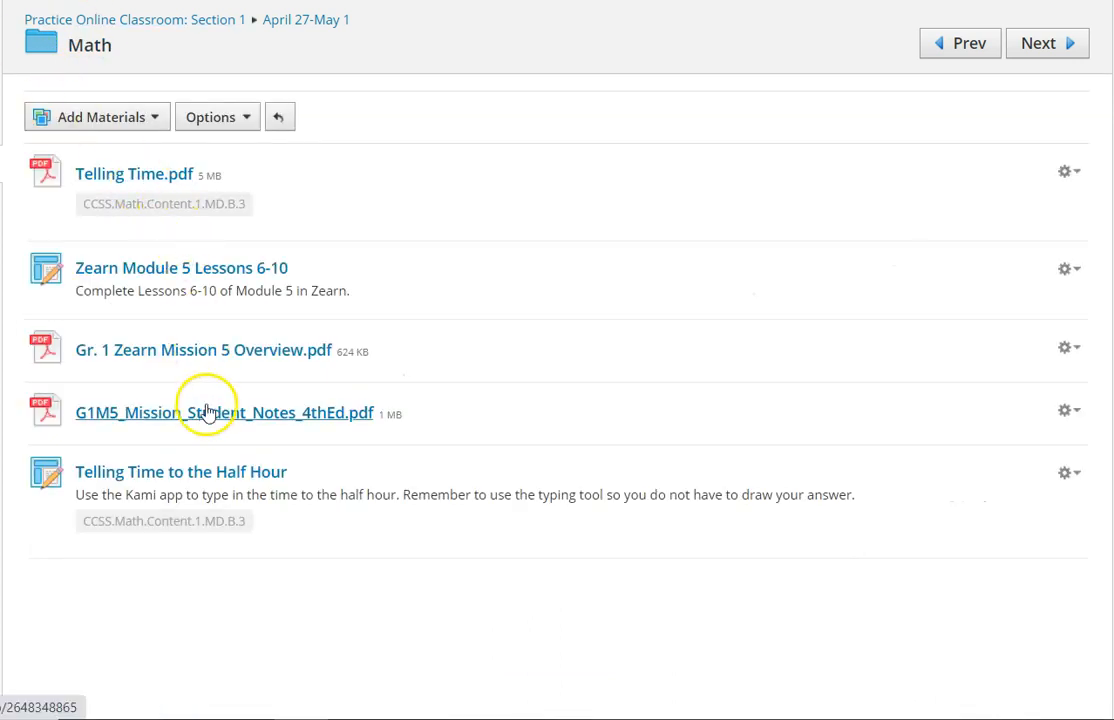
{"action": "mouse_move", "coordinate": [206, 476]}
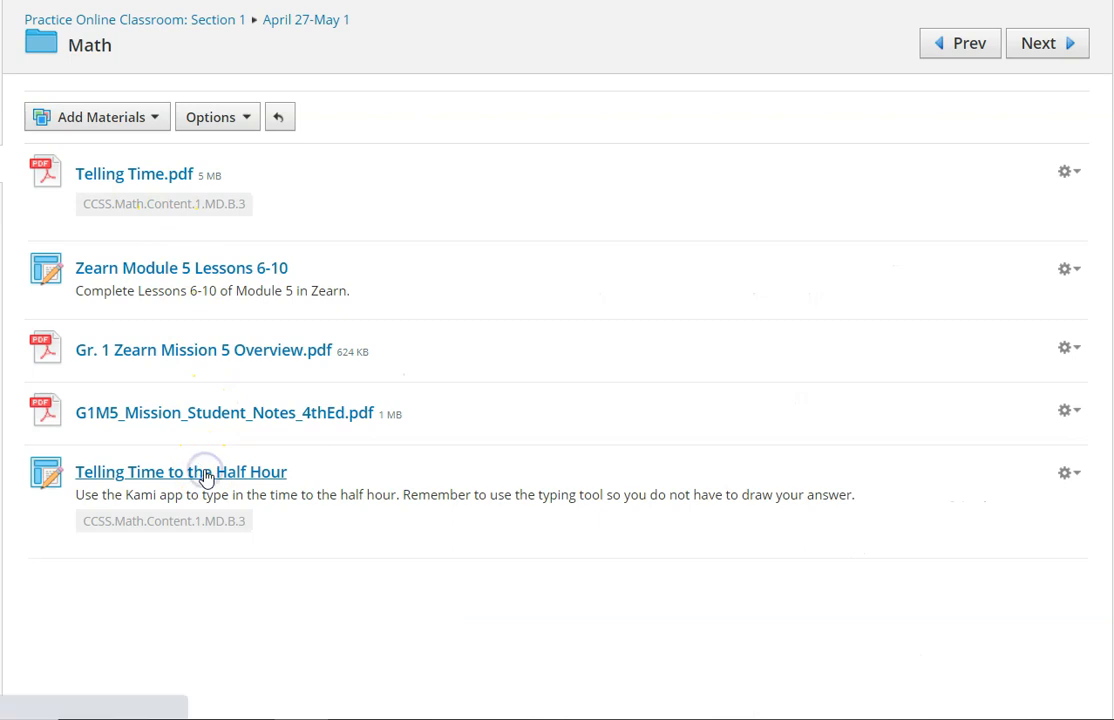
{"action": "left_click", "coordinate": [181, 471]}
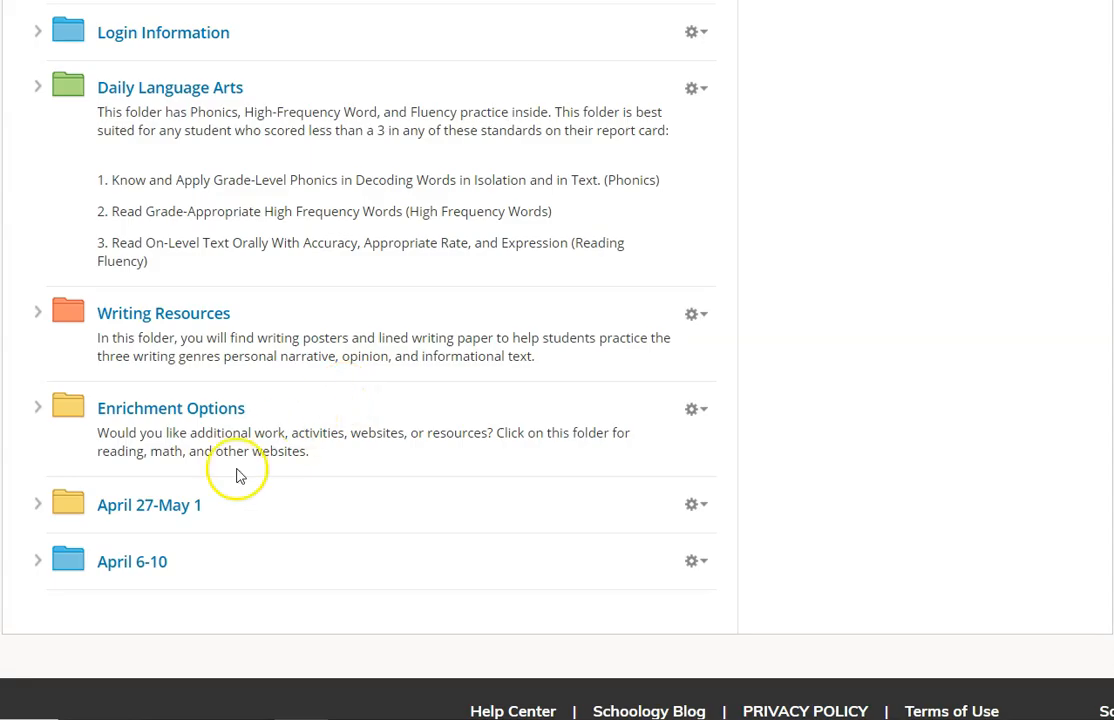
{"action": "mouse_move", "coordinate": [114, 528]}
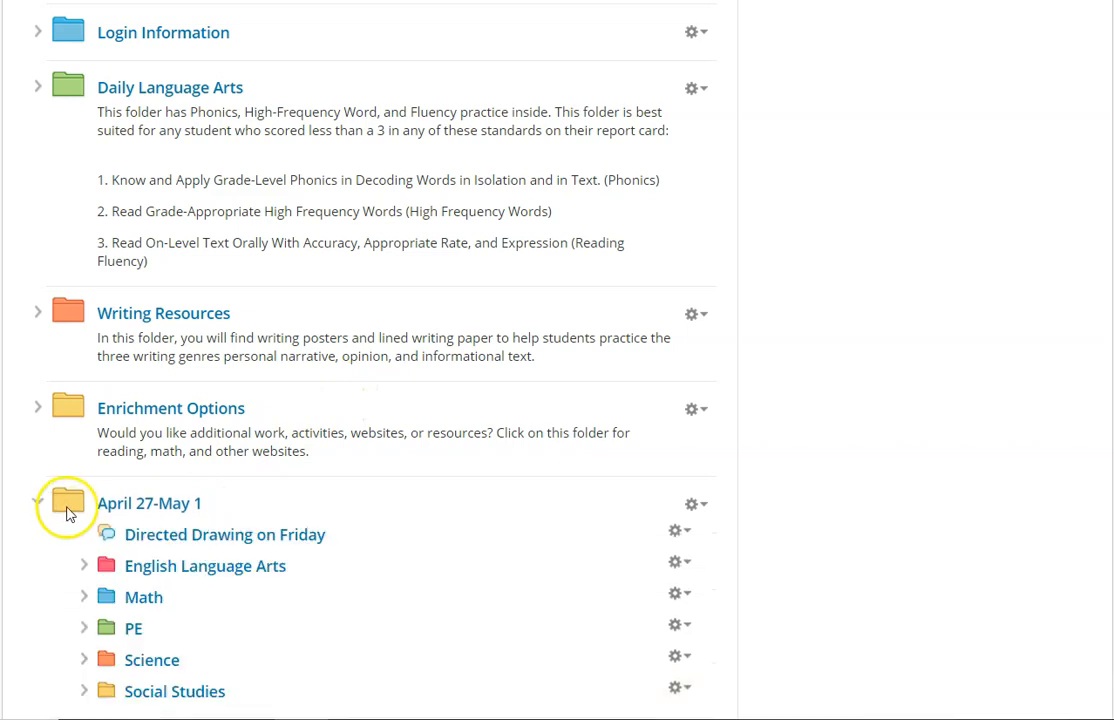
Step: Expand the April 6-10 folder in place within the course materials list
{"action": "scroll", "scroll_direction": "down", "scroll_amount": 3}
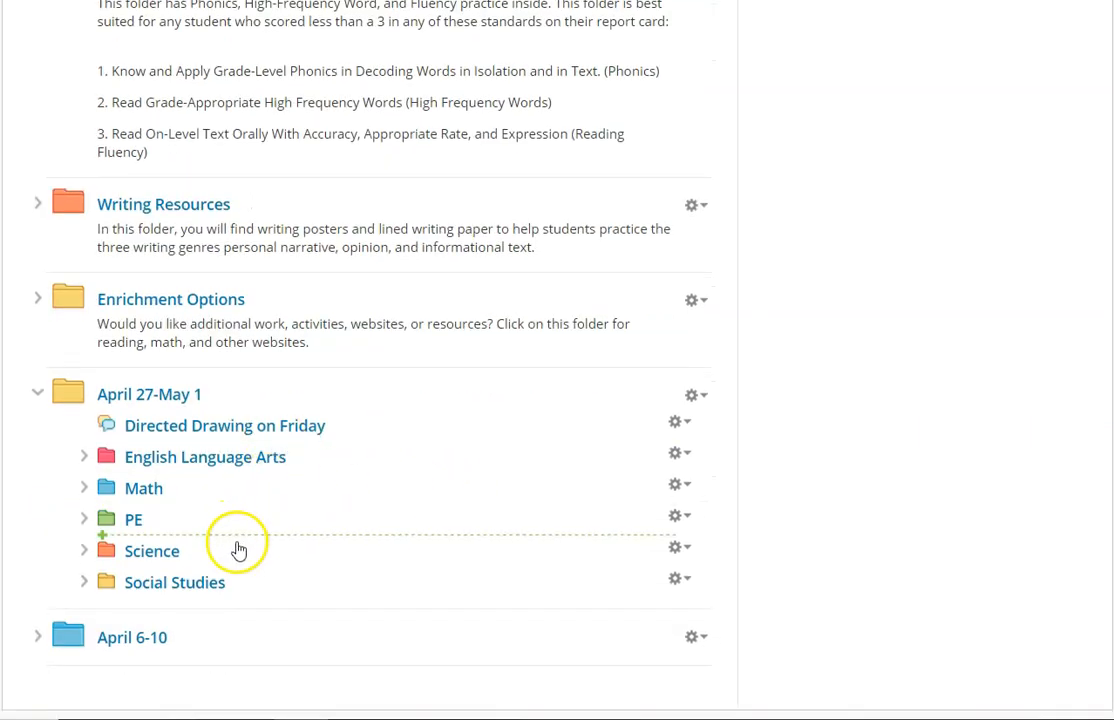
{"action": "left_click", "coordinate": [38, 637]}
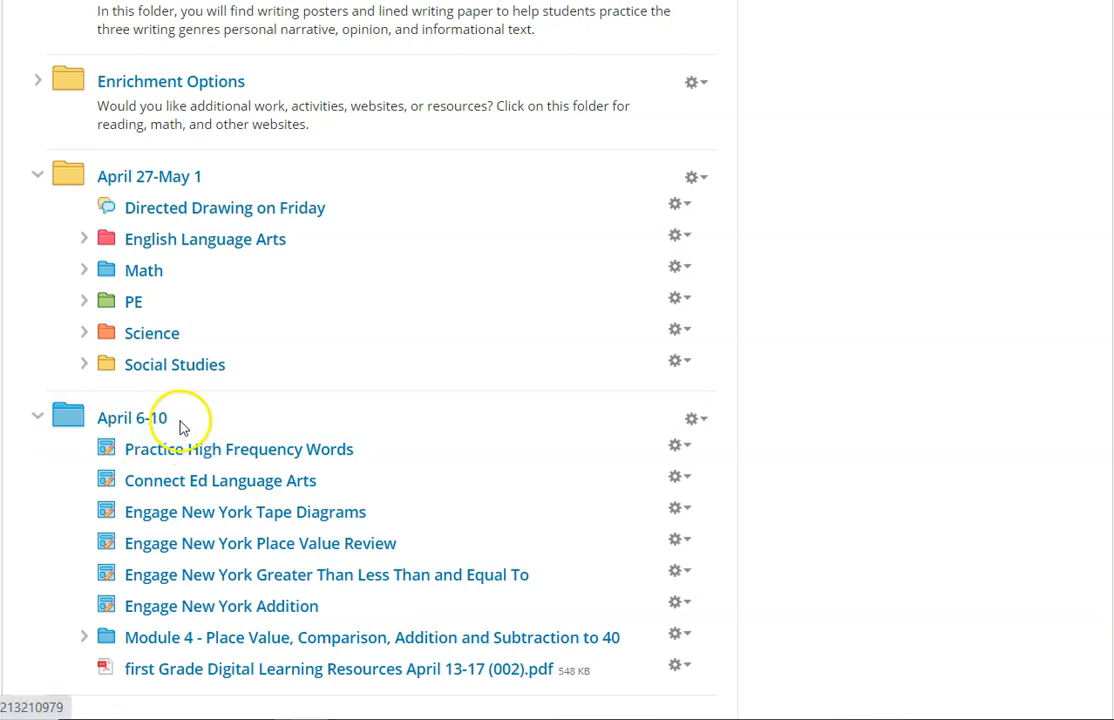
{"action": "mouse_move", "coordinate": [220, 668]}
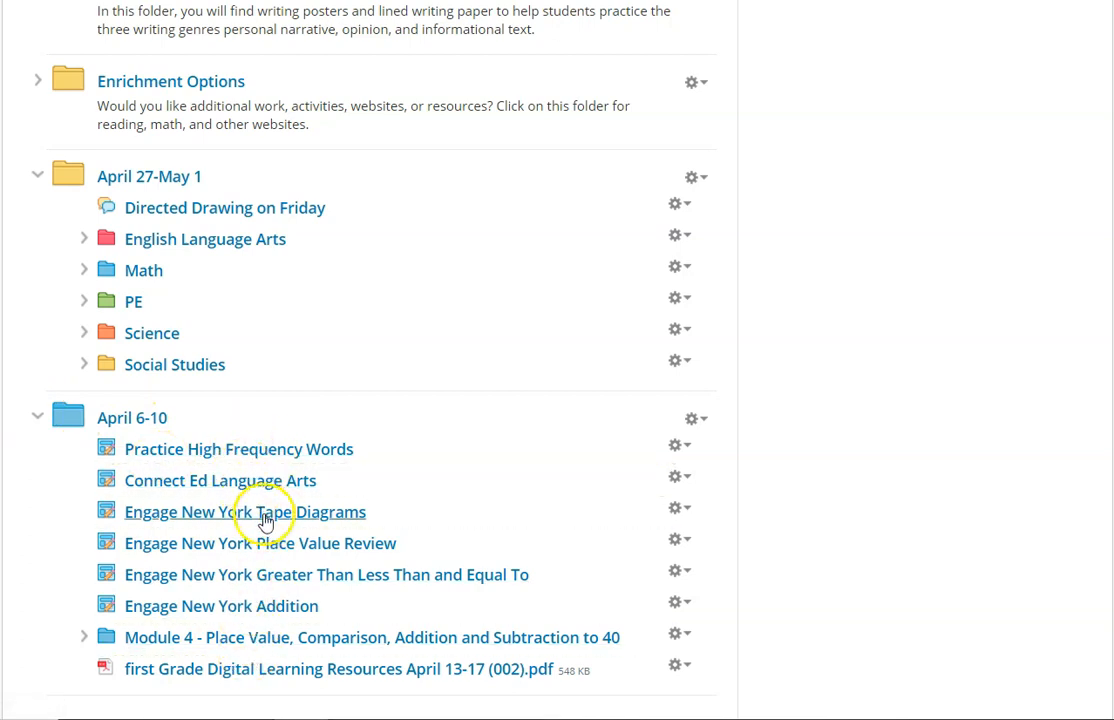
{"action": "mouse_move", "coordinate": [265, 605]}
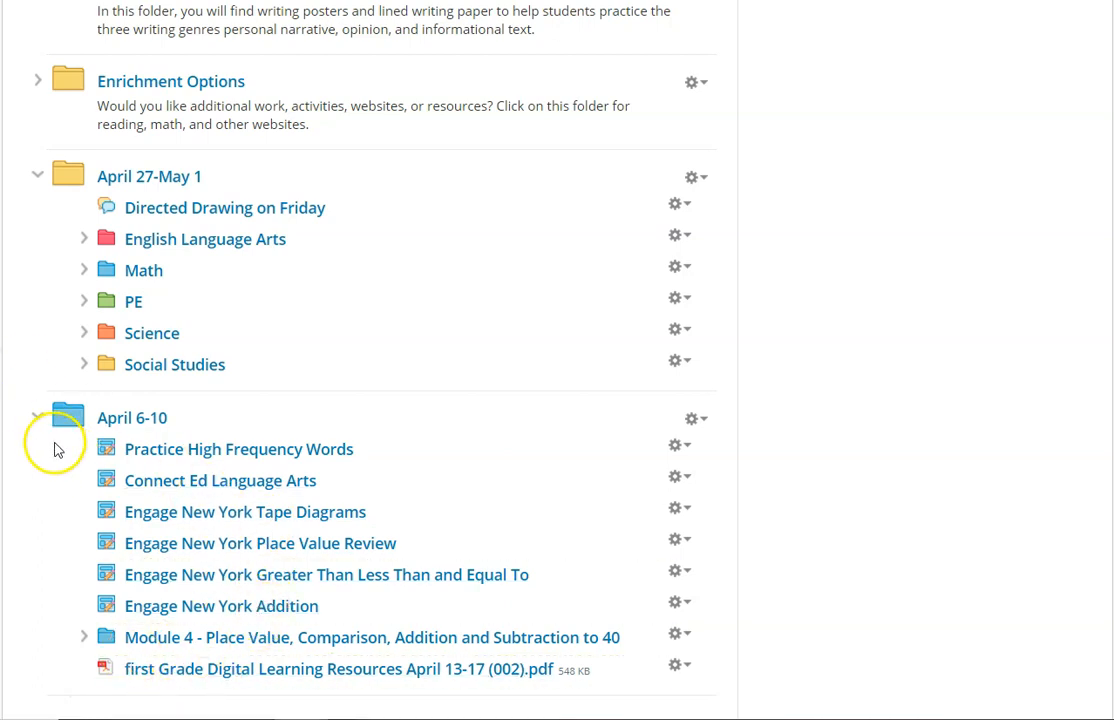
Step: Collapse the April 6-10 and April 27-May 1 folders in the materials list
{"action": "left_click", "coordinate": [38, 417]}
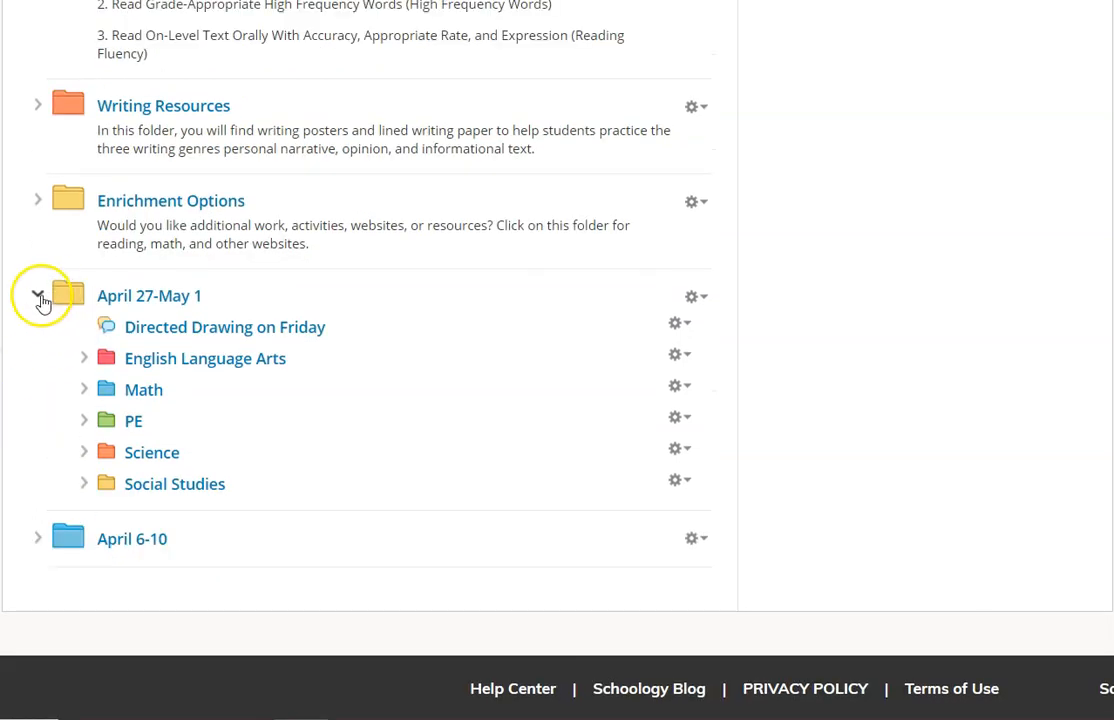
{"action": "left_click", "coordinate": [38, 296]}
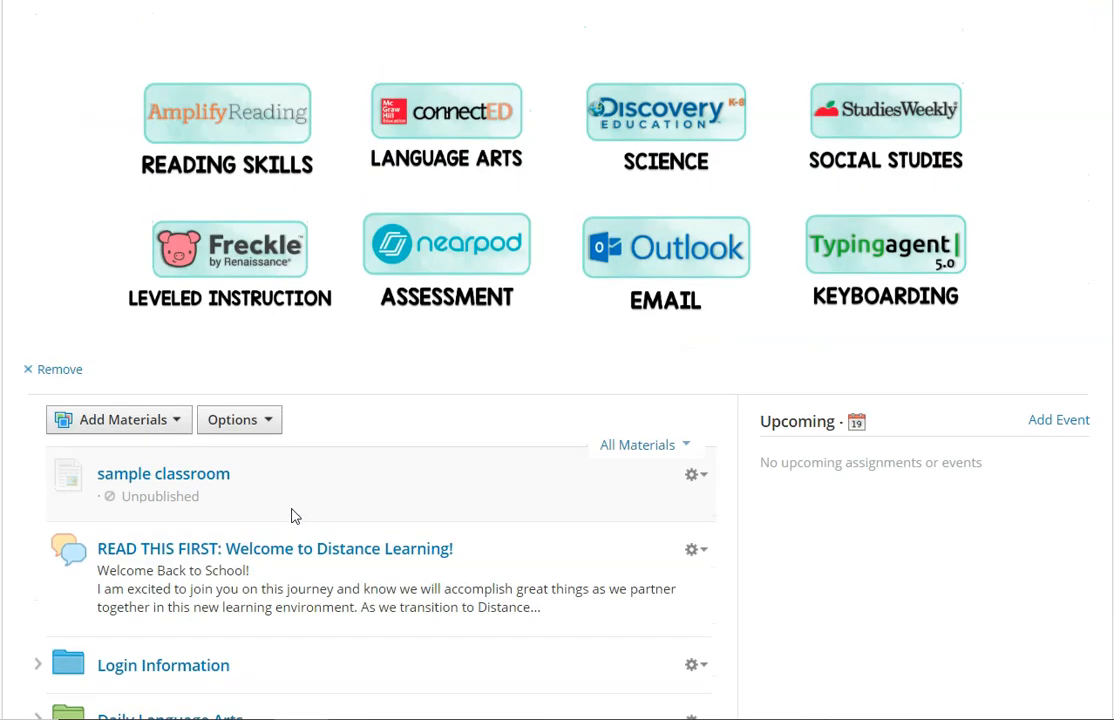
{"action": "scroll", "scroll_direction": "down", "scroll_amount": 3}
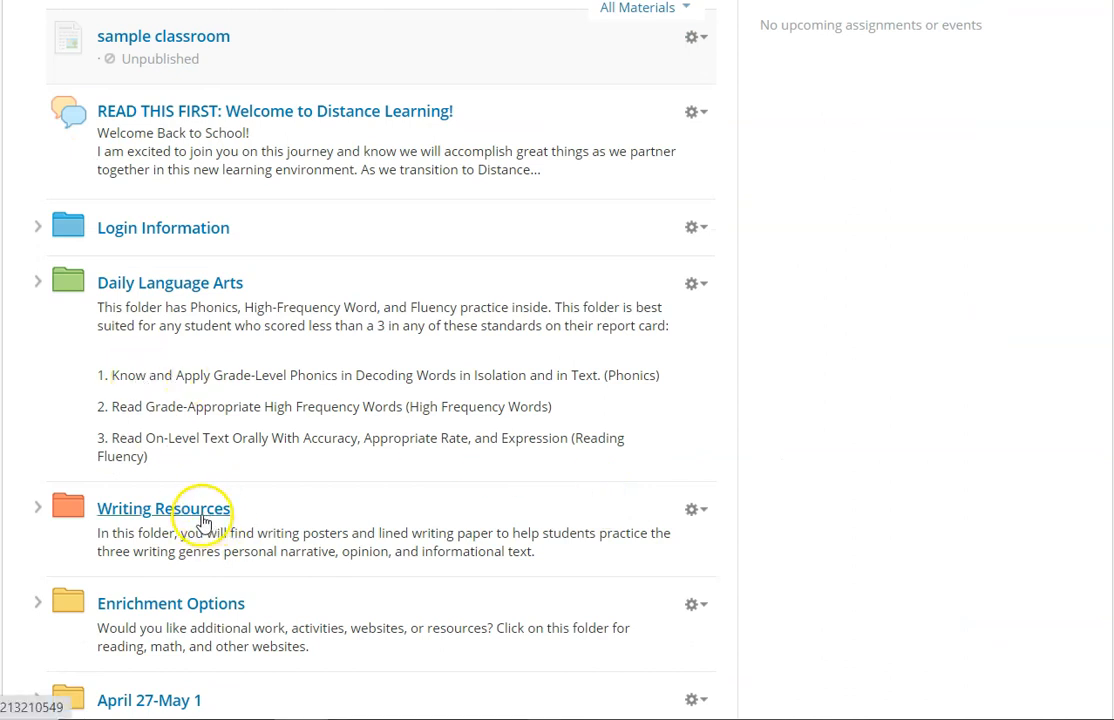
{"action": "left_click", "coordinate": [163, 509]}
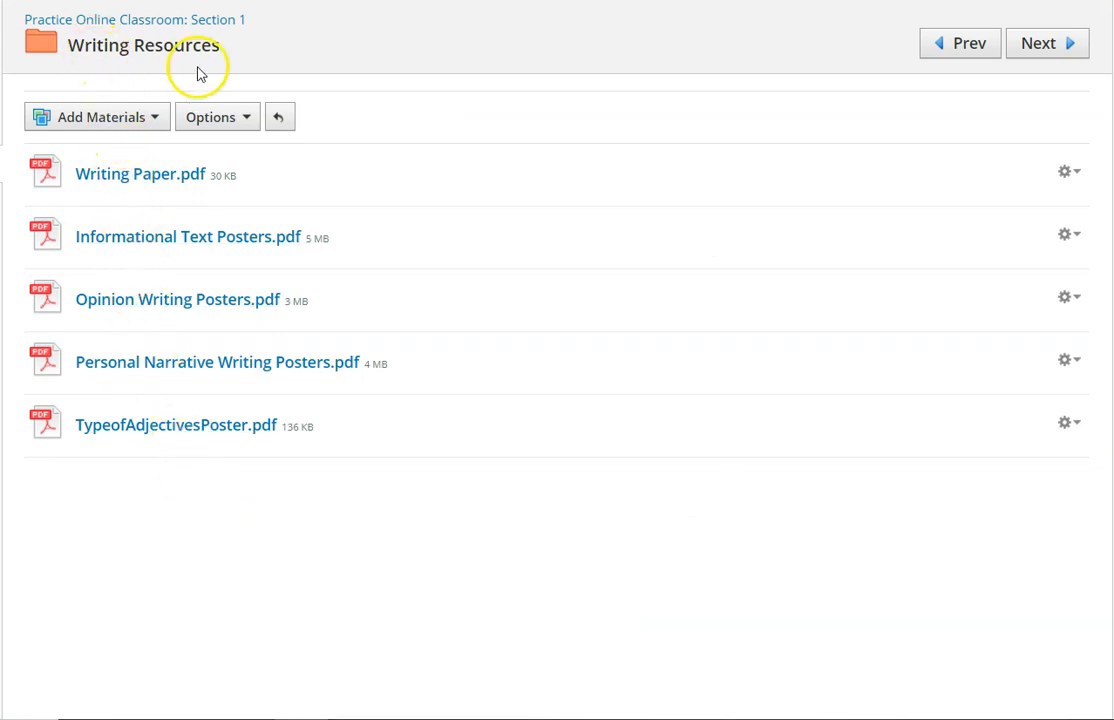
{"action": "mouse_move", "coordinate": [147, 430]}
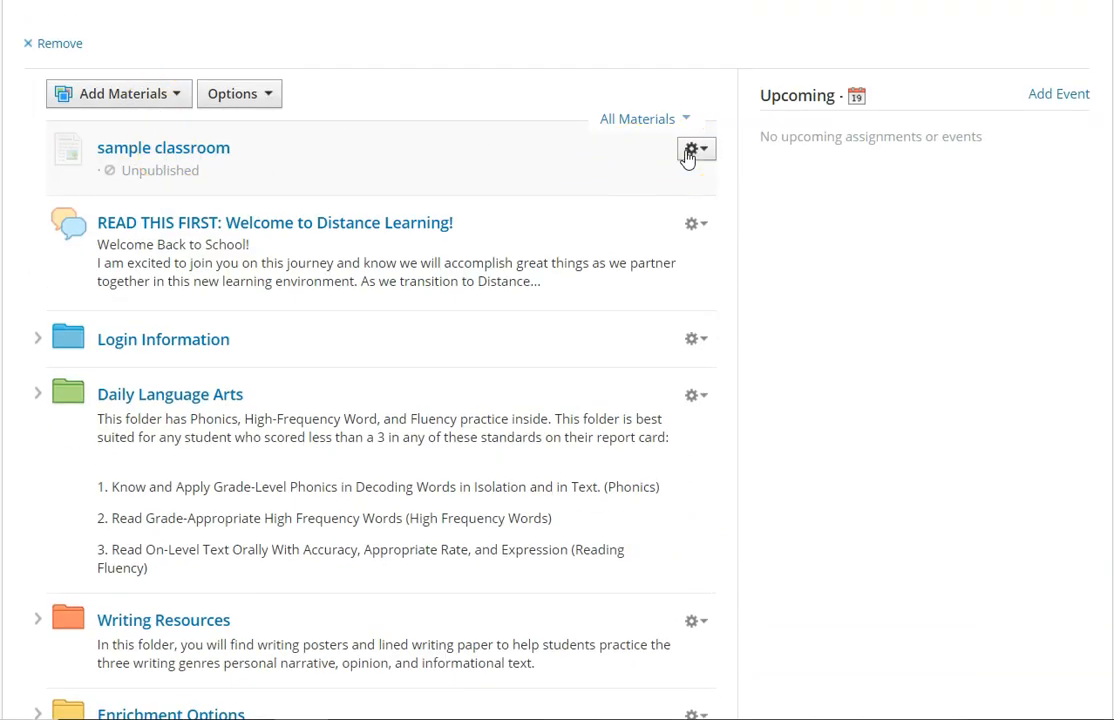
Step: Edit the sample classroom page and update the WRITING picture's link to a course folder URL
{"action": "left_click", "coordinate": [691, 149]}
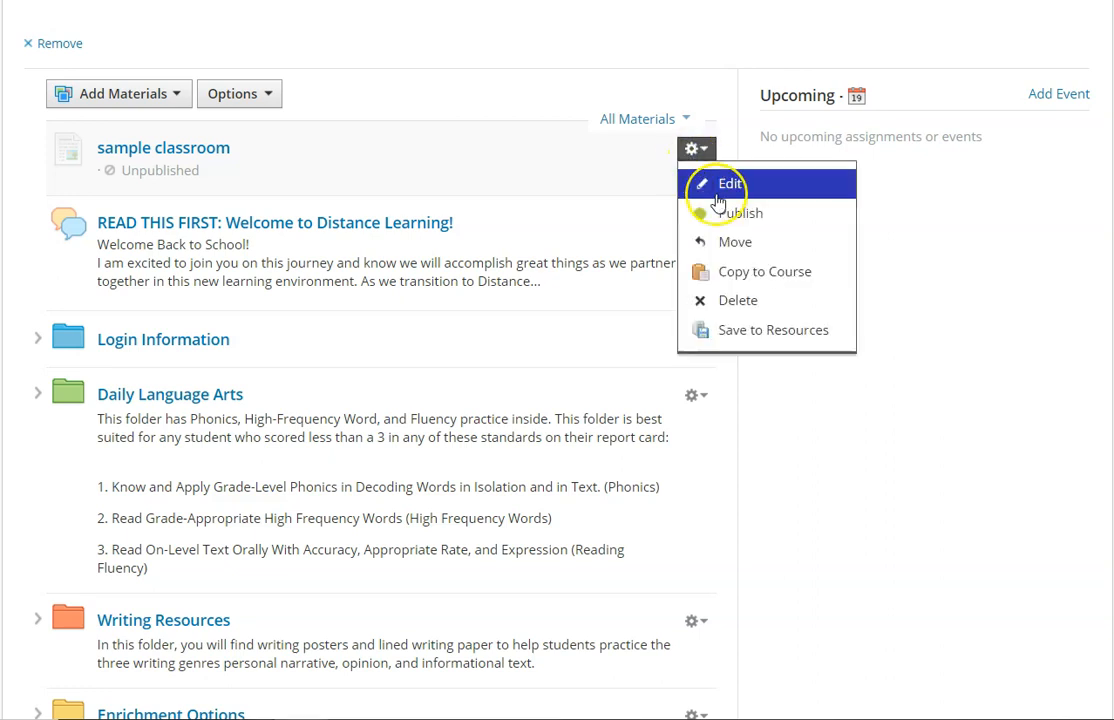
{"action": "left_click", "coordinate": [730, 184]}
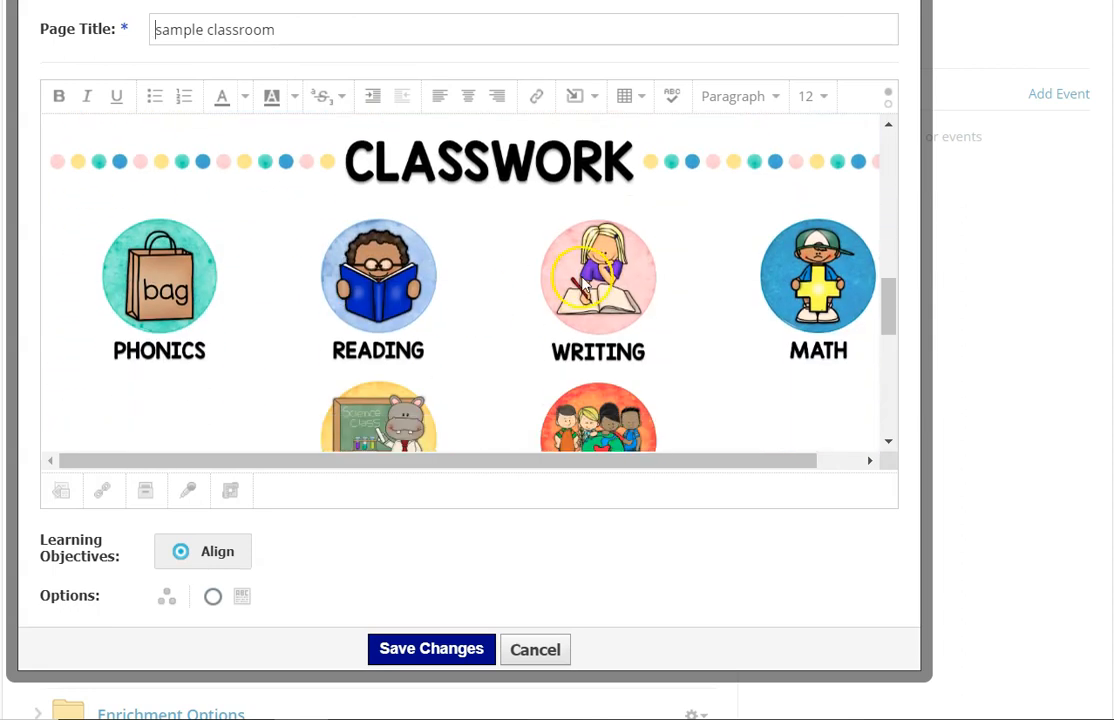
{"action": "left_click", "coordinate": [597, 290]}
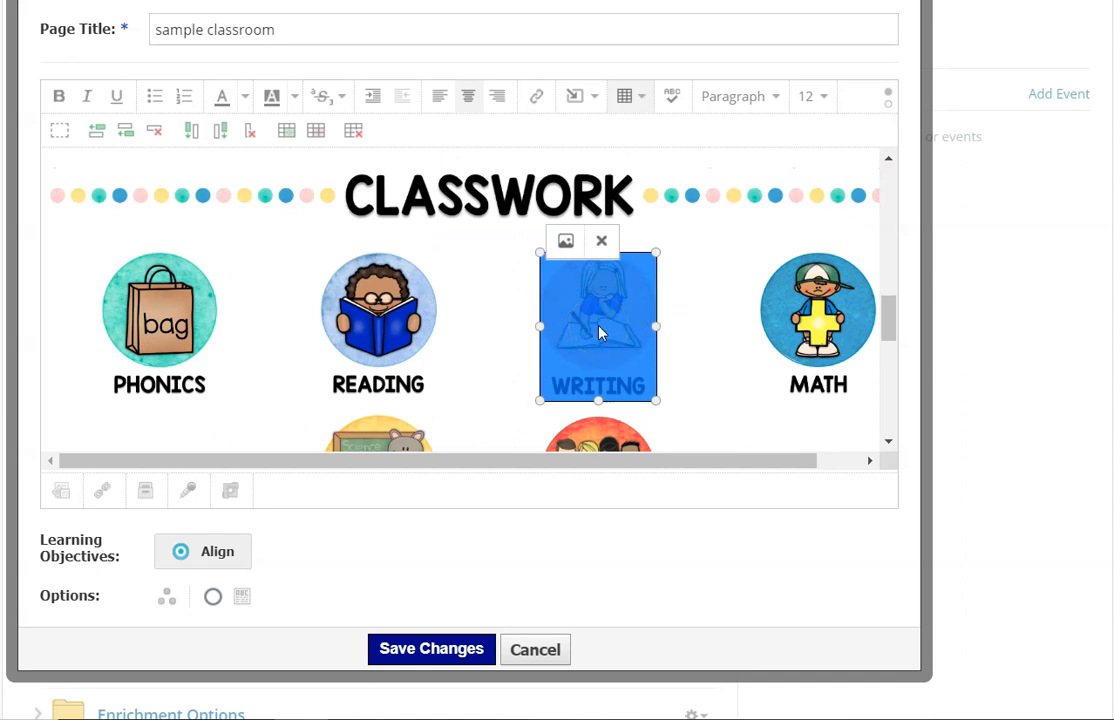
{"action": "mouse_move", "coordinate": [536, 96]}
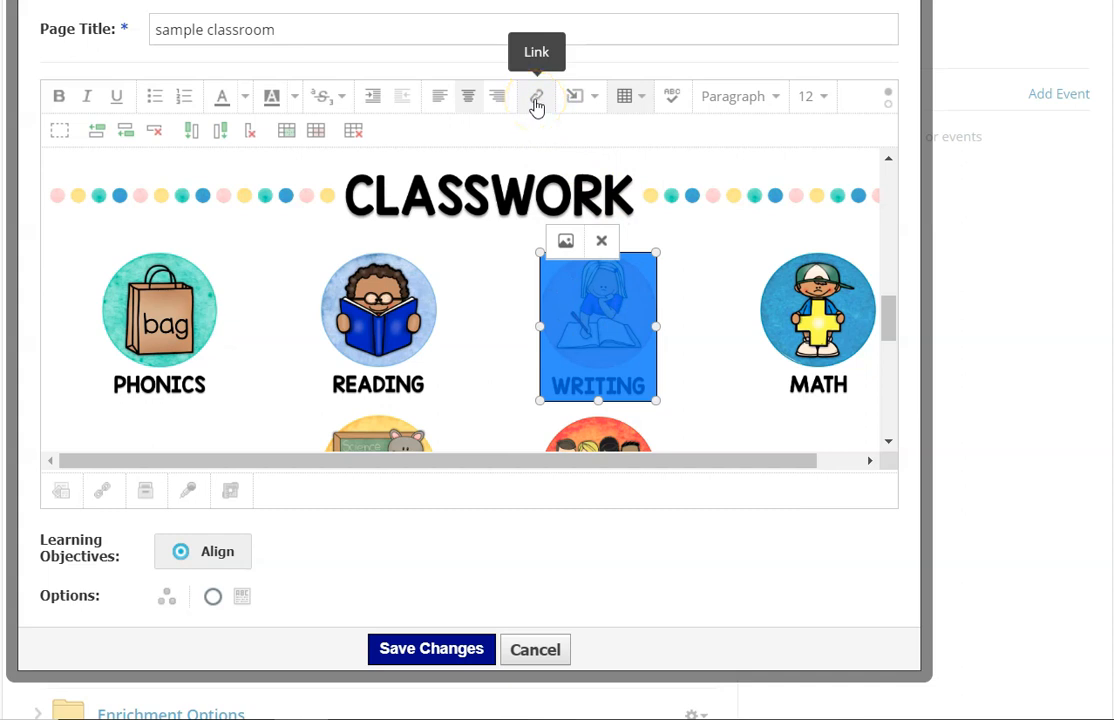
{"action": "left_click", "coordinate": [535, 96]}
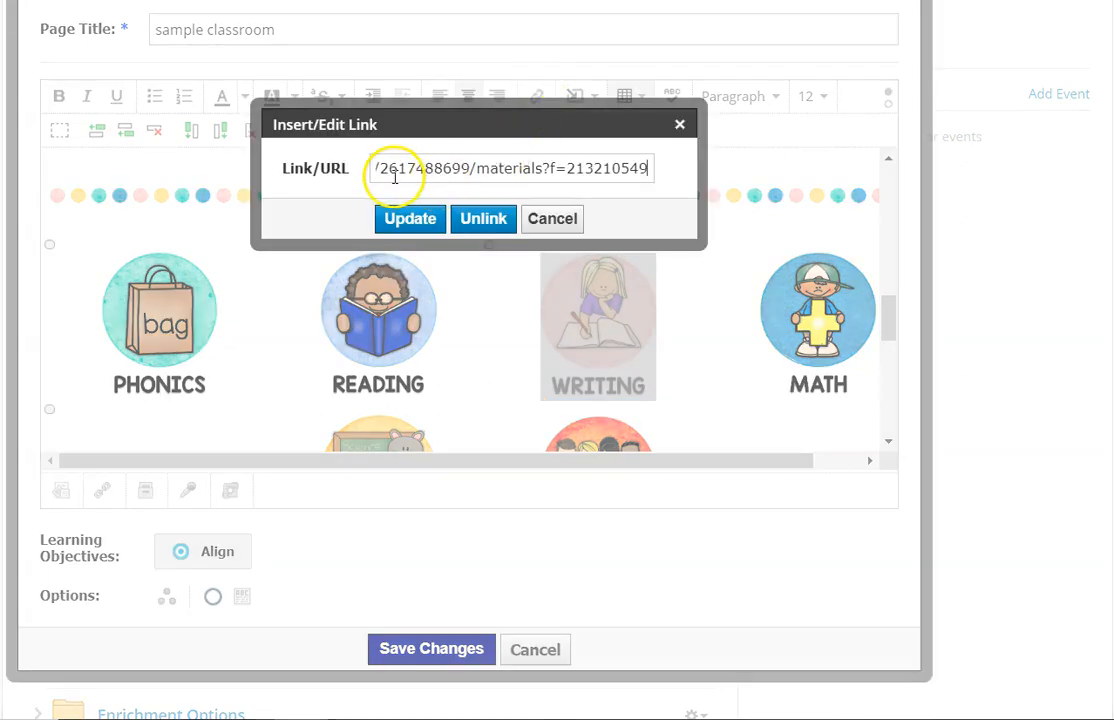
{"action": "mouse_move", "coordinate": [437, 180]}
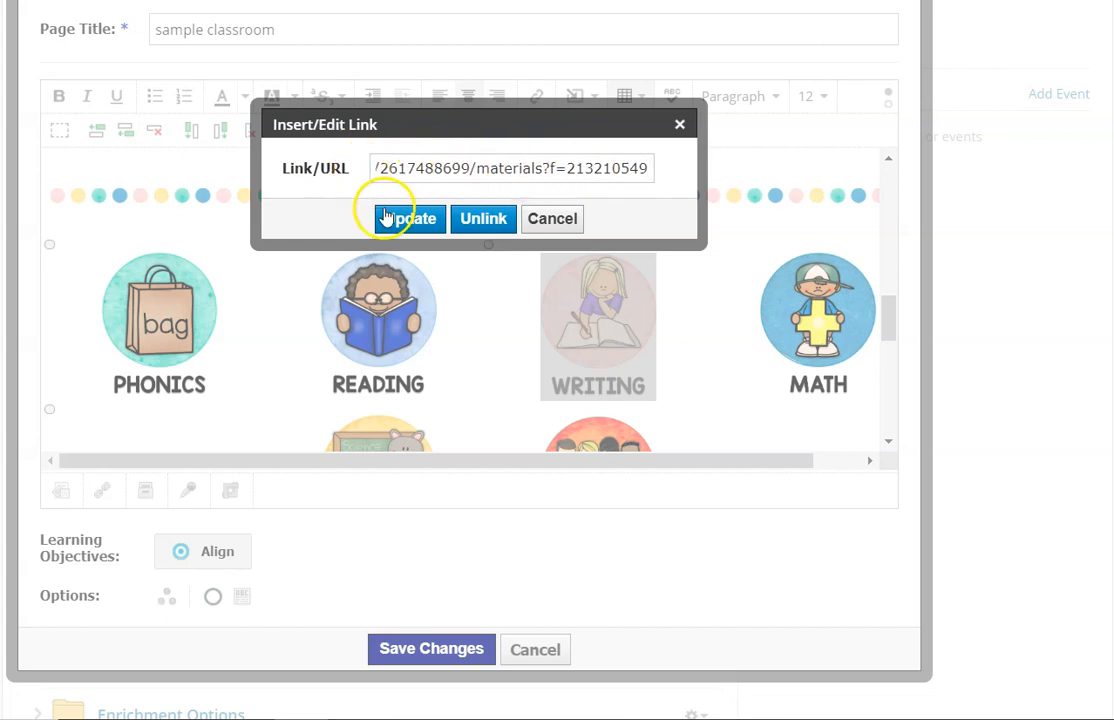
{"action": "left_click", "coordinate": [407, 219]}
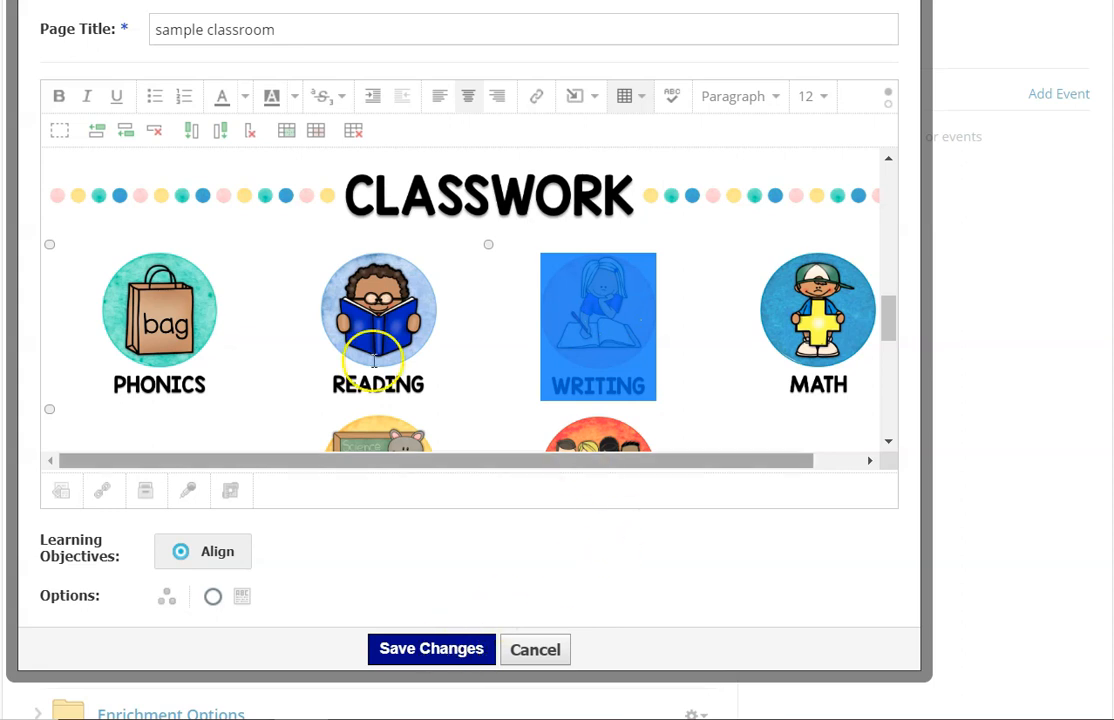
Step: Leave the page editor and bring up the Writing Resources folder with its five PDFs
{"action": "scroll", "scroll_direction": "down", "scroll_amount": 3}
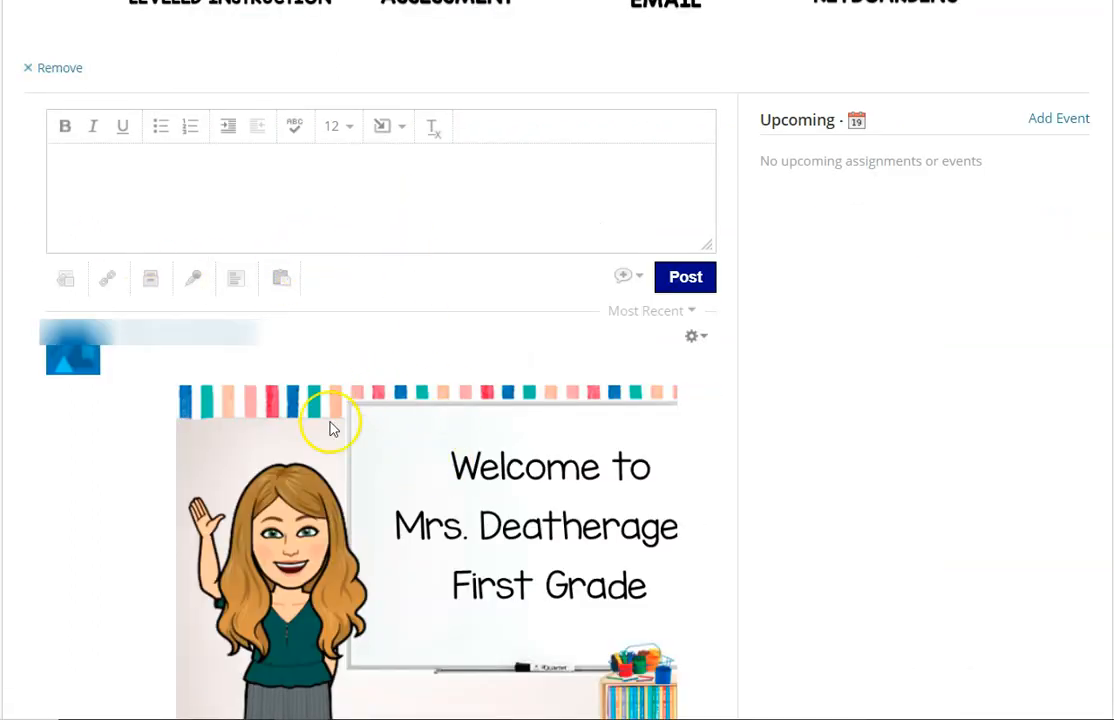
{"action": "mouse_move", "coordinate": [370, 432]}
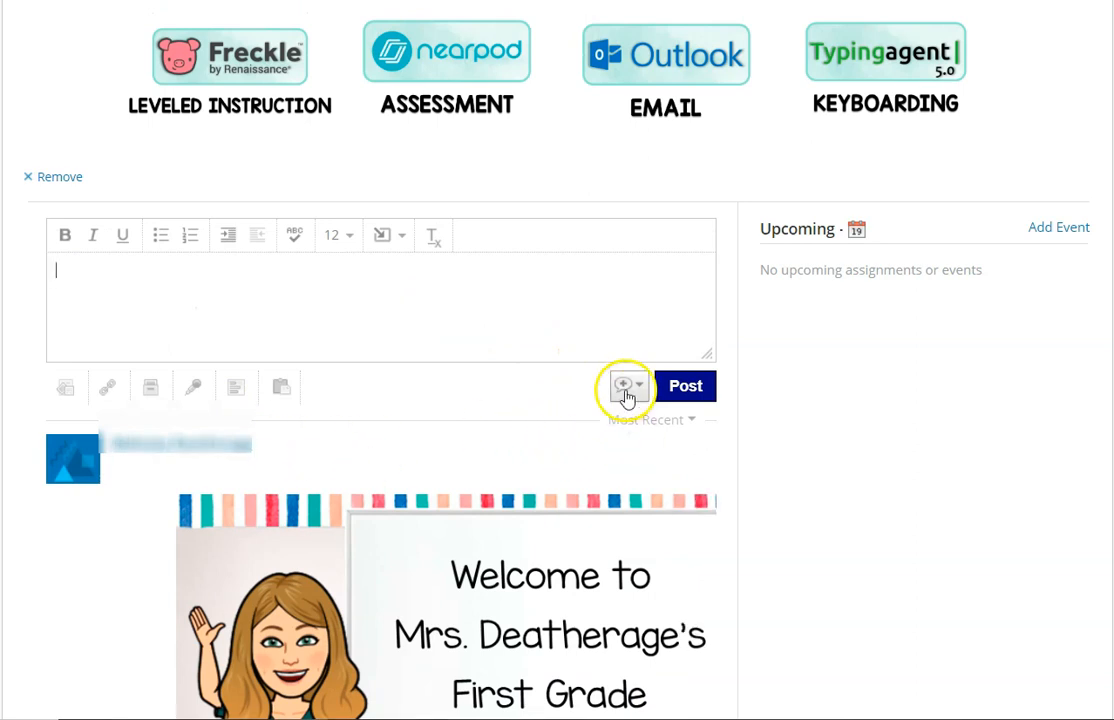
{"action": "left_click", "coordinate": [623, 387]}
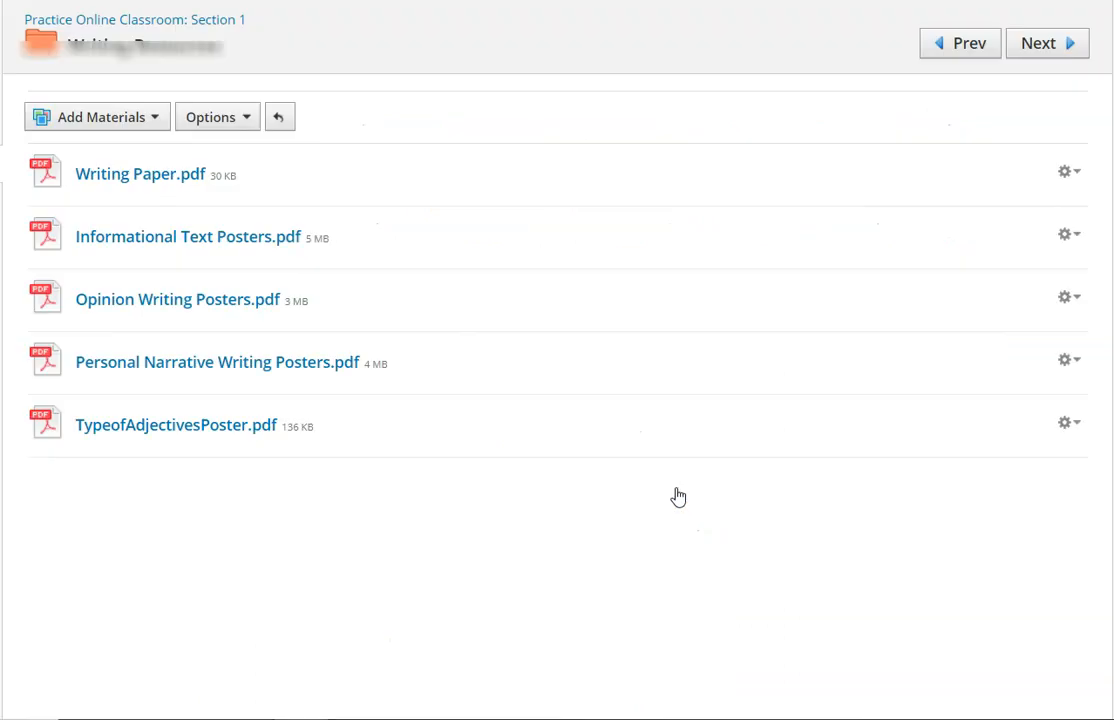
{"action": "mouse_move", "coordinate": [147, 362]}
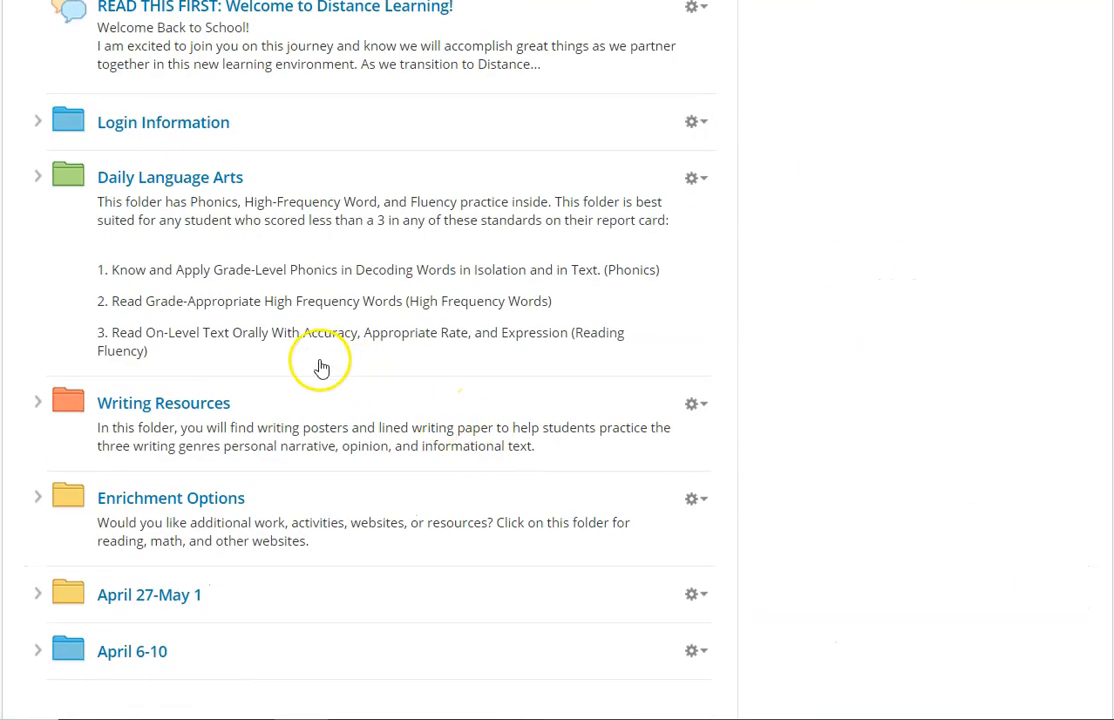
Step: Scroll down the course materials list through the April 6-10 folder
{"action": "scroll", "scroll_direction": "down", "scroll_amount": 3}
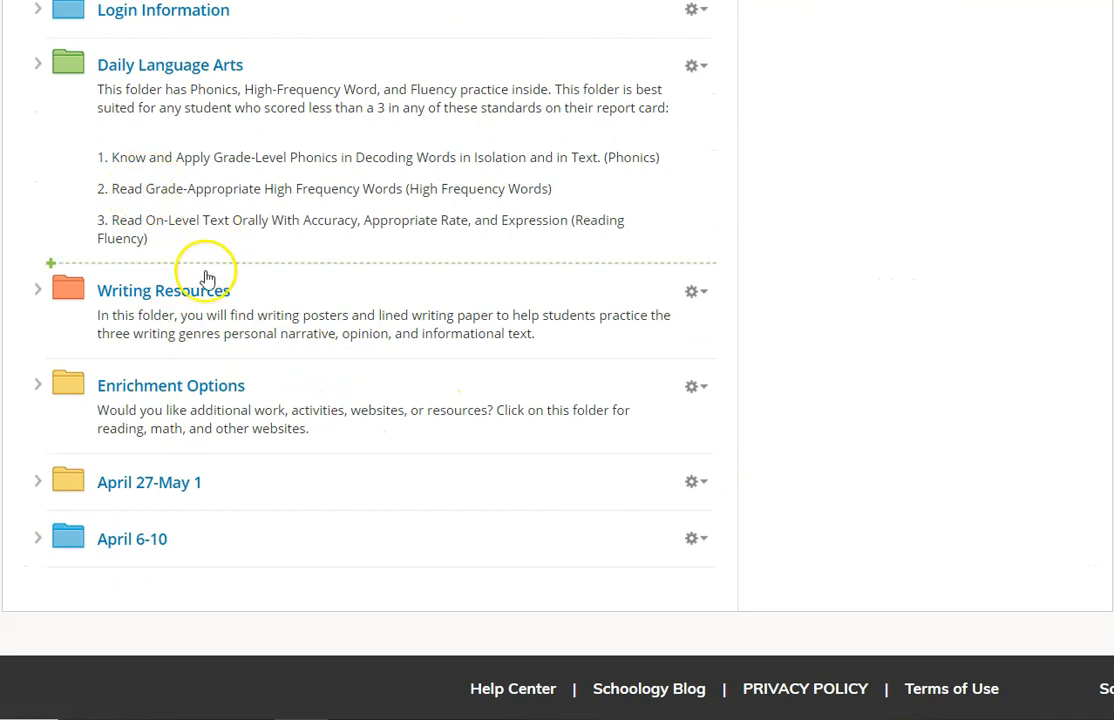
{"action": "mouse_move", "coordinate": [195, 540]}
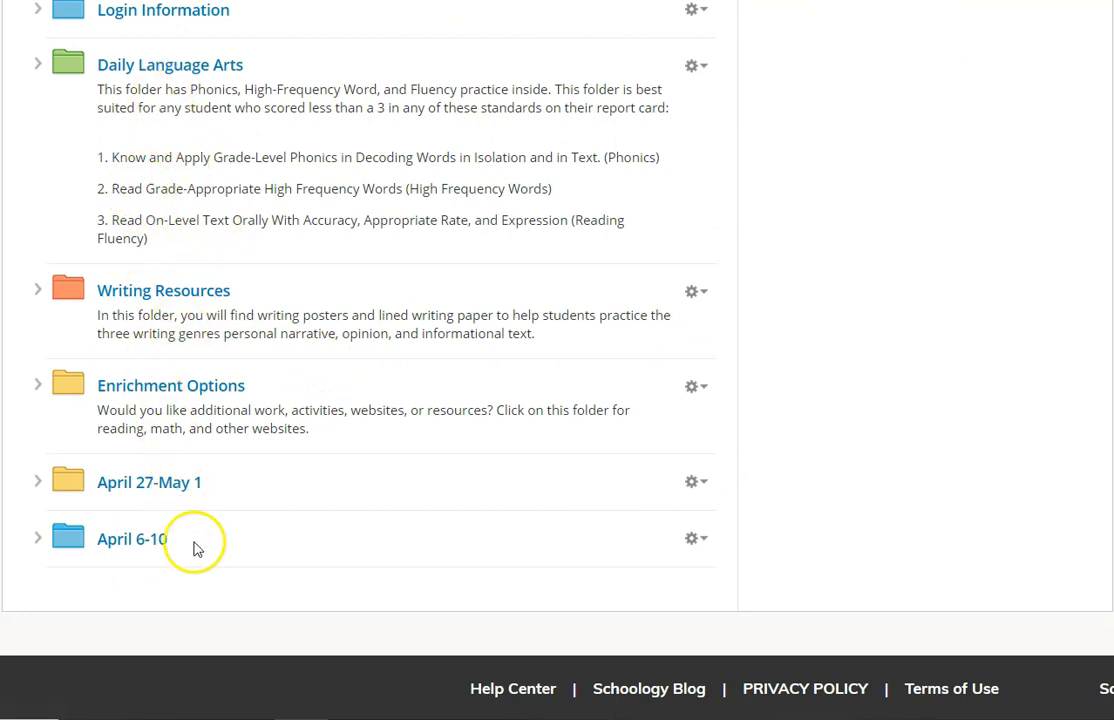
{"action": "mouse_move", "coordinate": [70, 490]}
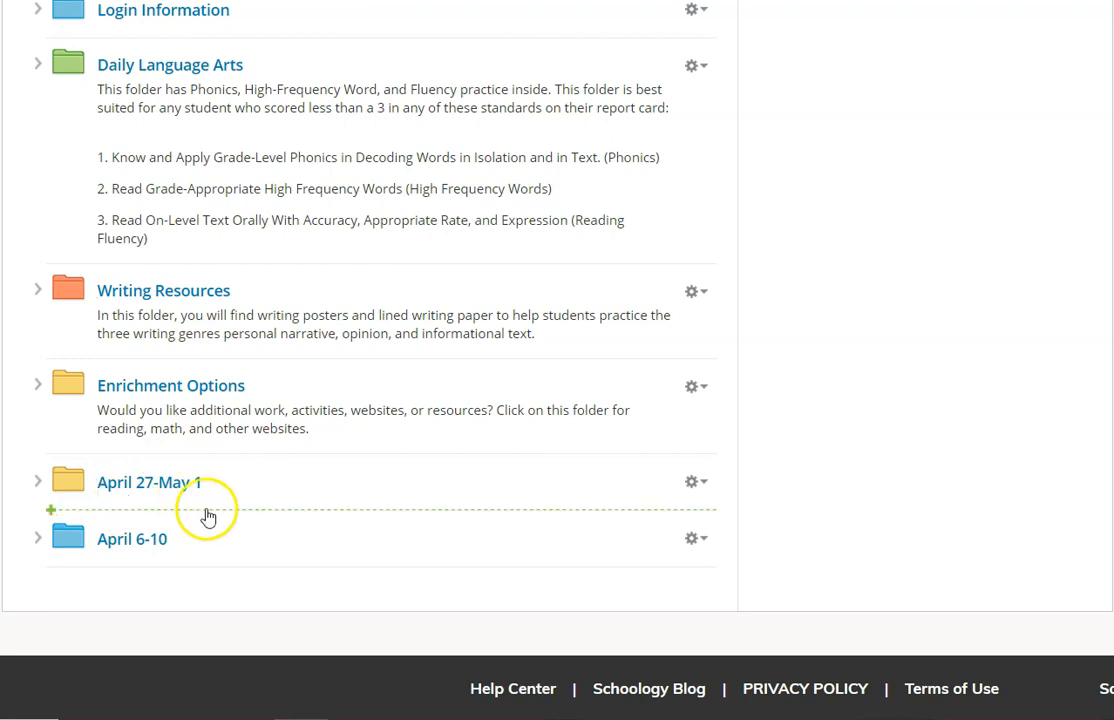
{"action": "mouse_move", "coordinate": [252, 484]}
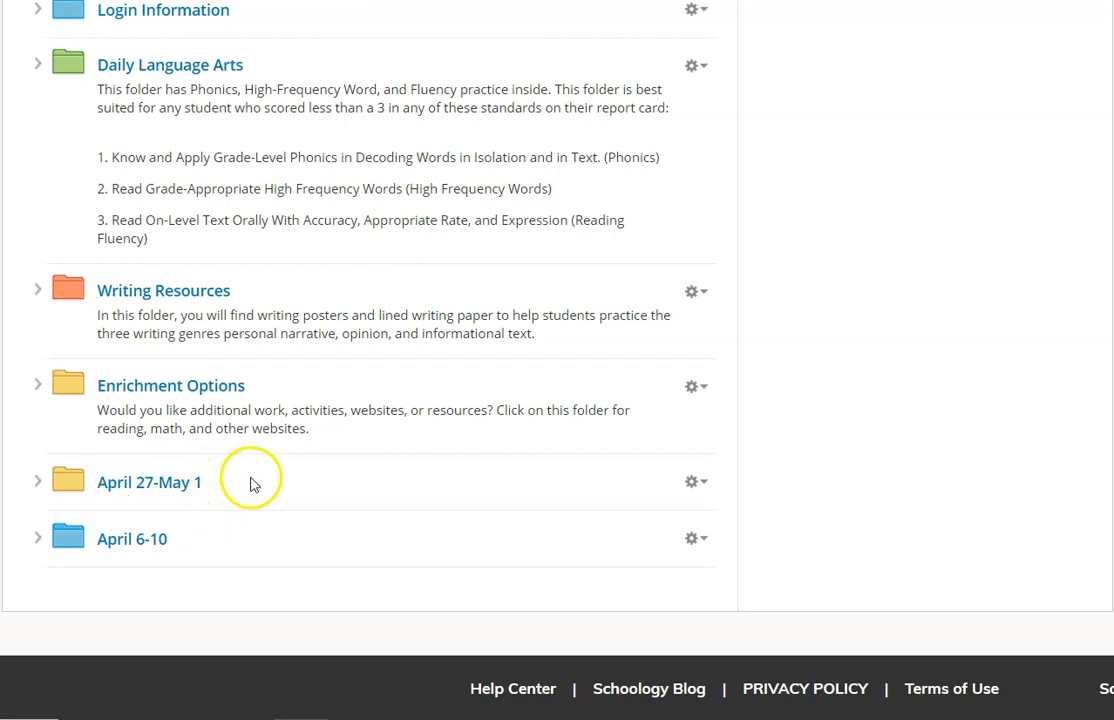
{"action": "left_click", "coordinate": [691, 482]}
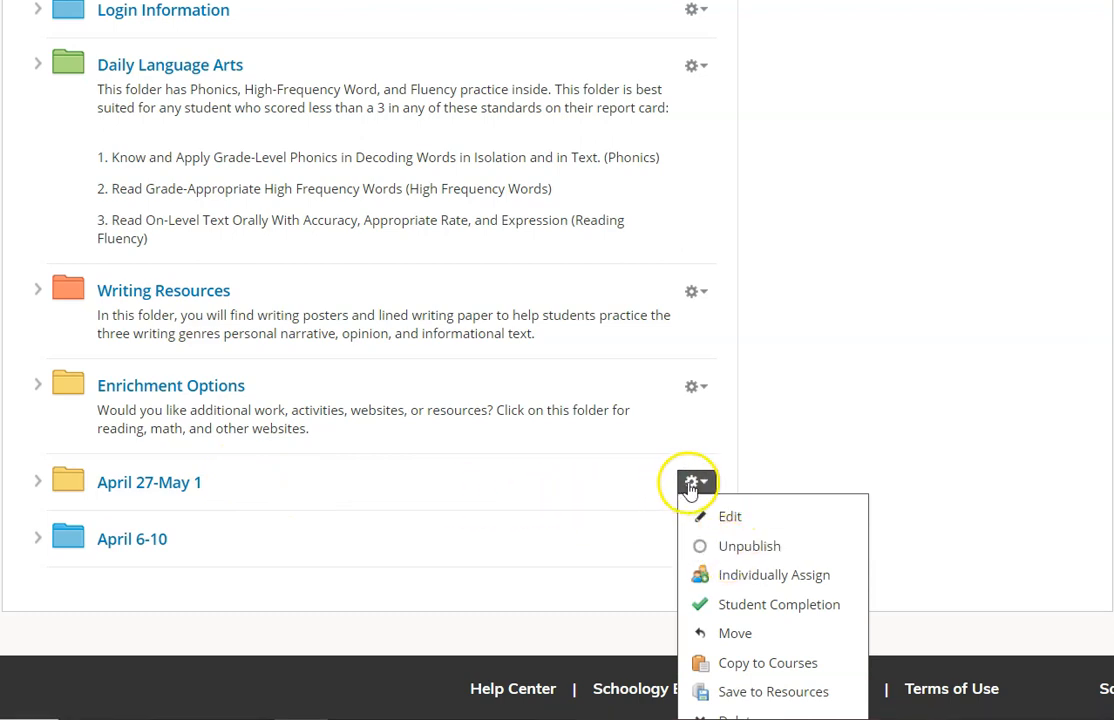
{"action": "mouse_move", "coordinate": [746, 545]}
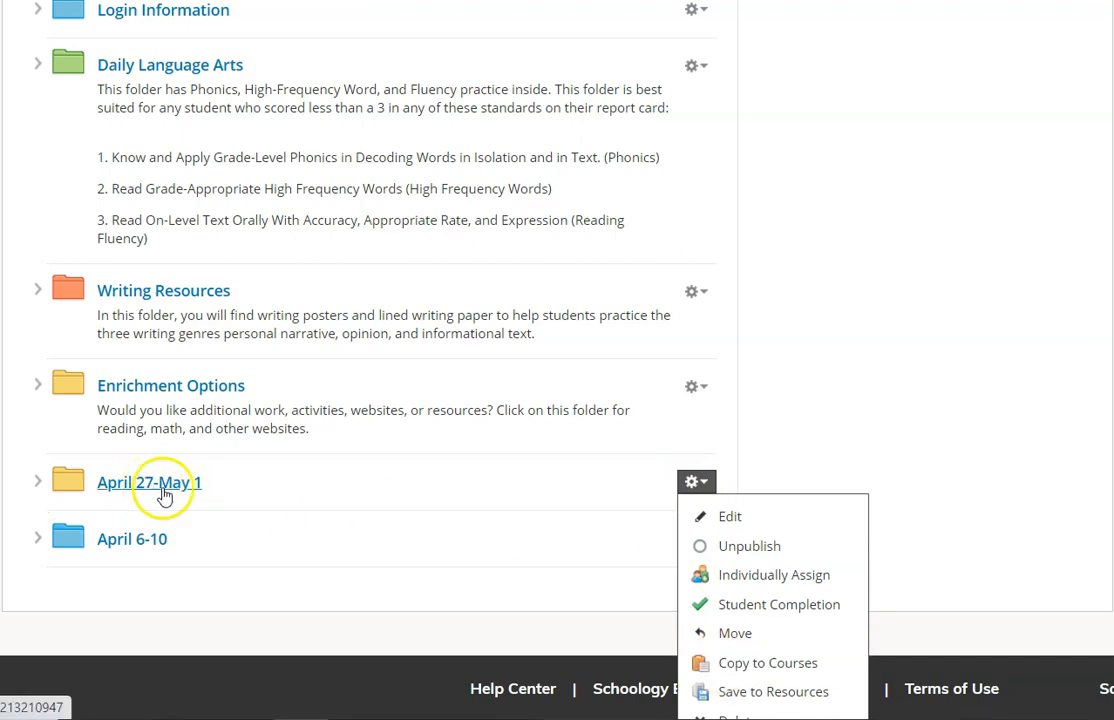
{"action": "mouse_move", "coordinate": [313, 500]}
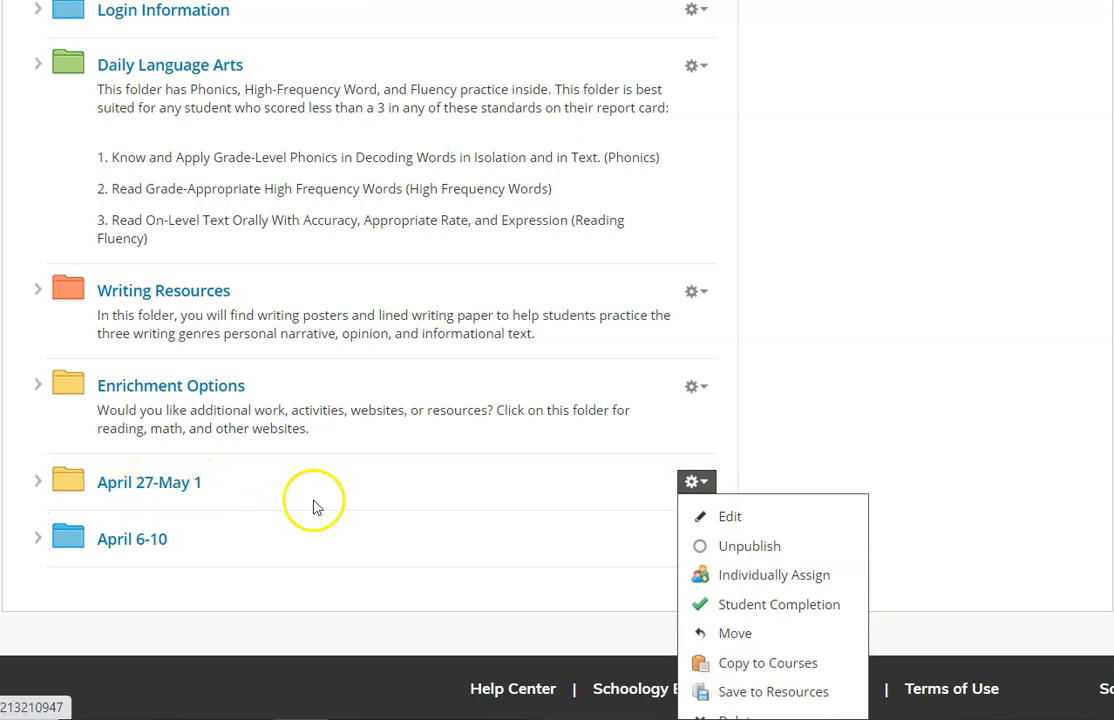
{"action": "mouse_move", "coordinate": [740, 545]}
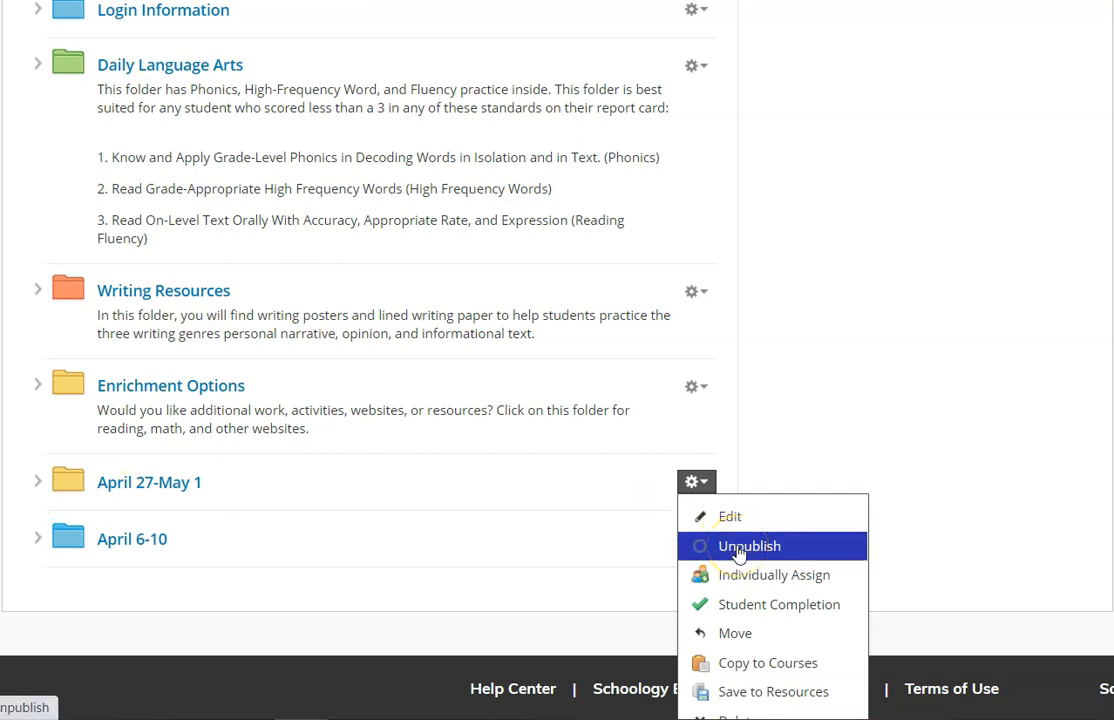
{"action": "mouse_move", "coordinate": [175, 503]}
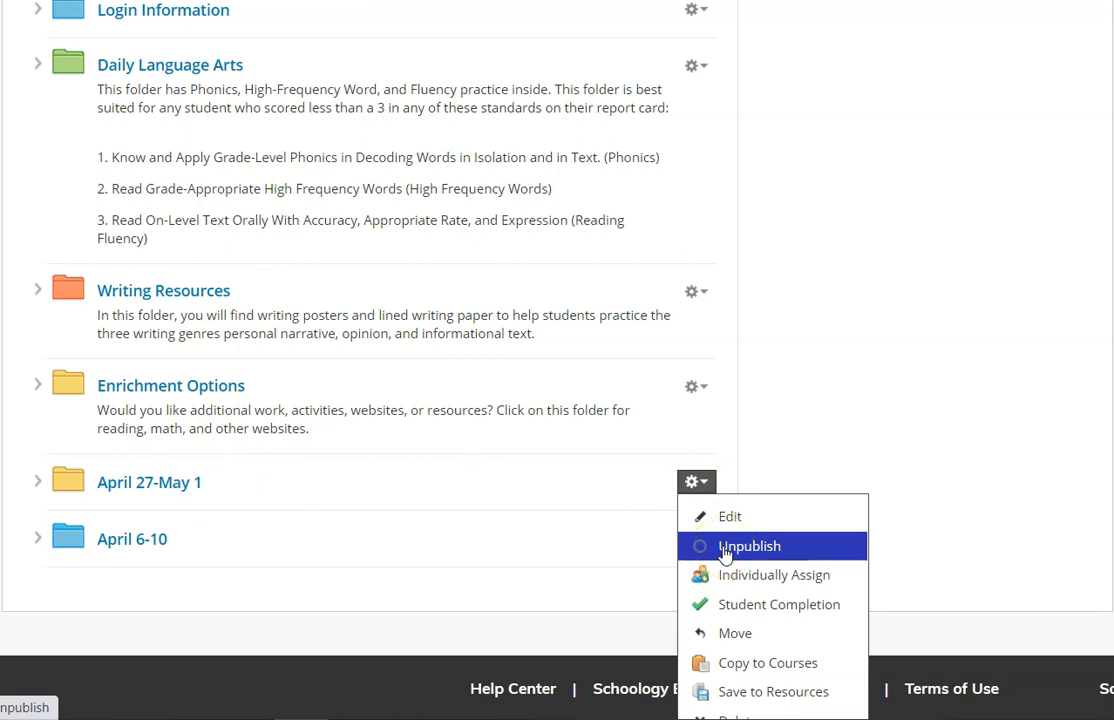
{"action": "mouse_move", "coordinate": [774, 574]}
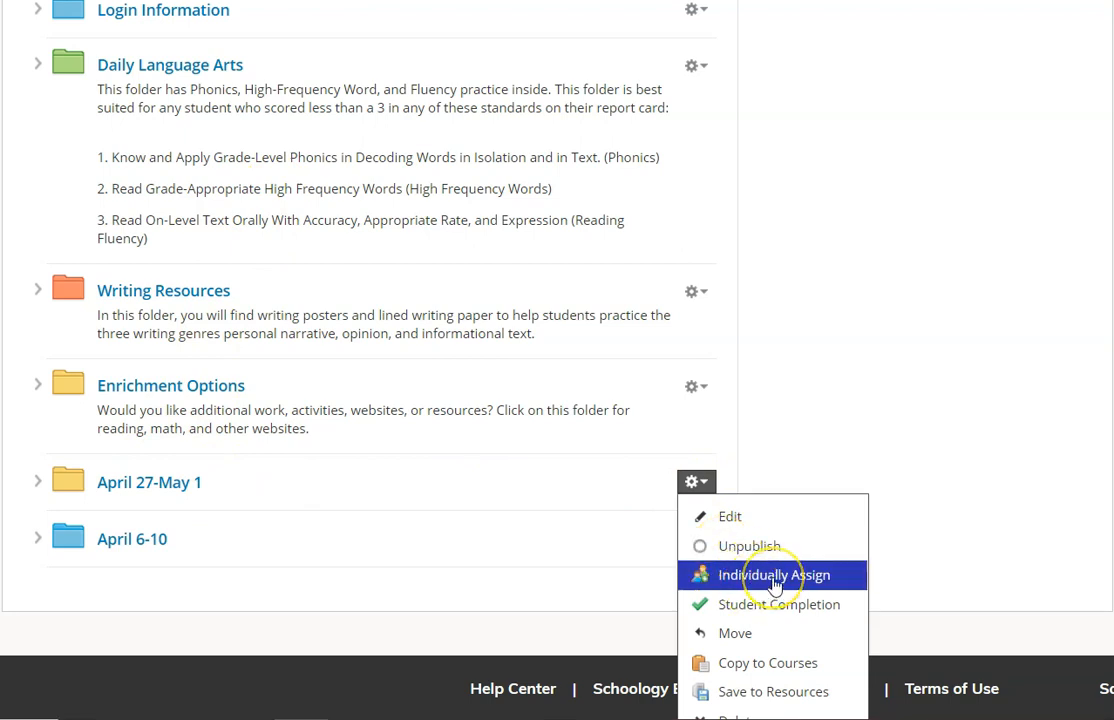
{"action": "mouse_move", "coordinate": [735, 633]}
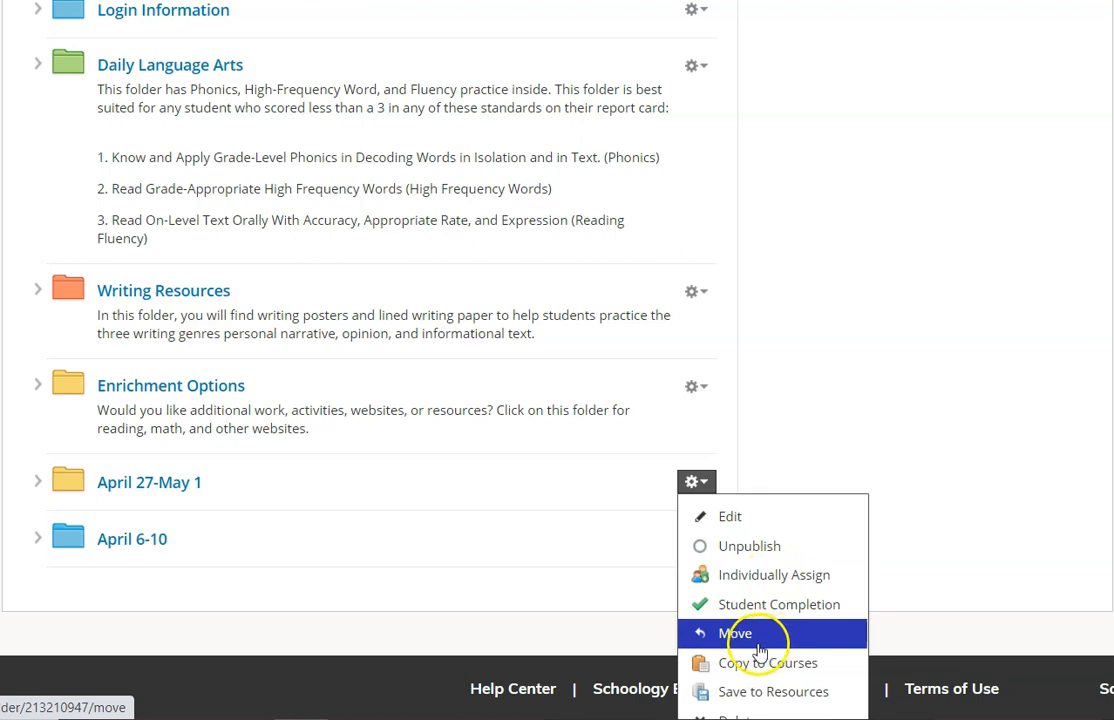
{"action": "mouse_move", "coordinate": [760, 663]}
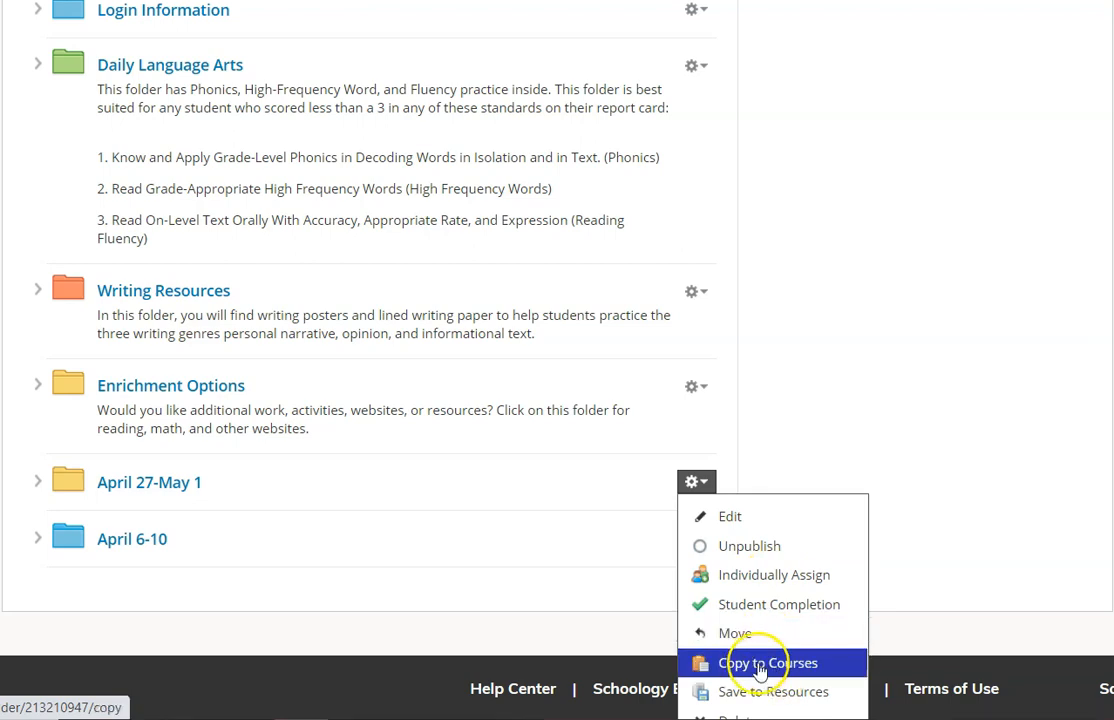
{"action": "mouse_move", "coordinate": [772, 691]}
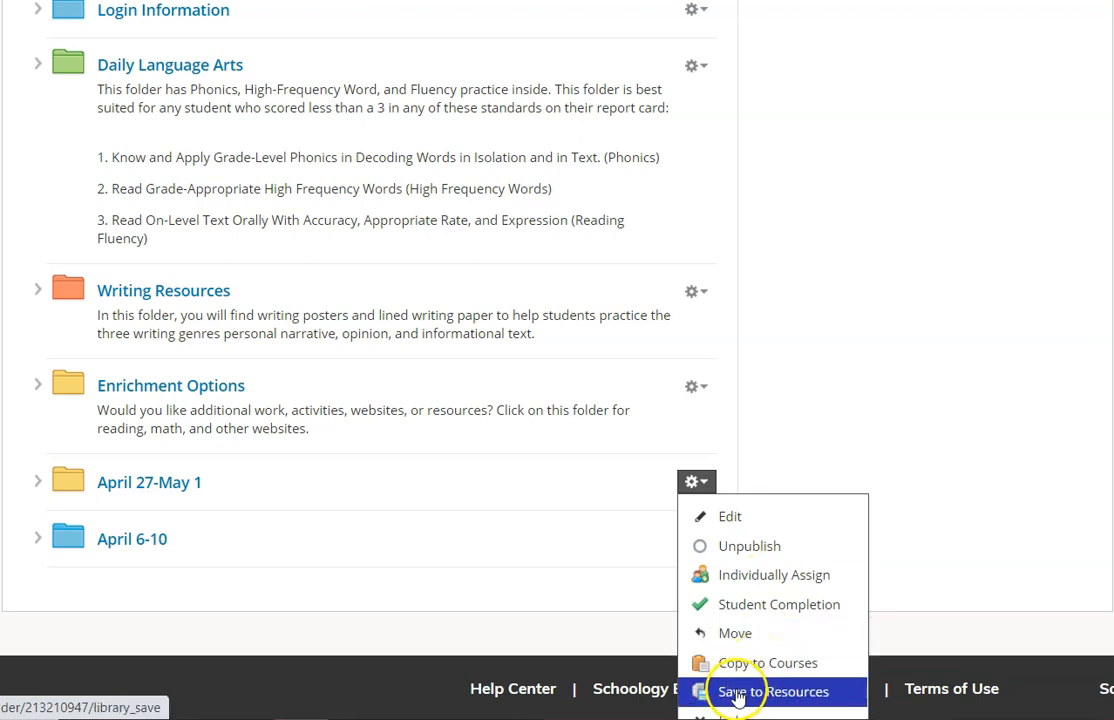
{"action": "mouse_move", "coordinate": [535, 552]}
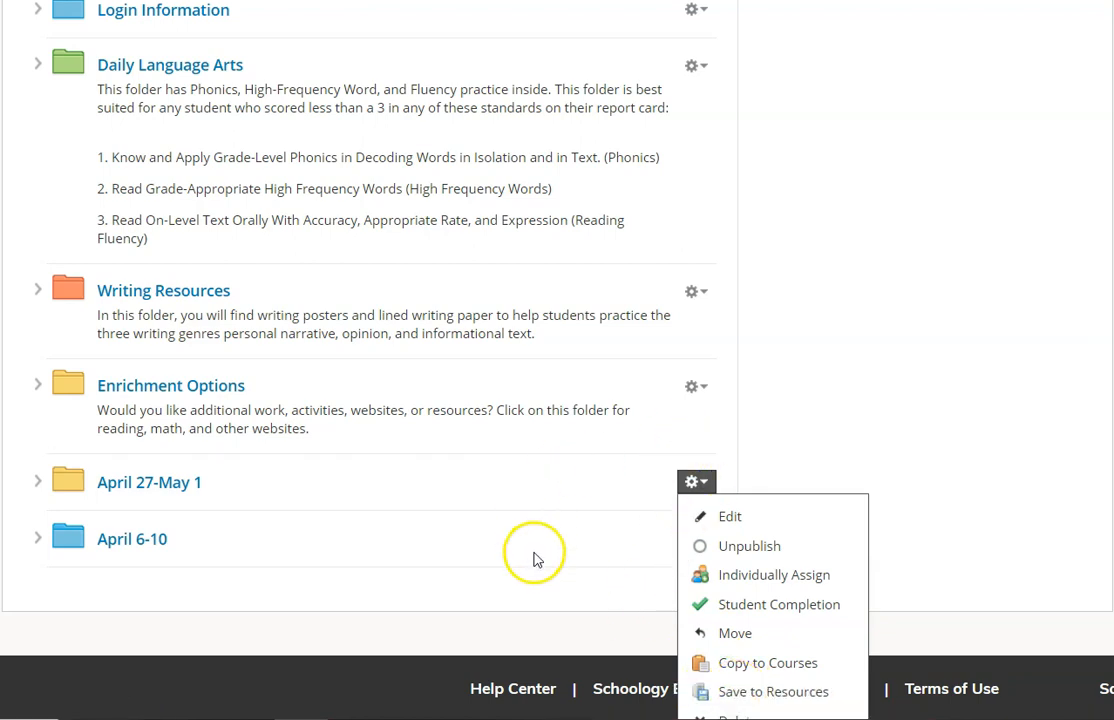
{"action": "mouse_move", "coordinate": [367, 490]}
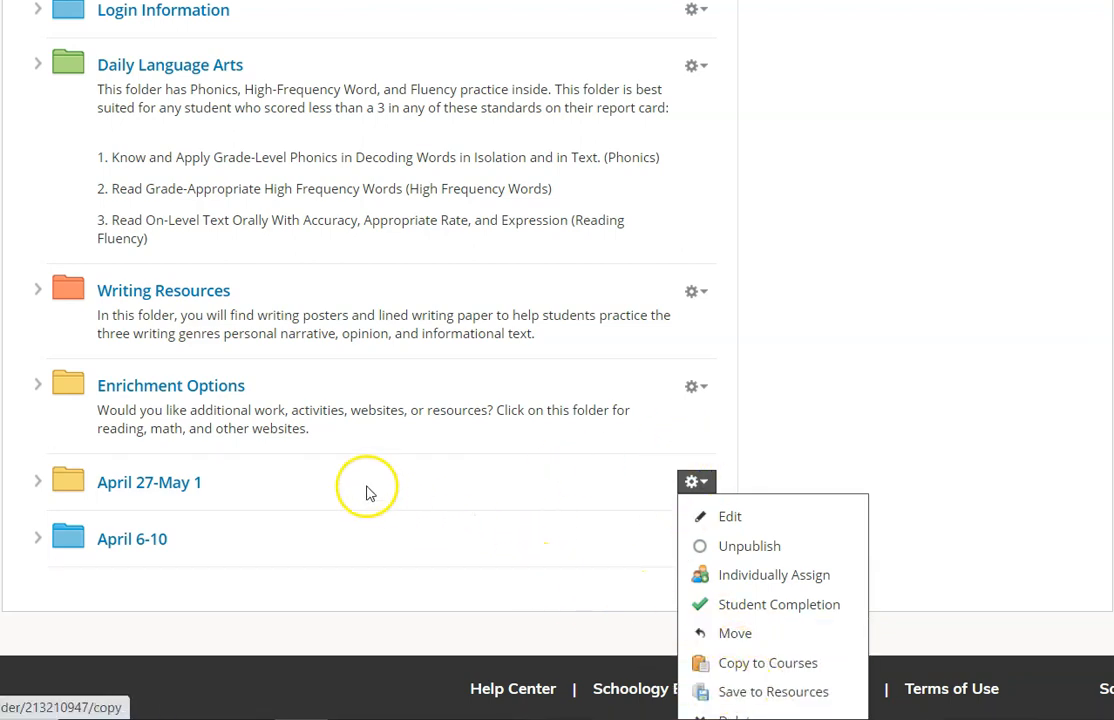
{"action": "mouse_move", "coordinate": [402, 326]}
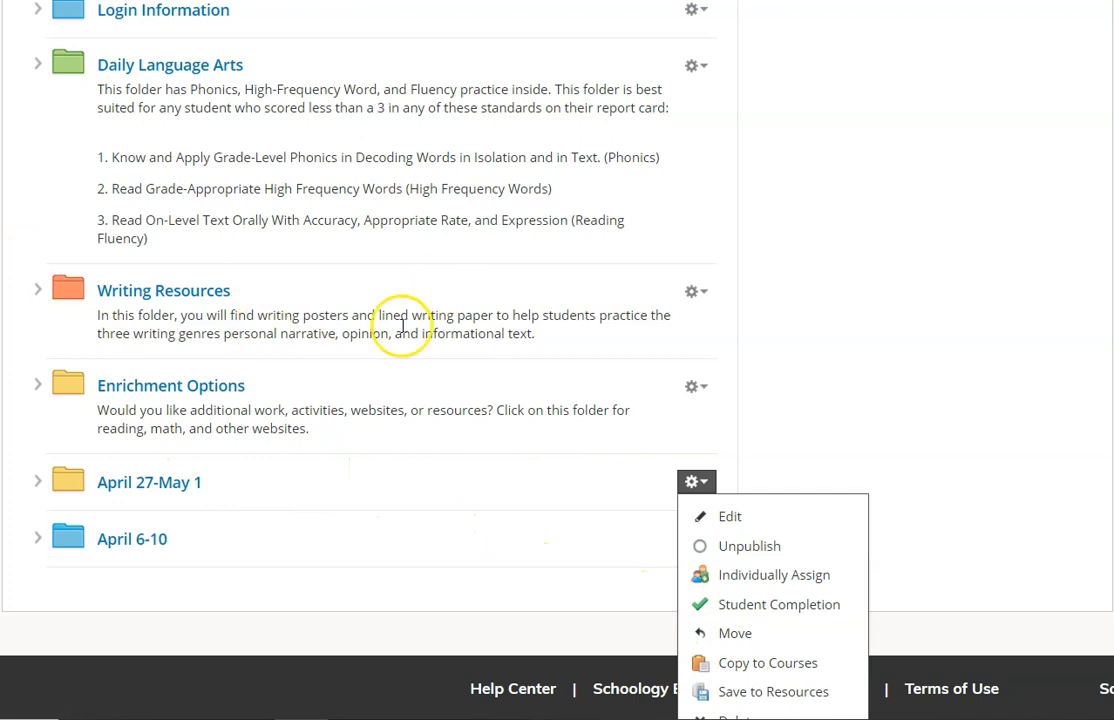
{"action": "mouse_move", "coordinate": [190, 500]}
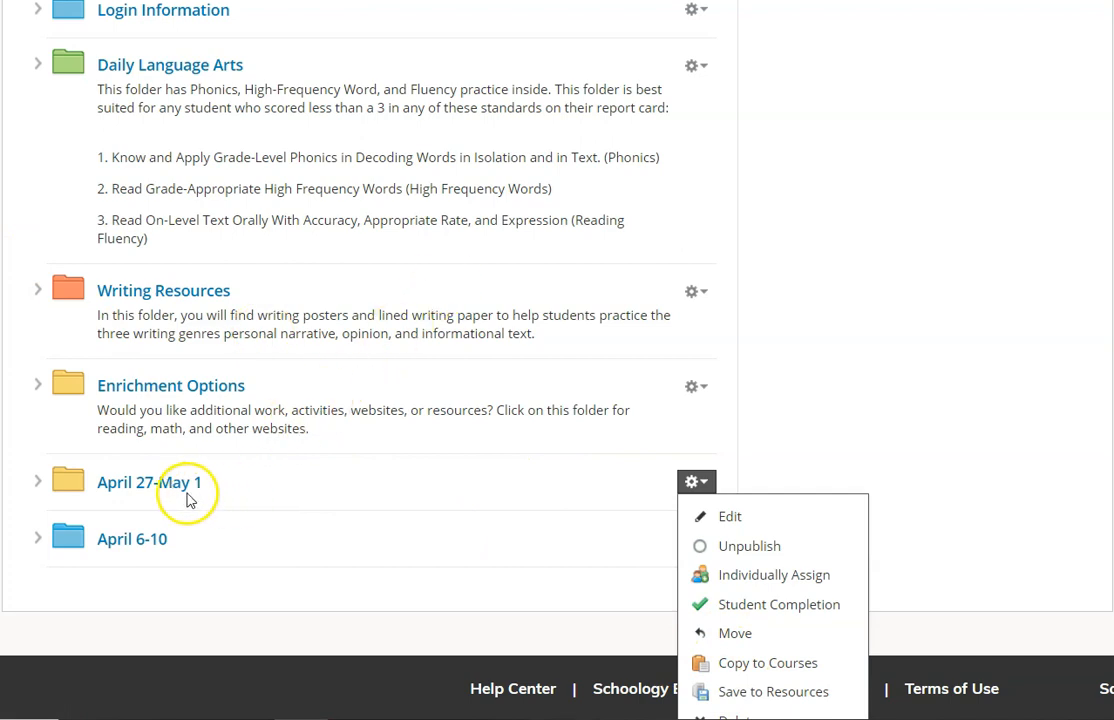
{"action": "mouse_move", "coordinate": [293, 487]}
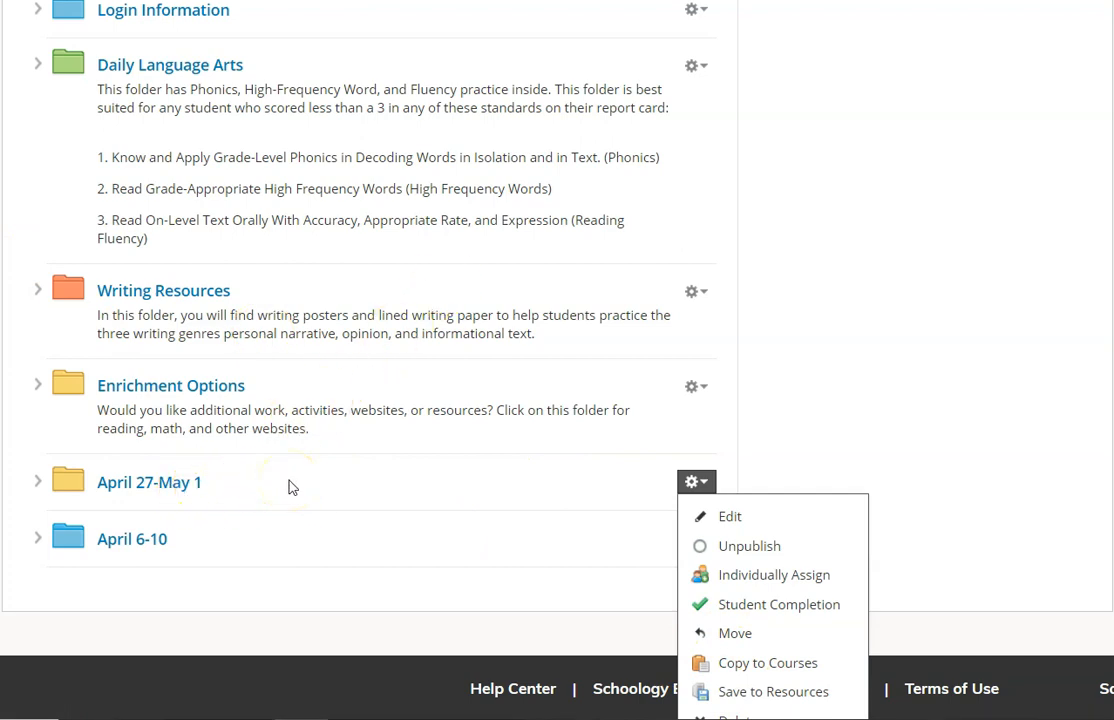
{"action": "mouse_move", "coordinate": [228, 532]}
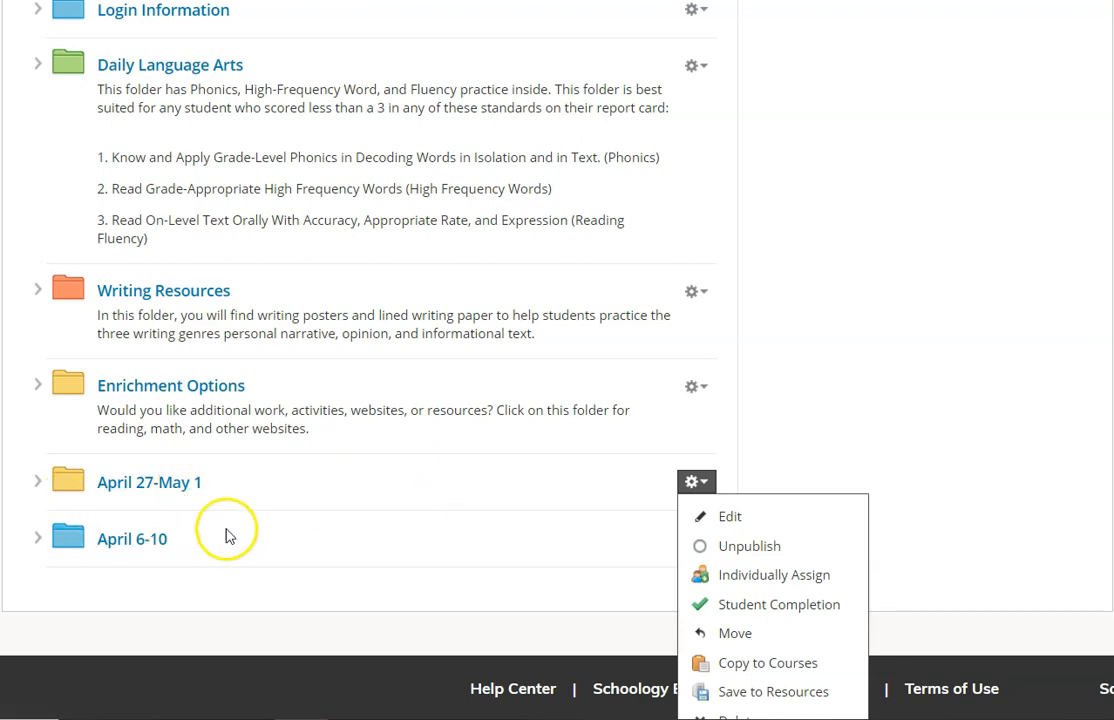
{"action": "mouse_move", "coordinate": [734, 633]}
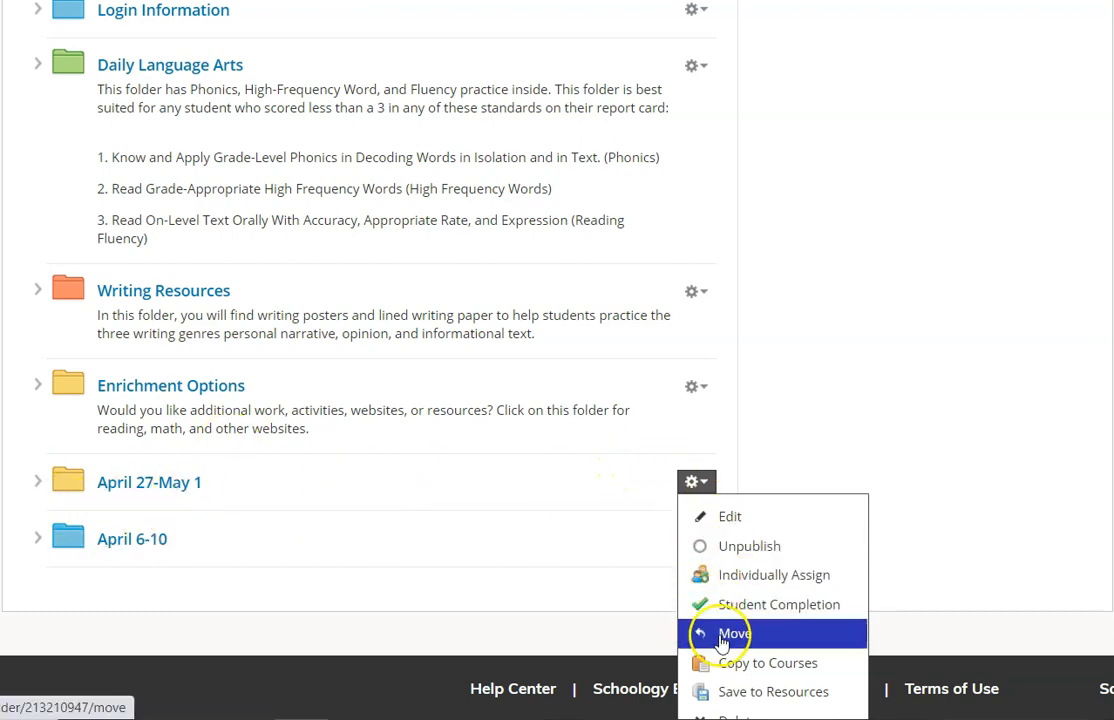
{"action": "mouse_move", "coordinate": [322, 488]}
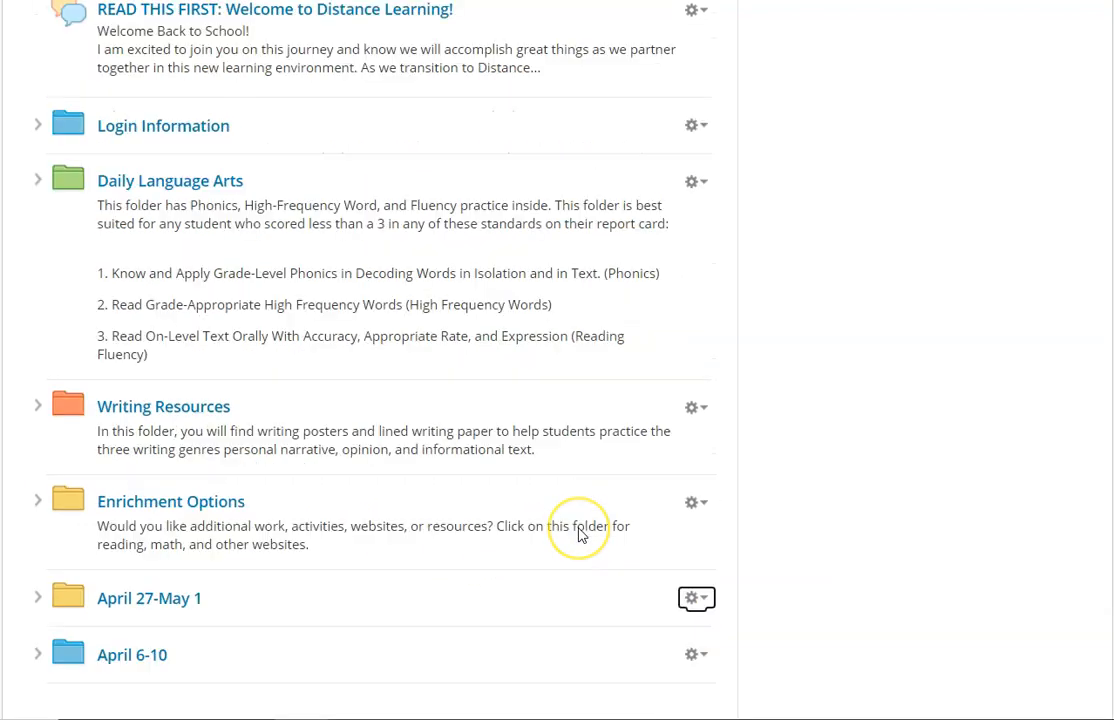
{"action": "left_click", "coordinate": [171, 501]}
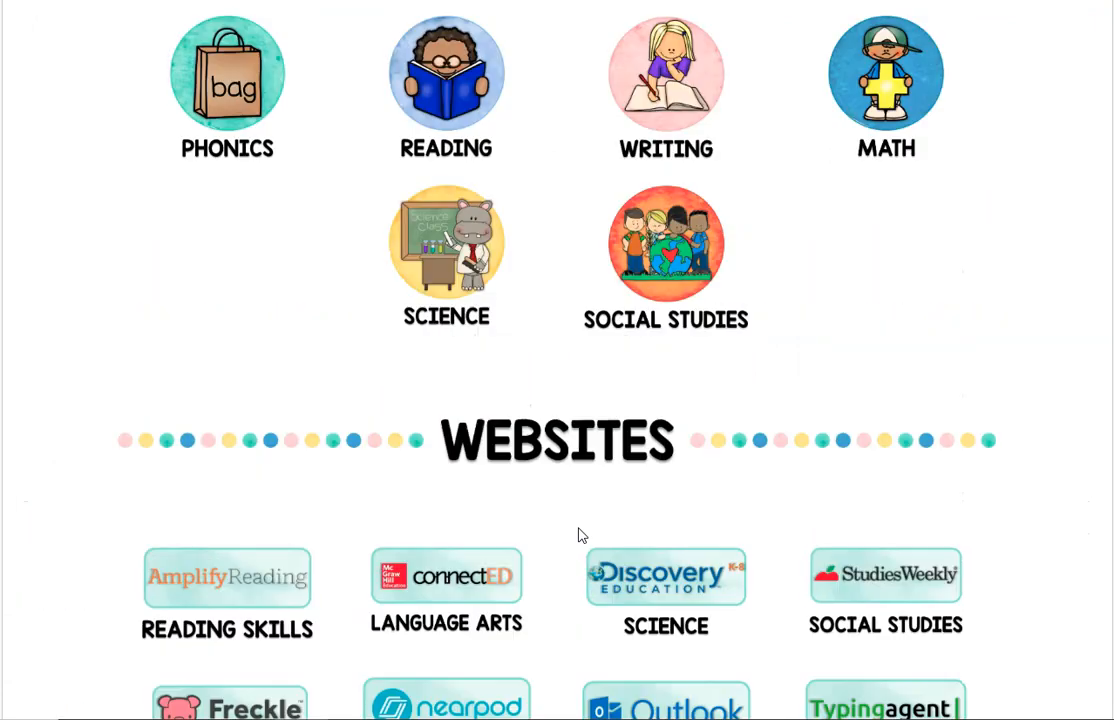